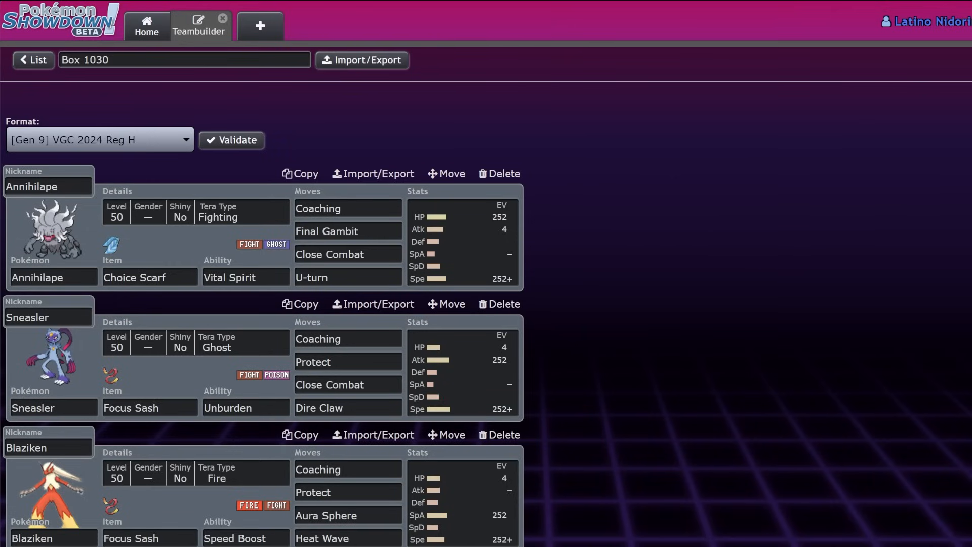
Browse the Coaching learners sorted by Speed and remove the just-added Cinderace from the box.
{"action": "scroll", "scroll_direction": "down", "scroll_amount": 3}
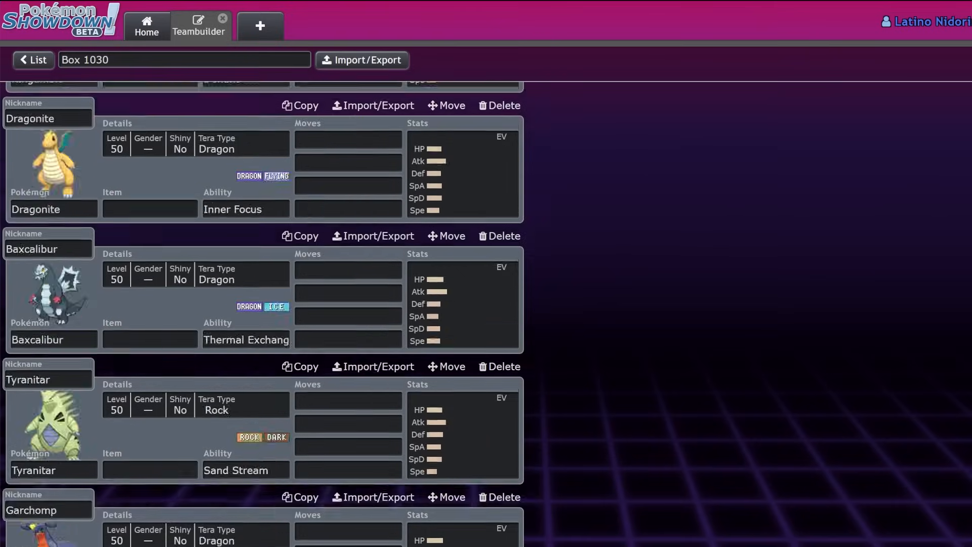
{"action": "scroll", "scroll_direction": "down", "scroll_amount": 3}
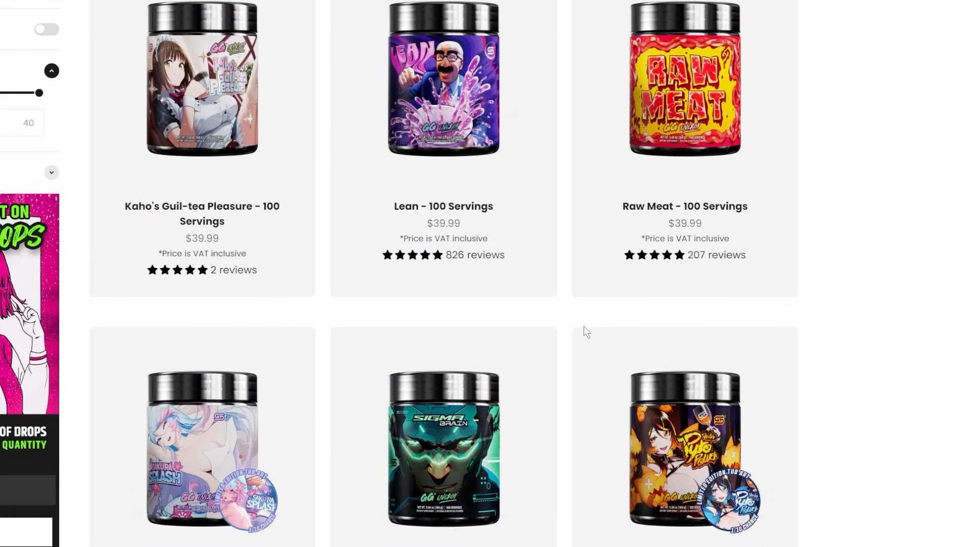
{"action": "scroll", "scroll_direction": "down", "scroll_amount": 3}
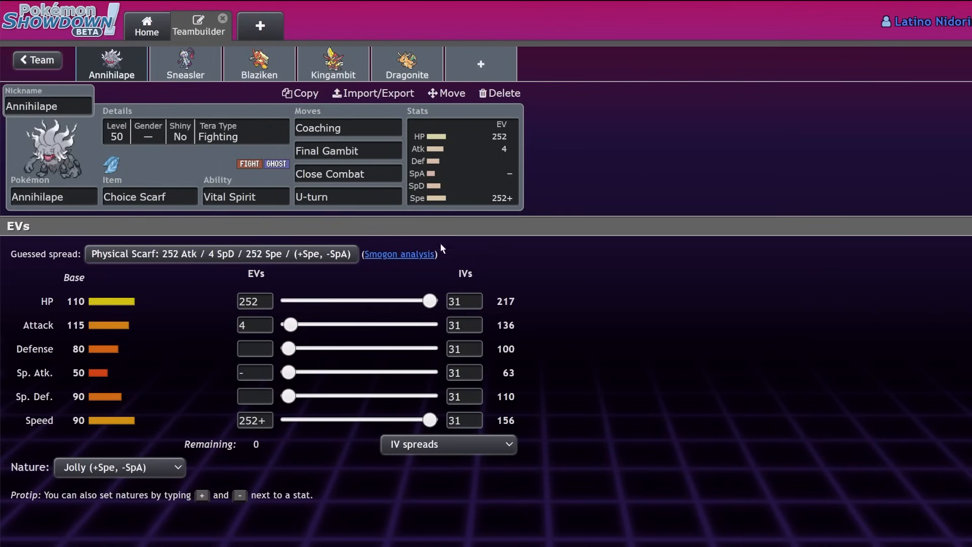
{"action": "left_click", "coordinate": [348, 127]}
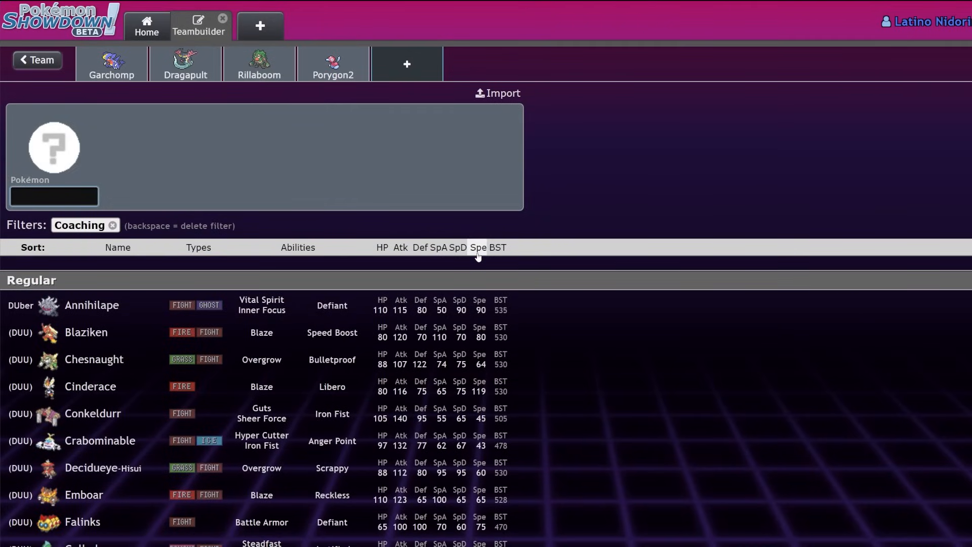
{"action": "left_click", "coordinate": [478, 247]}
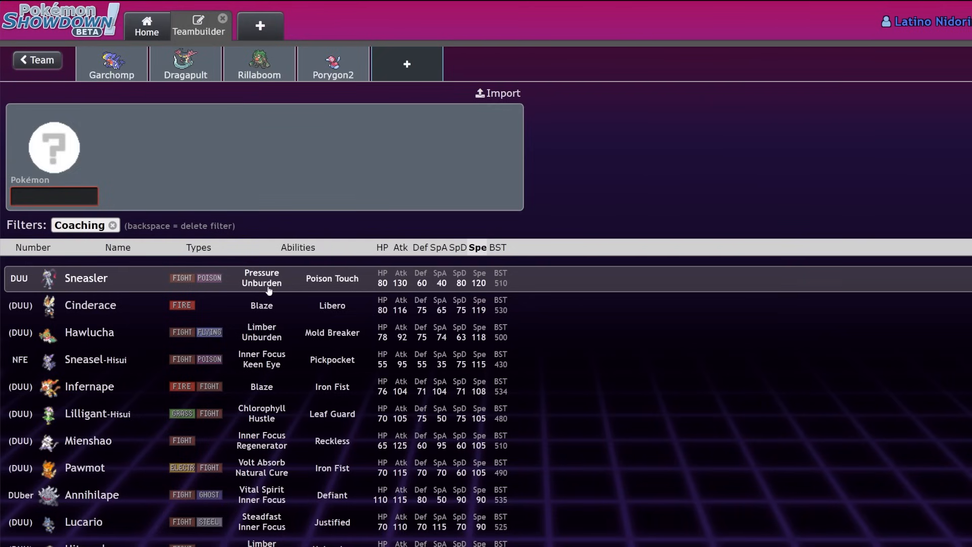
{"action": "mouse_move", "coordinate": [131, 335]}
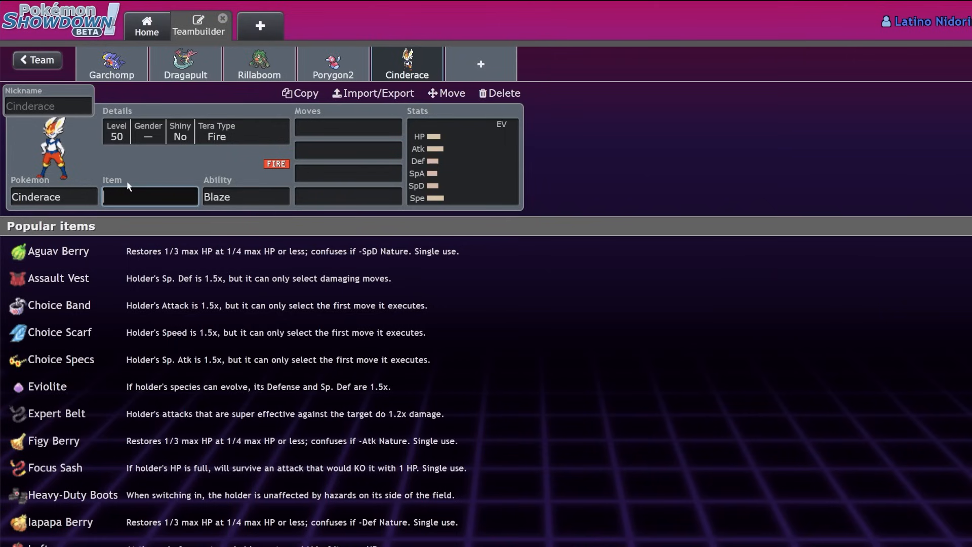
{"action": "left_click", "coordinate": [498, 93]}
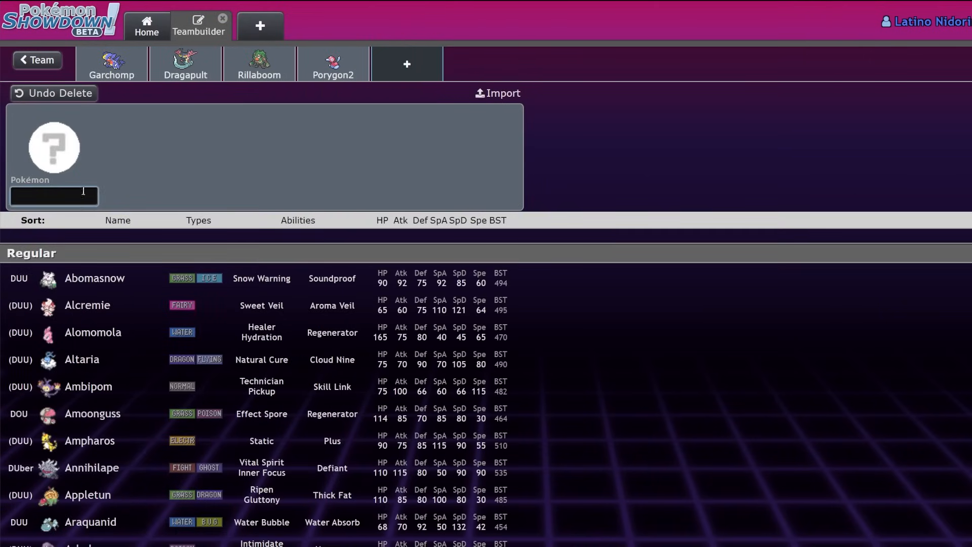
{"action": "type", "text": "coad"}
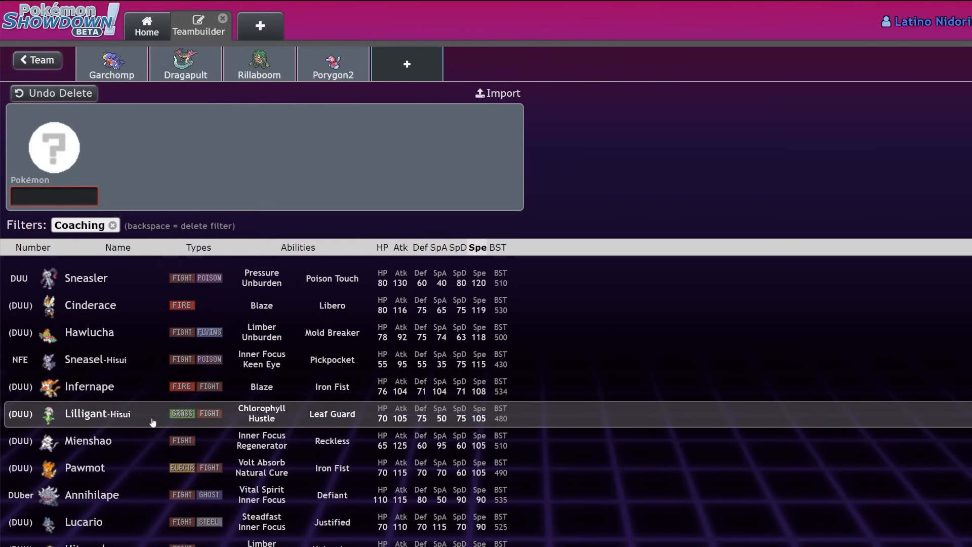
{"action": "scroll", "scroll_direction": "down", "scroll_amount": 3}
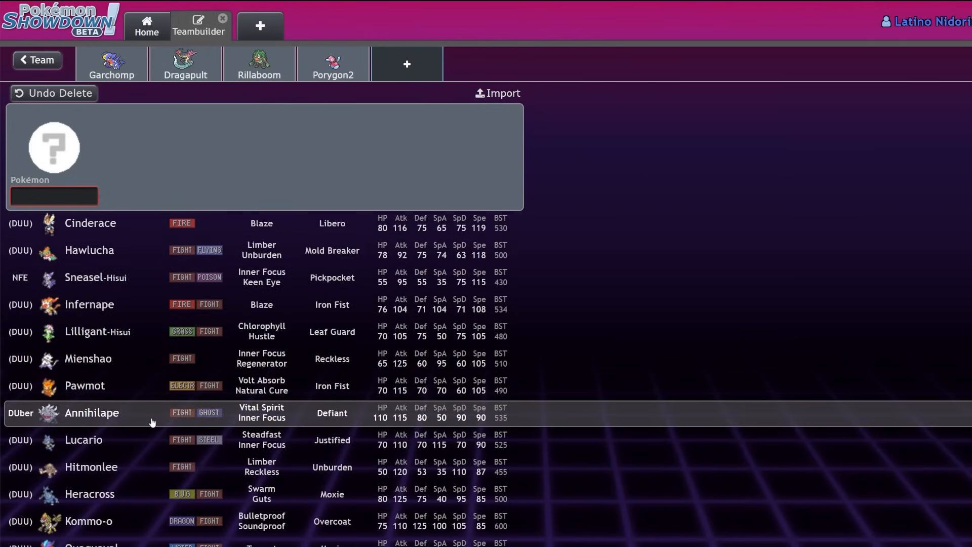
{"action": "scroll", "scroll_direction": "down", "scroll_amount": 3}
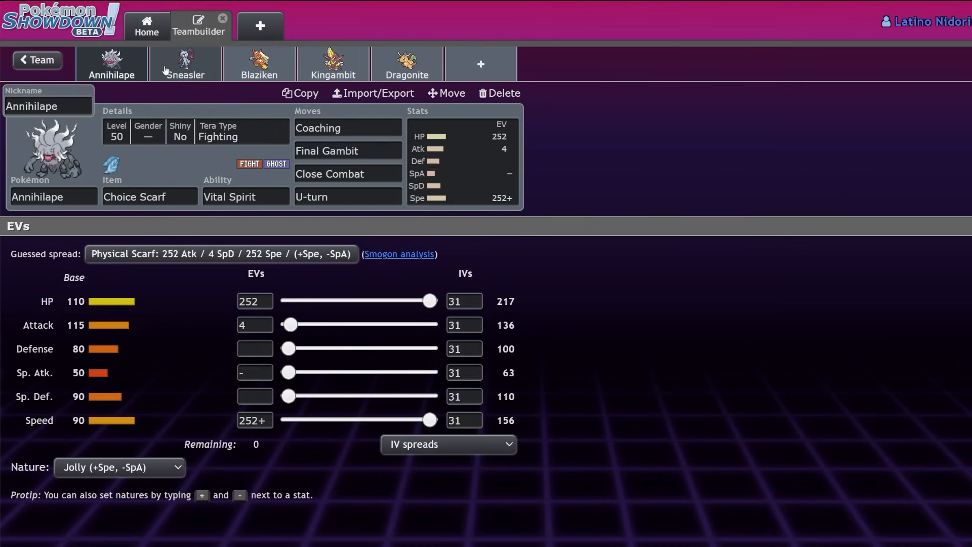
{"action": "mouse_move", "coordinate": [219, 74]}
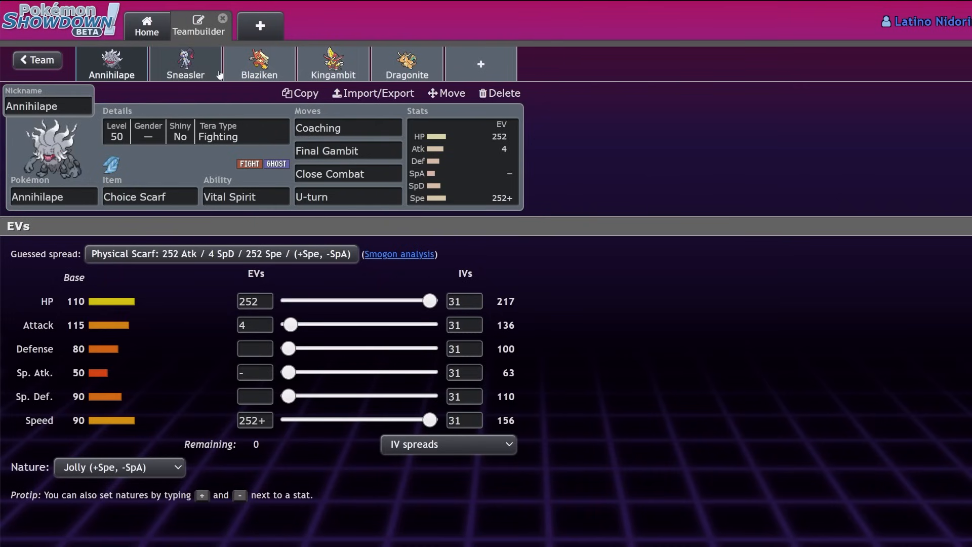
{"action": "mouse_move", "coordinate": [217, 97]}
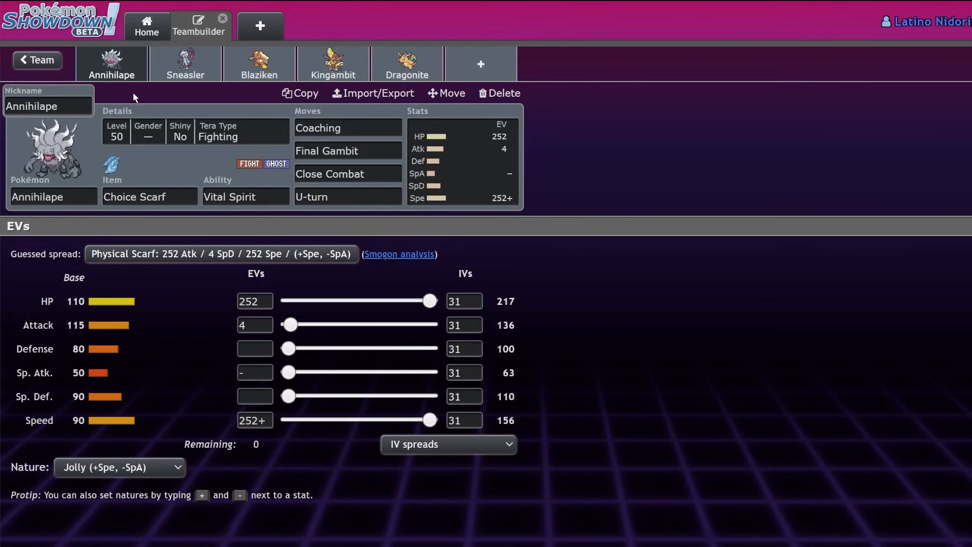
{"action": "mouse_move", "coordinate": [183, 126]}
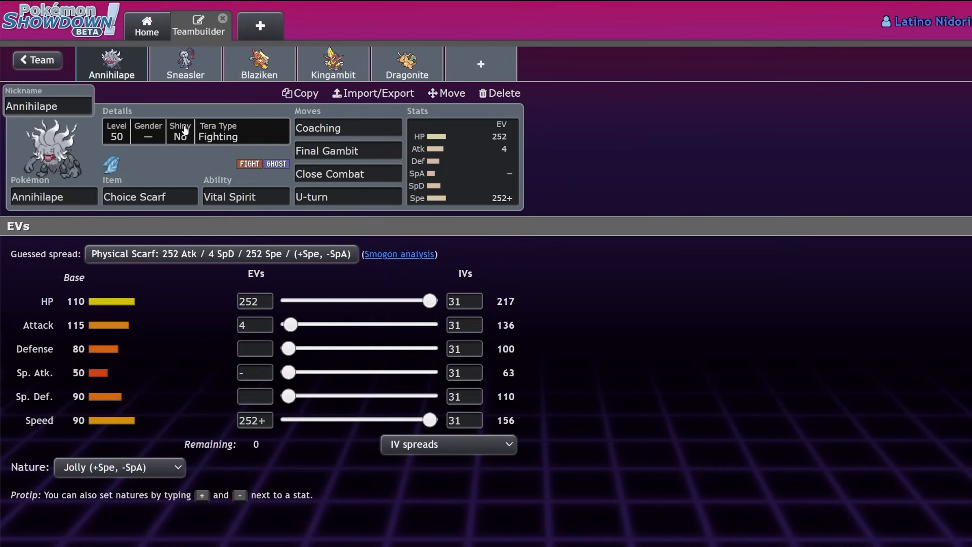
Review Annihilape's abilities and Final Gambit replacements, searching 'sw' and picking a move.
{"action": "left_click", "coordinate": [245, 197]}
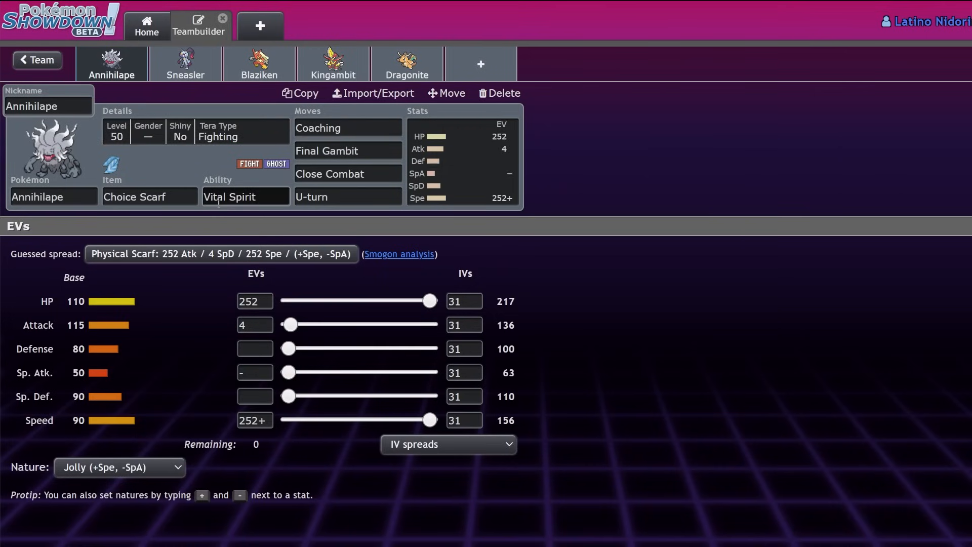
{"action": "left_click", "coordinate": [245, 196]}
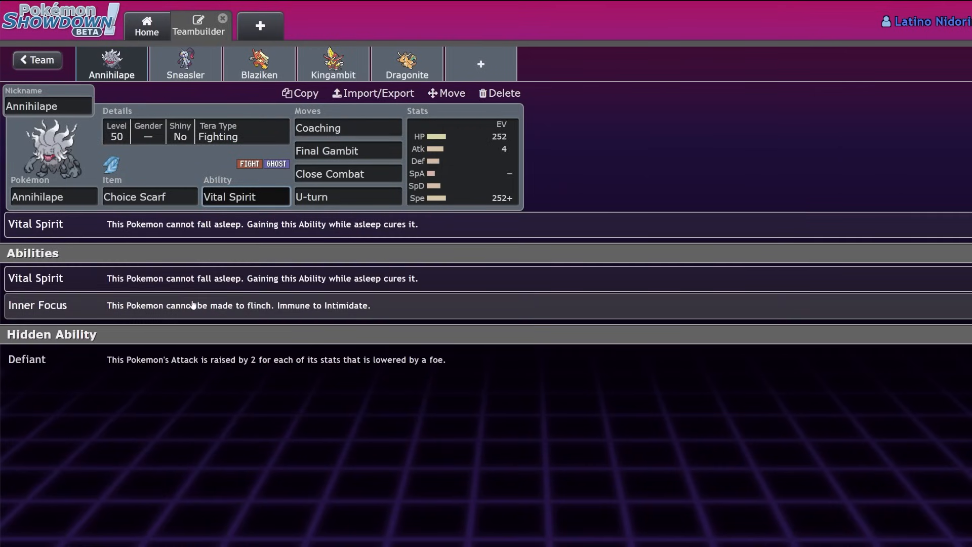
{"action": "mouse_move", "coordinate": [119, 251]}
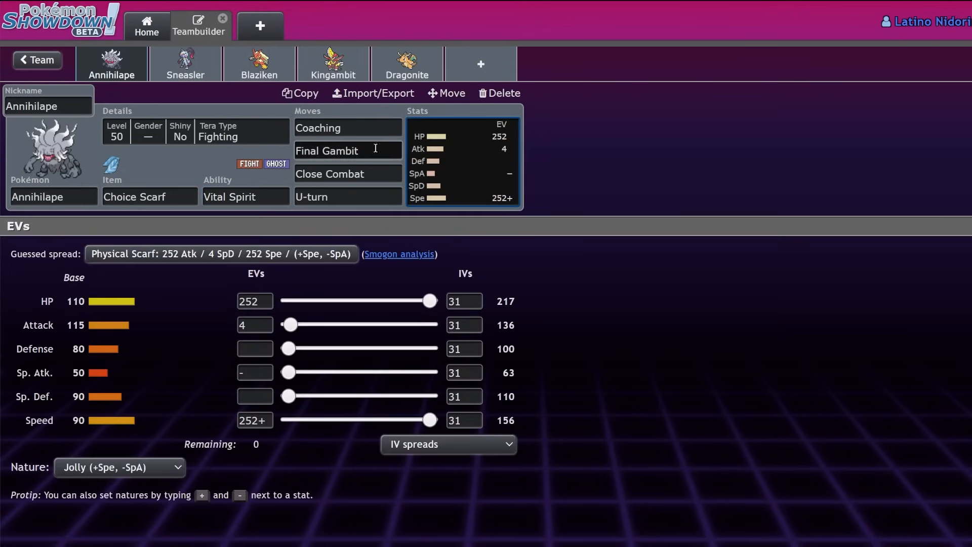
{"action": "mouse_move", "coordinate": [149, 197]}
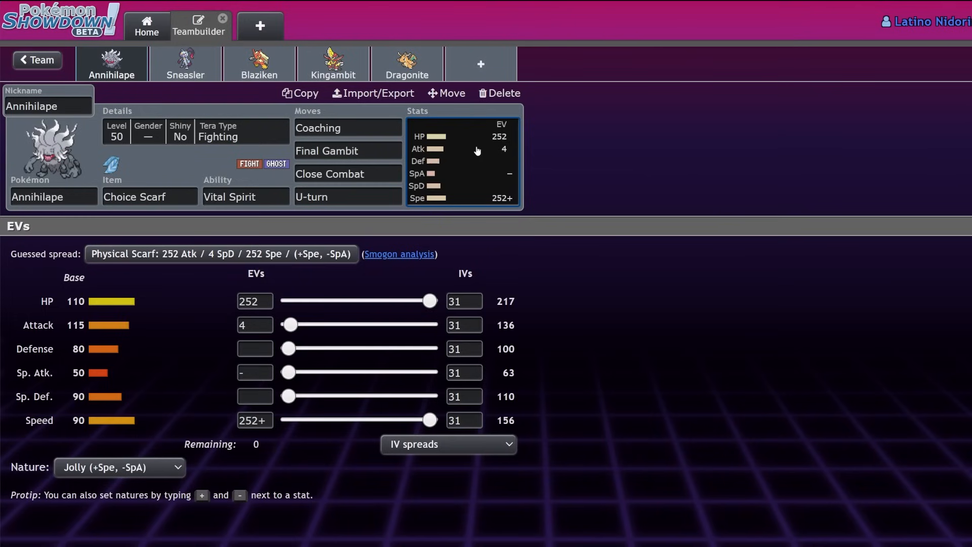
{"action": "left_click", "coordinate": [347, 151]}
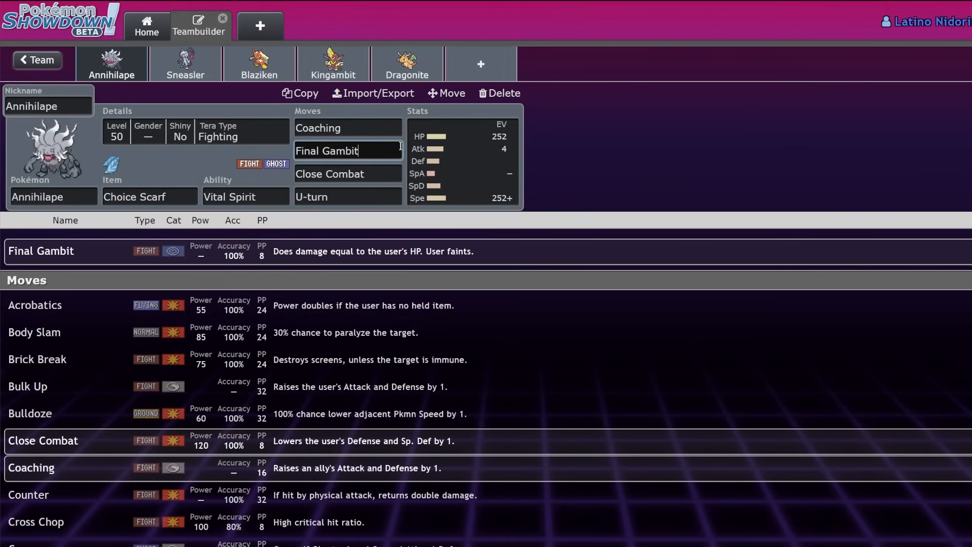
{"action": "left_click", "coordinate": [462, 161]}
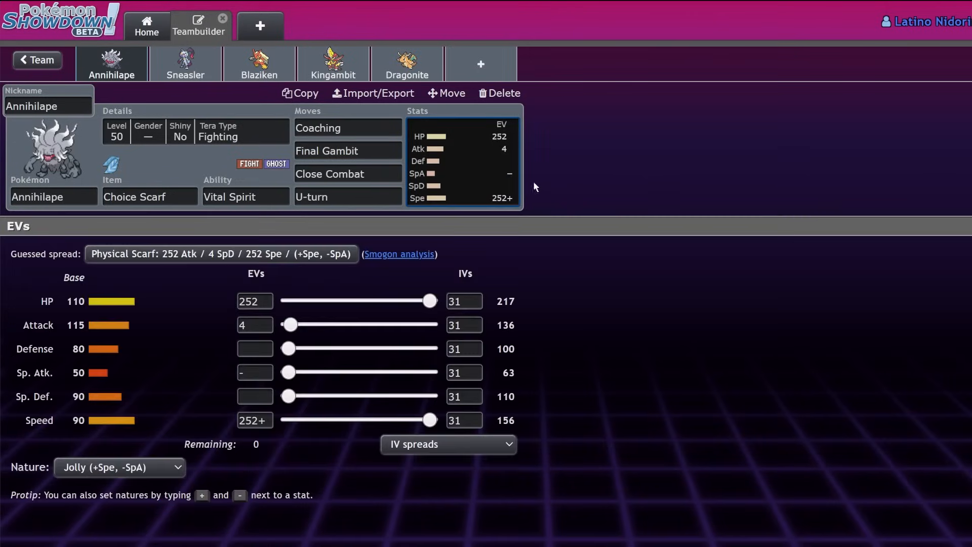
{"action": "mouse_move", "coordinate": [603, 190]}
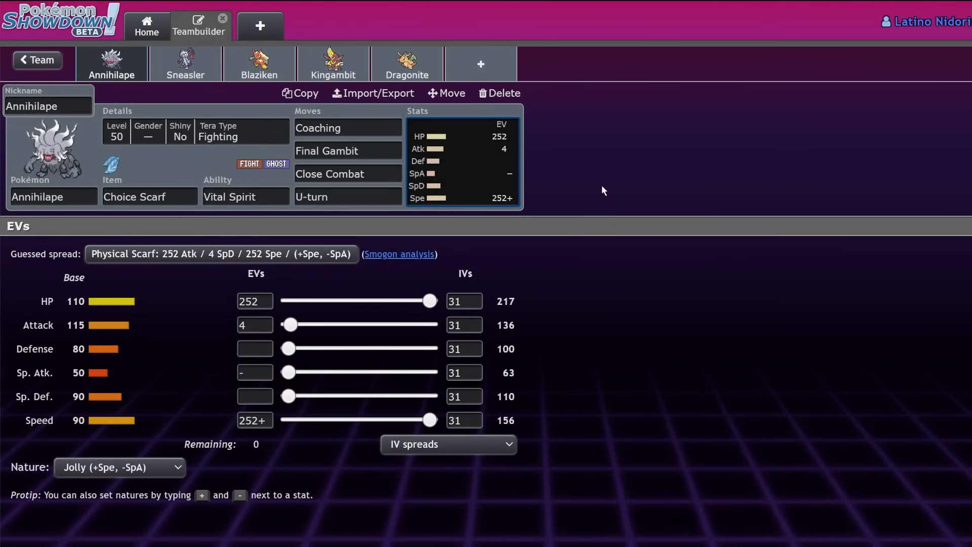
{"action": "left_click", "coordinate": [347, 151]}
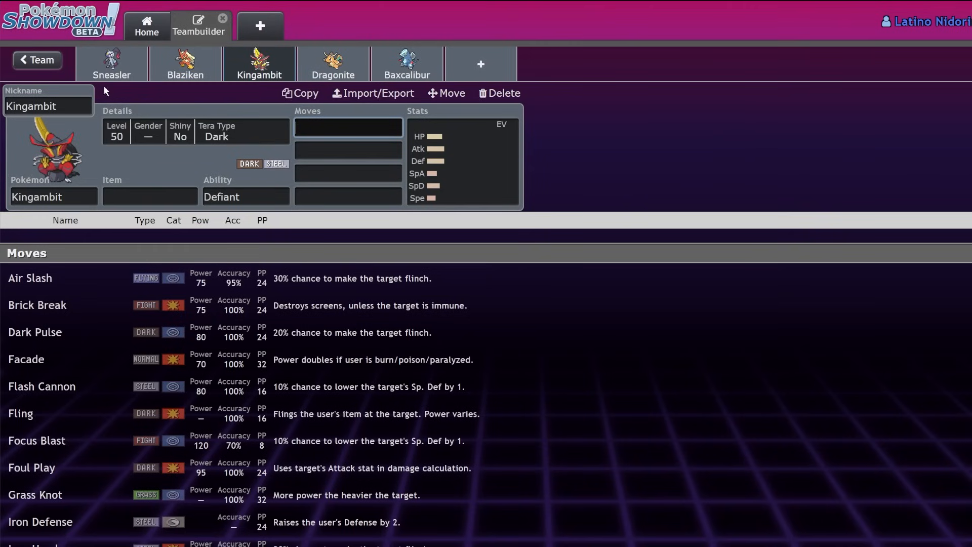
{"action": "type", "text": "sw"}
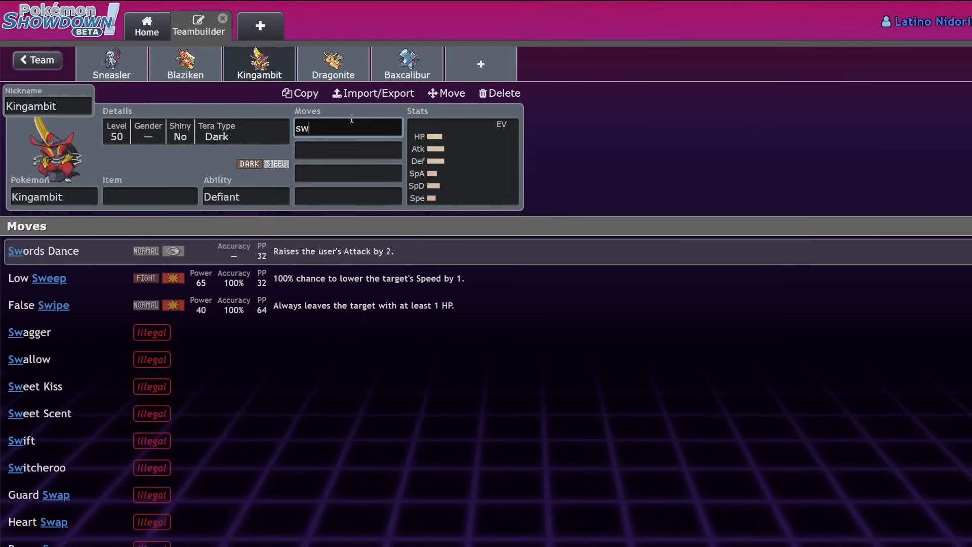
{"action": "left_click", "coordinate": [43, 251]}
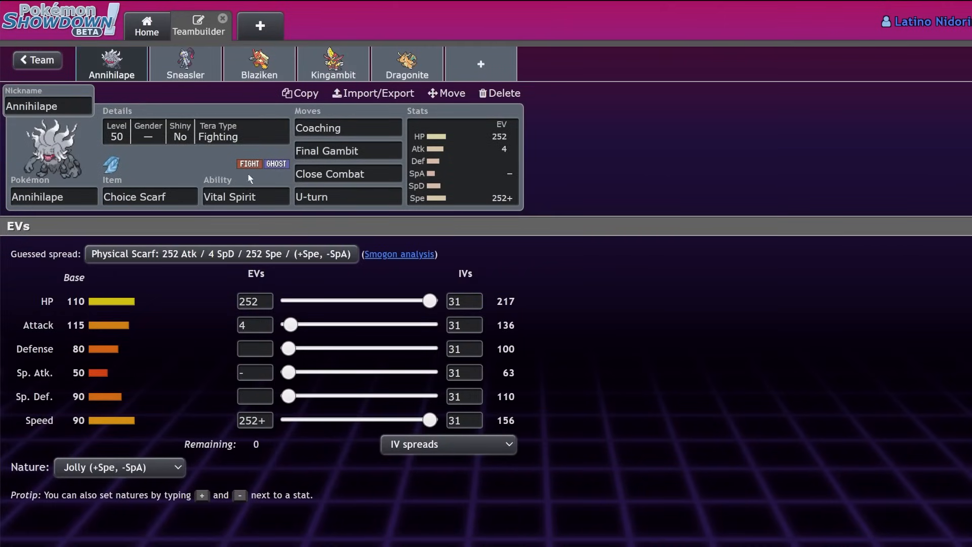
{"action": "left_click", "coordinate": [348, 174]}
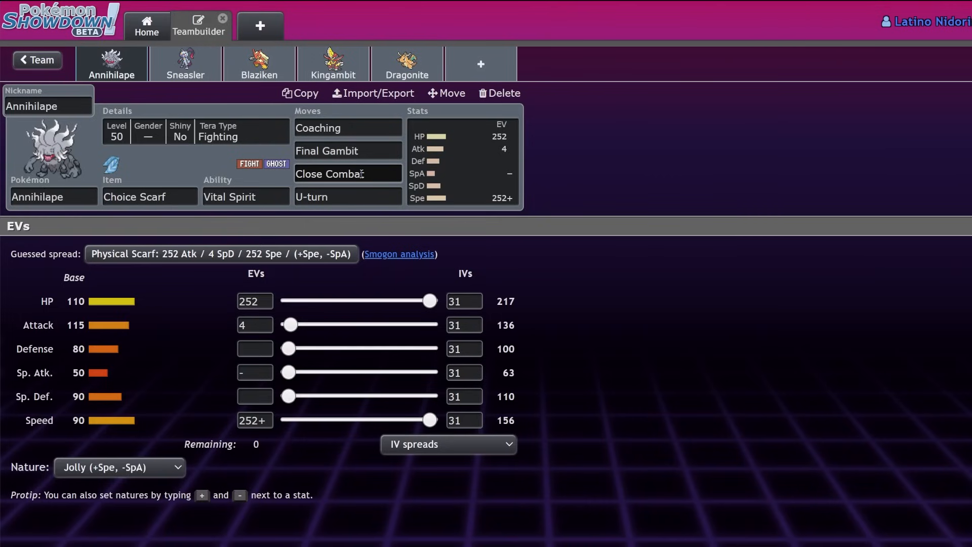
Add an empty slot, sort species by base HP and scroll the list down to Dragonite.
{"action": "left_click", "coordinate": [500, 93]}
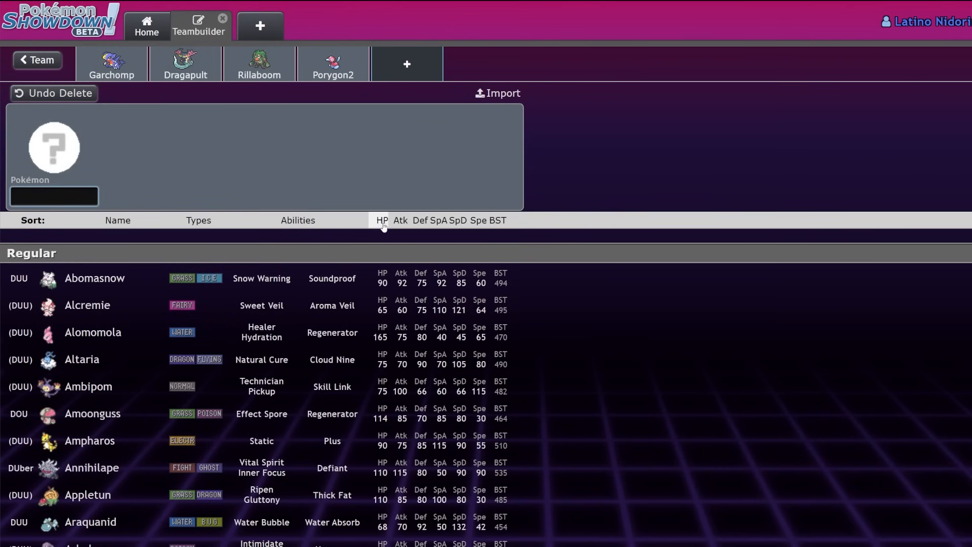
{"action": "left_click", "coordinate": [382, 220]}
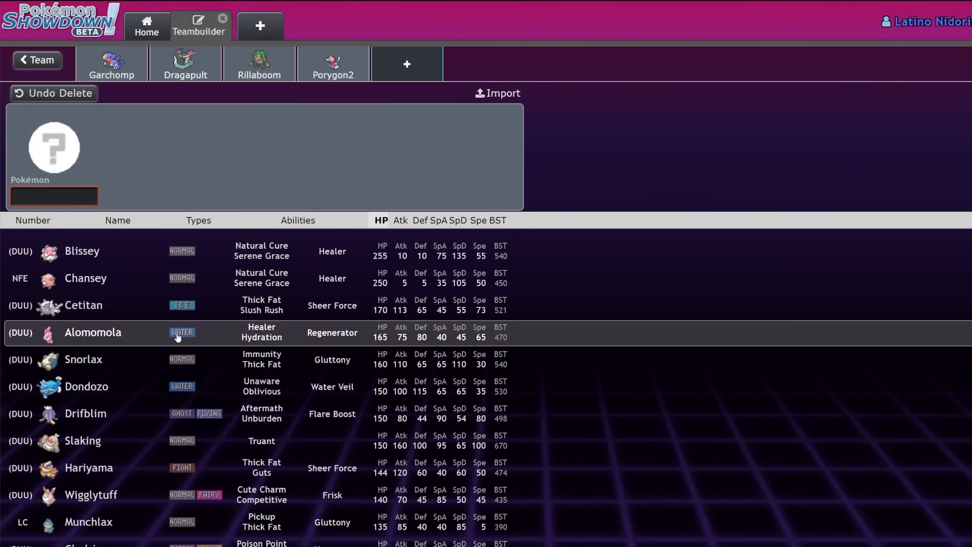
{"action": "scroll", "scroll_direction": "down", "scroll_amount": 3}
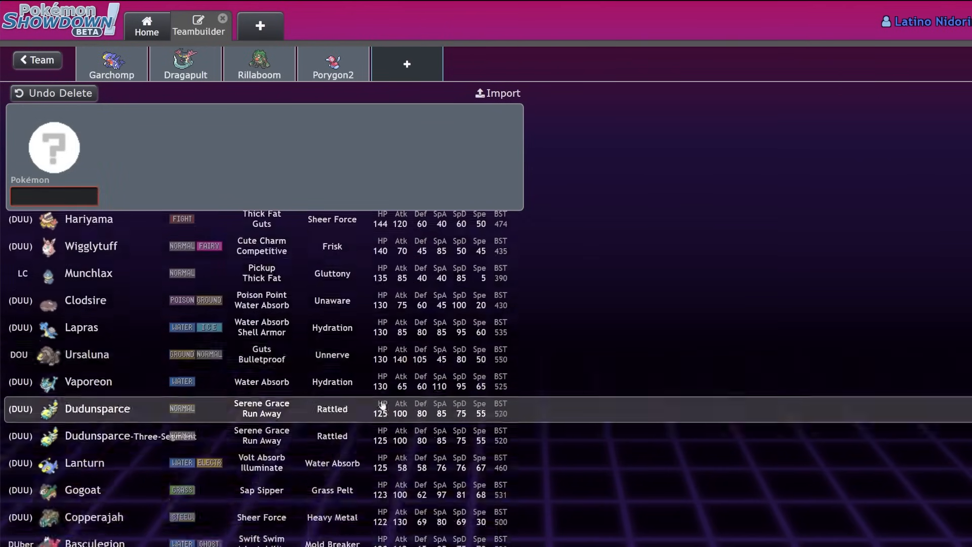
{"action": "scroll", "scroll_direction": "down", "scroll_amount": 3}
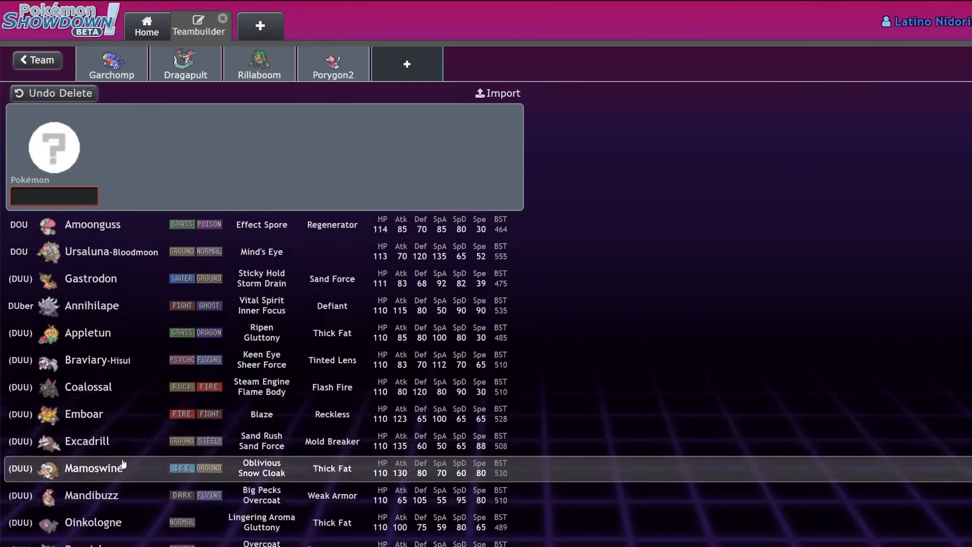
{"action": "scroll", "scroll_direction": "down", "scroll_amount": 3}
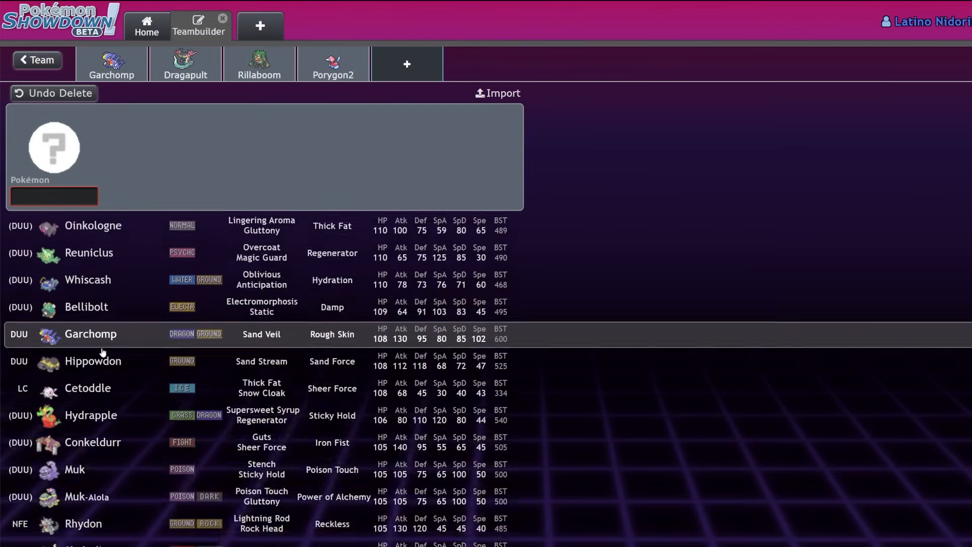
{"action": "scroll", "scroll_direction": "down", "scroll_amount": 3}
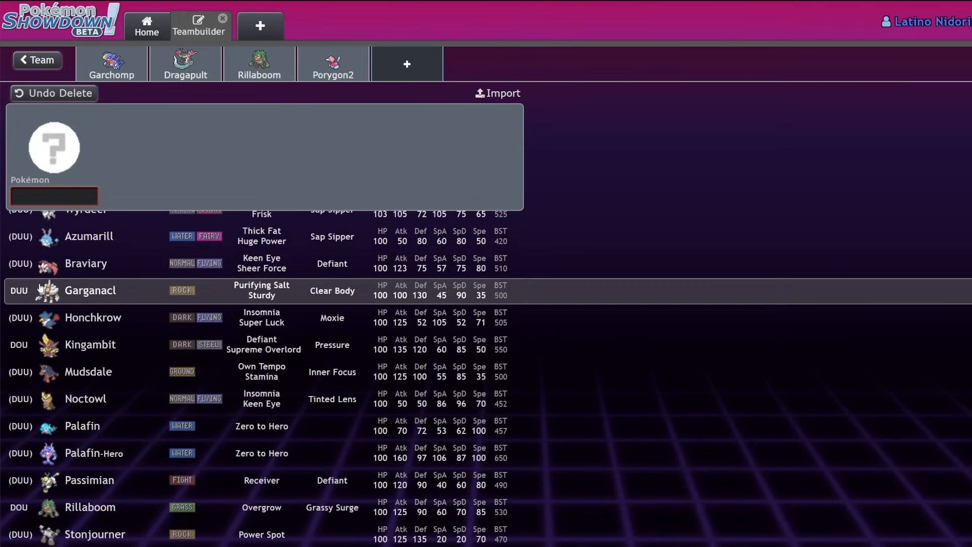
{"action": "mouse_move", "coordinate": [85, 317]}
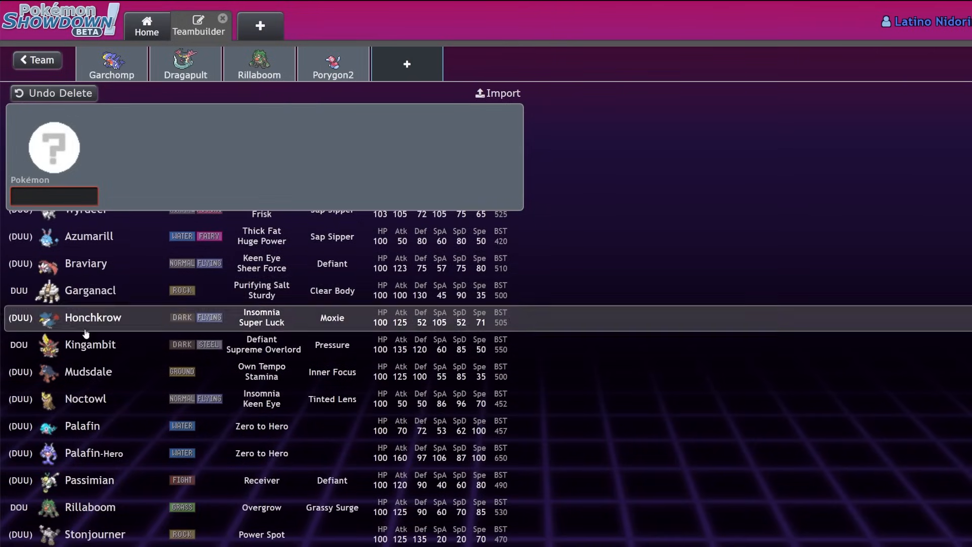
{"action": "scroll", "scroll_direction": "down", "scroll_amount": 3}
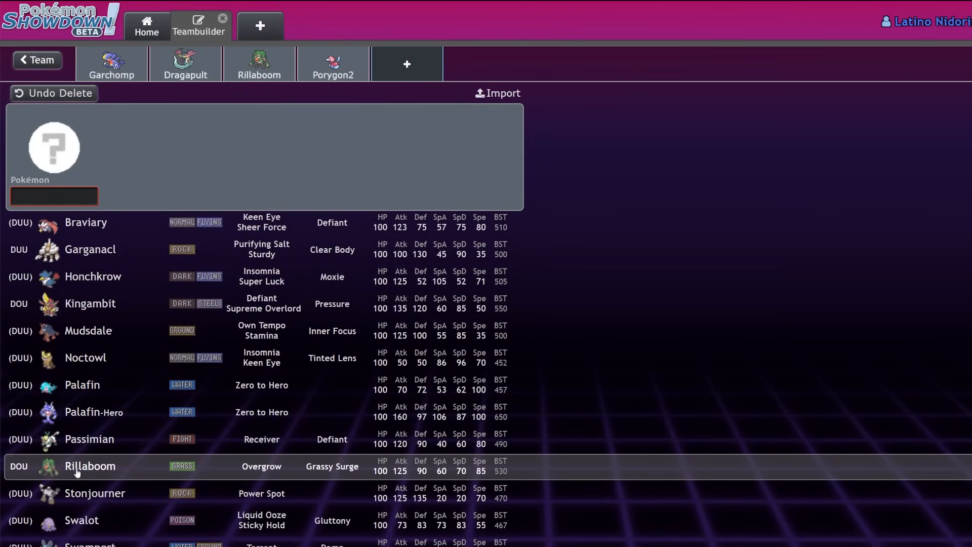
{"action": "scroll", "scroll_direction": "down", "scroll_amount": 3}
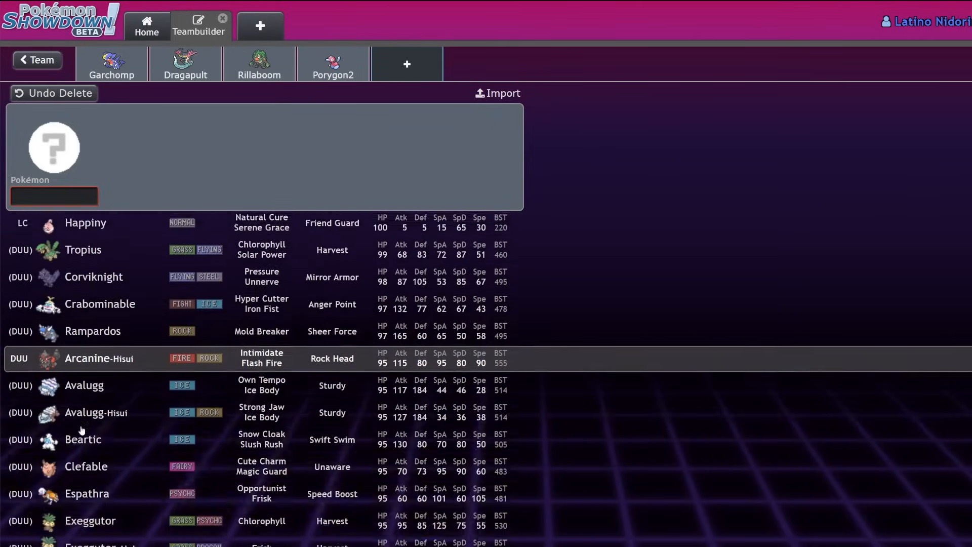
{"action": "scroll", "scroll_direction": "down", "scroll_amount": 3}
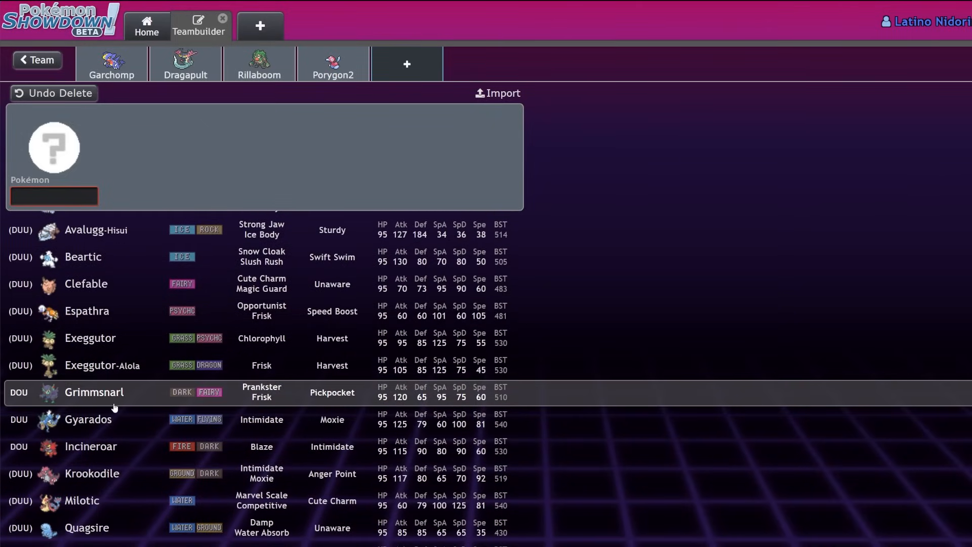
{"action": "scroll", "scroll_direction": "down", "scroll_amount": 3}
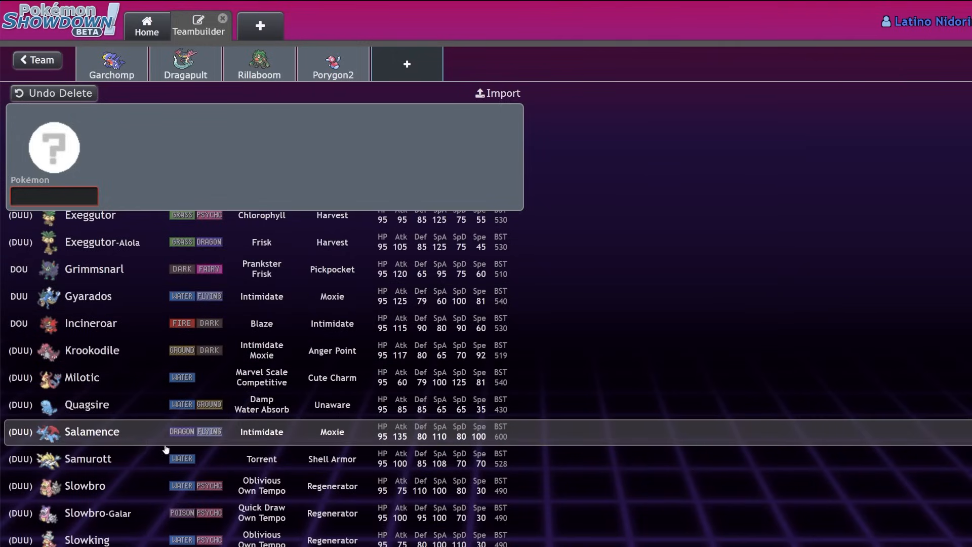
{"action": "scroll", "scroll_direction": "down", "scroll_amount": 3}
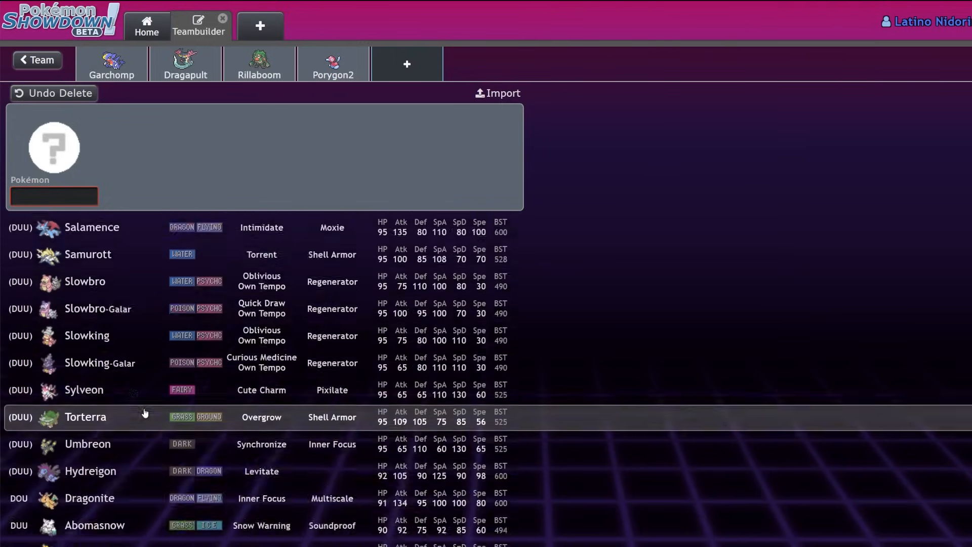
{"action": "scroll", "scroll_direction": "down", "scroll_amount": 3}
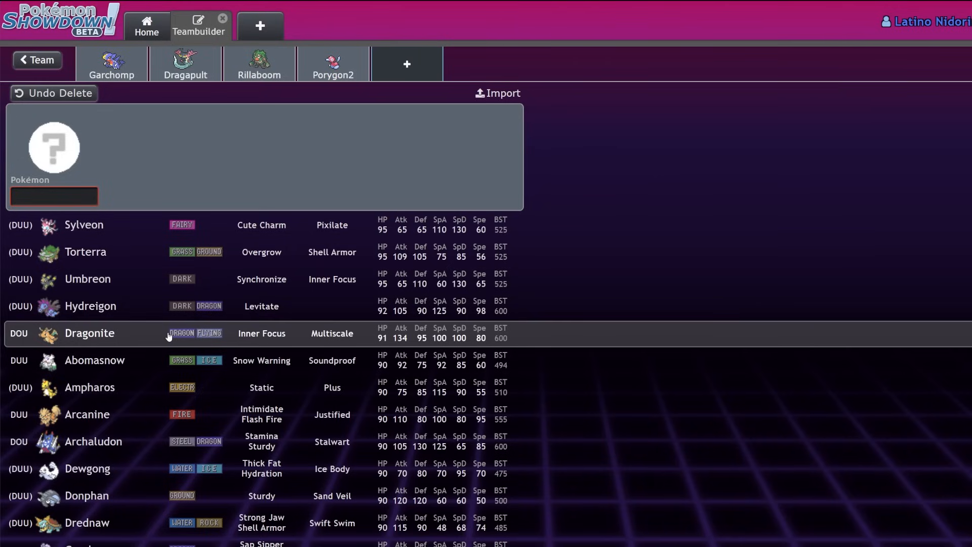
Pick Dragonite for the slot, then reopen Box 1030 and Annihilape's set editor.
{"action": "left_click", "coordinate": [89, 333]}
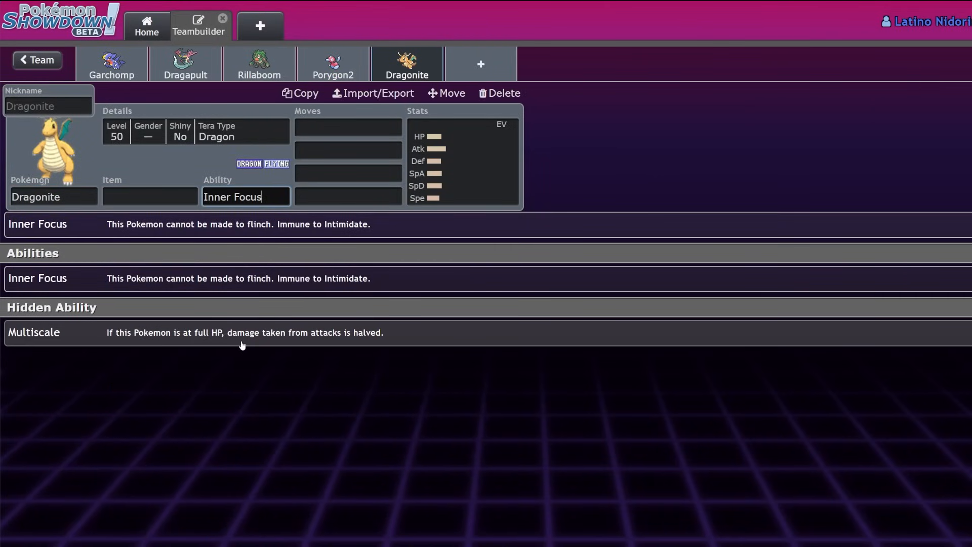
{"action": "mouse_move", "coordinate": [242, 332]}
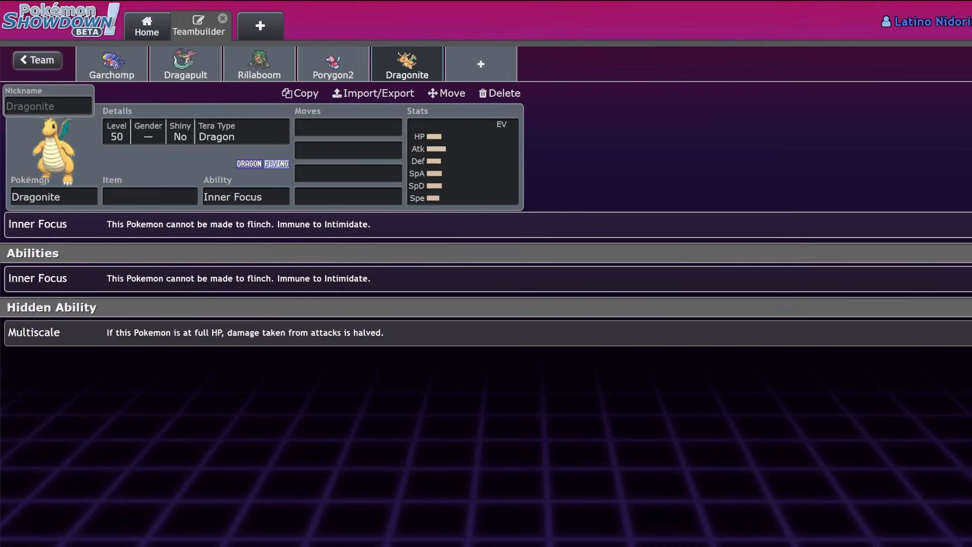
{"action": "left_click", "coordinate": [259, 62]}
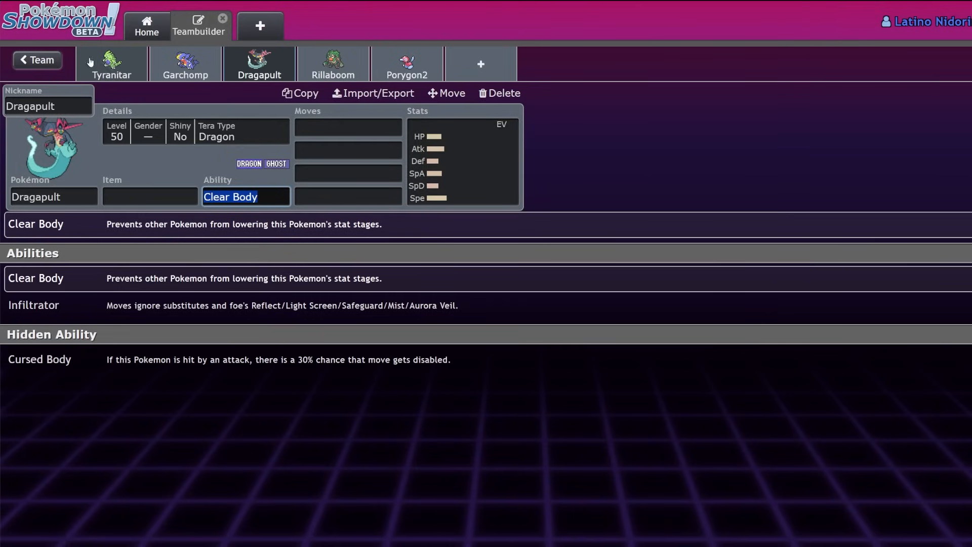
{"action": "left_click", "coordinate": [37, 59]}
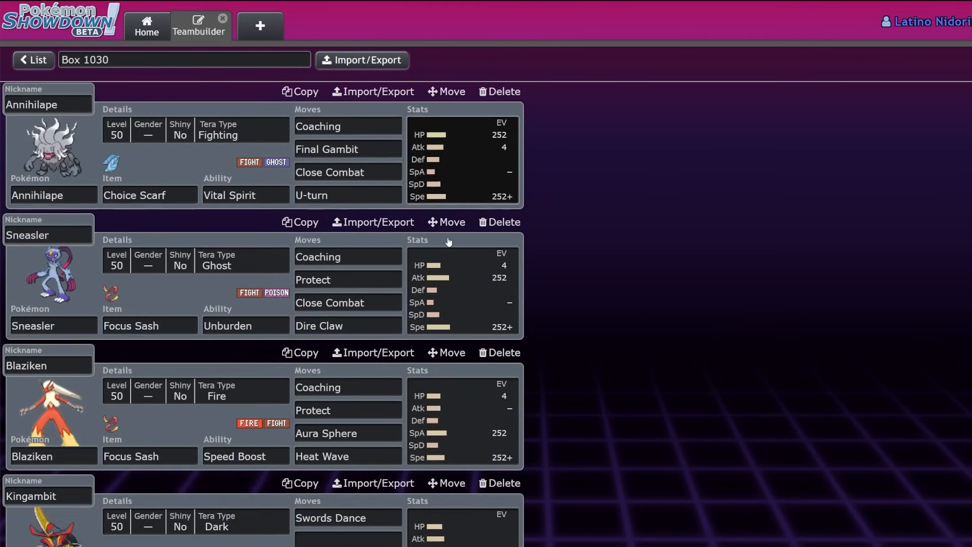
{"action": "left_click", "coordinate": [246, 195]}
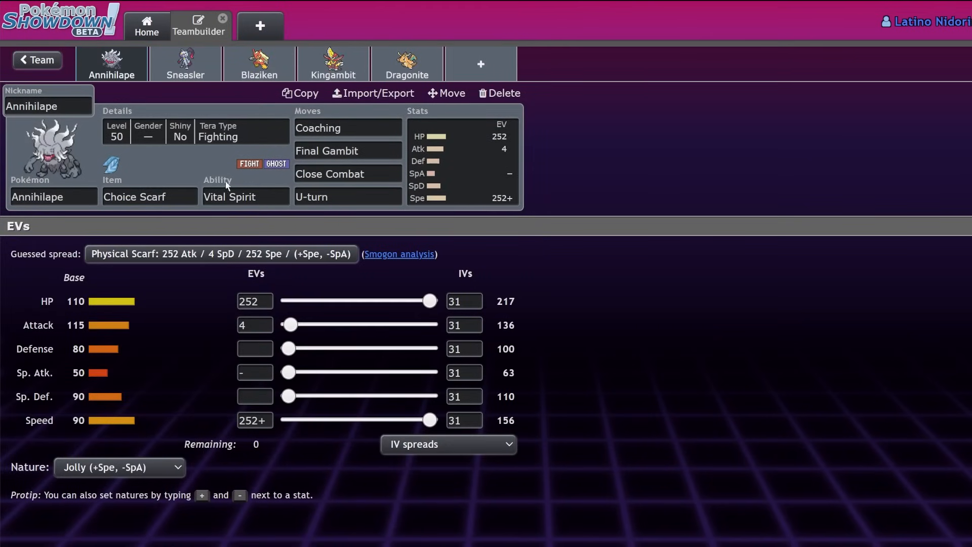
Change Annihilape's ability from Vital Spirit to Defiant and its fourth move from U-turn to Rage Fist.
{"action": "left_click", "coordinate": [245, 197]}
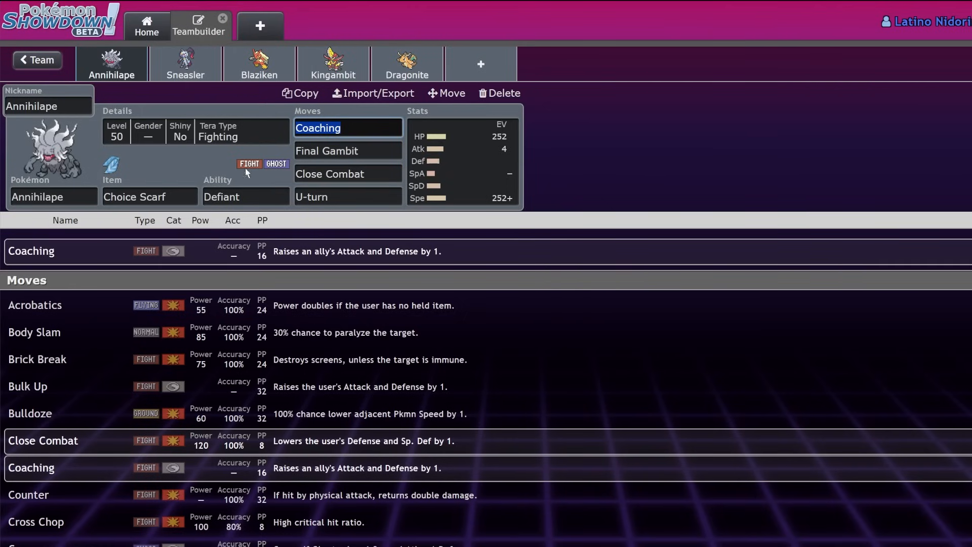
{"action": "left_click", "coordinate": [348, 174]}
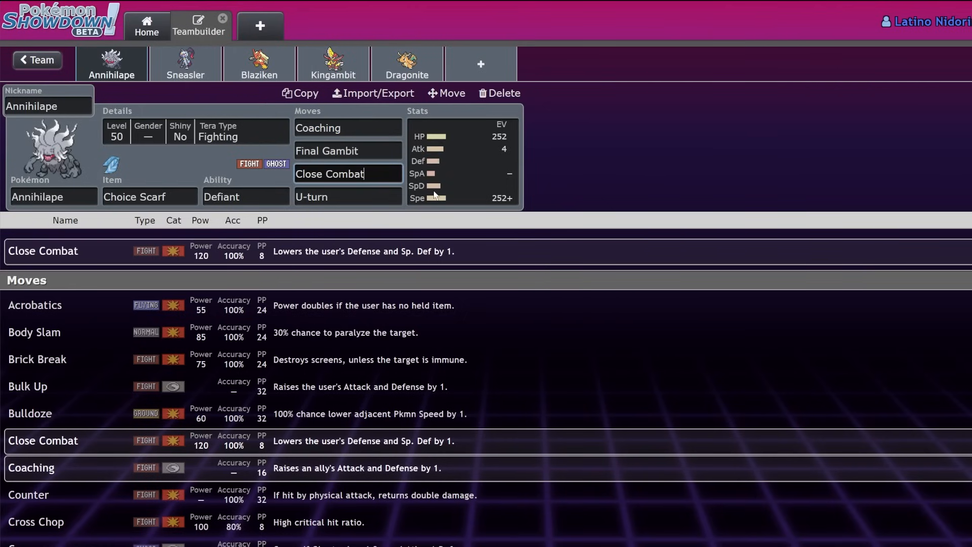
{"action": "left_click", "coordinate": [462, 161]}
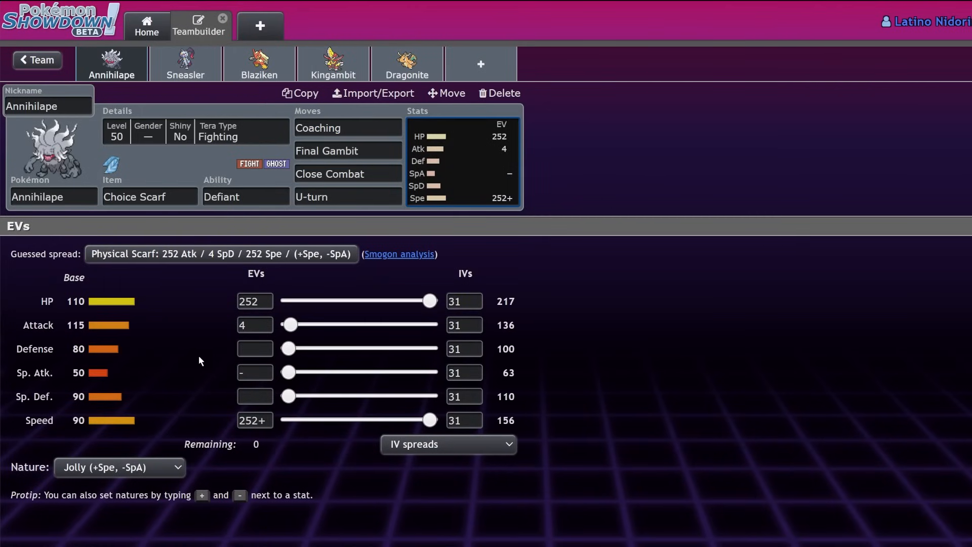
{"action": "mouse_move", "coordinate": [120, 342]}
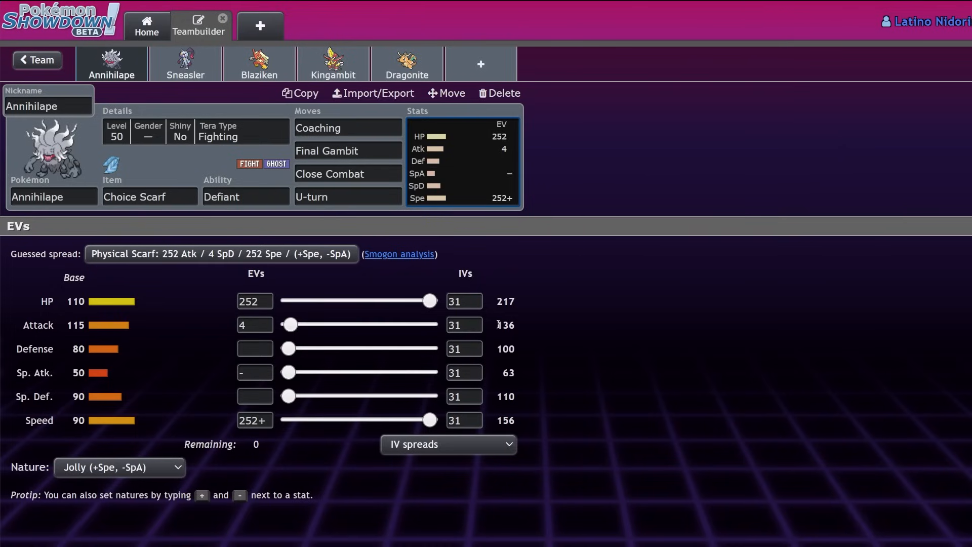
{"action": "mouse_move", "coordinate": [186, 313]}
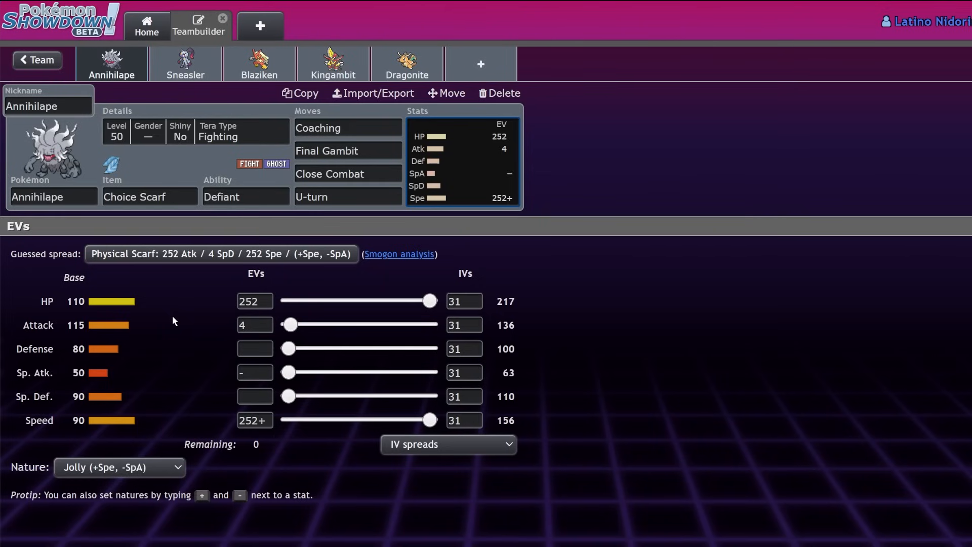
{"action": "mouse_move", "coordinate": [180, 297]}
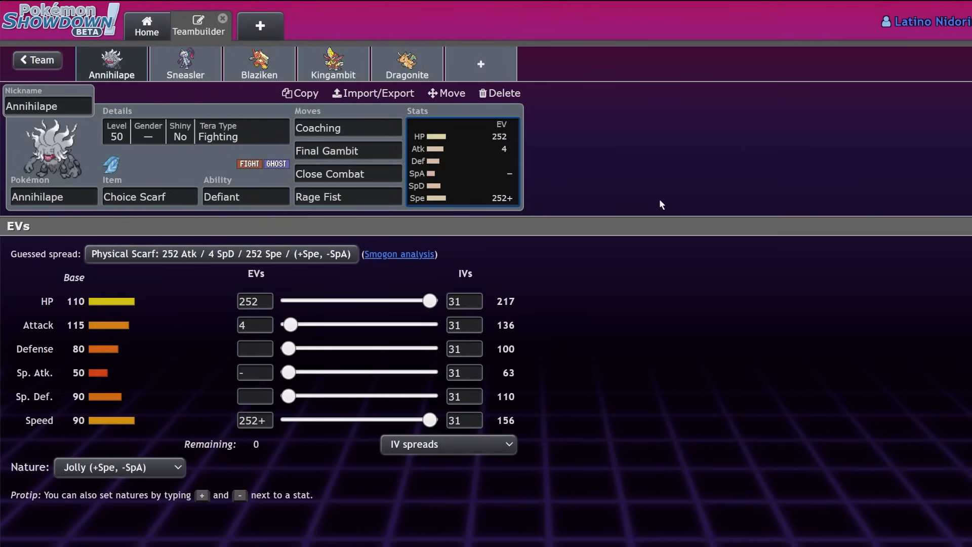
{"action": "left_click", "coordinate": [348, 197]}
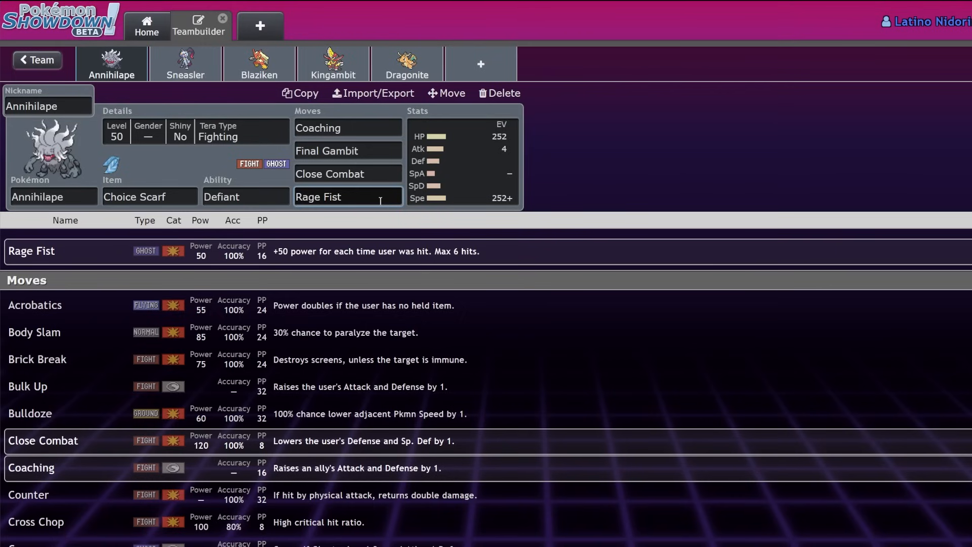
Switch to Sneasler's set and display its 252 Atk / 252+ Spe / 4 HP EV sliders.
{"action": "left_click", "coordinate": [184, 62]}
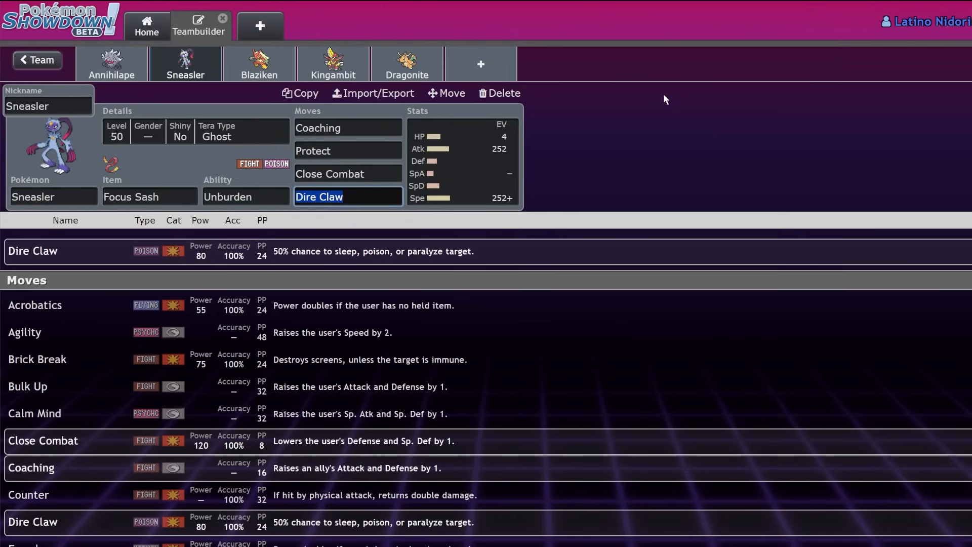
{"action": "left_click", "coordinate": [112, 64]}
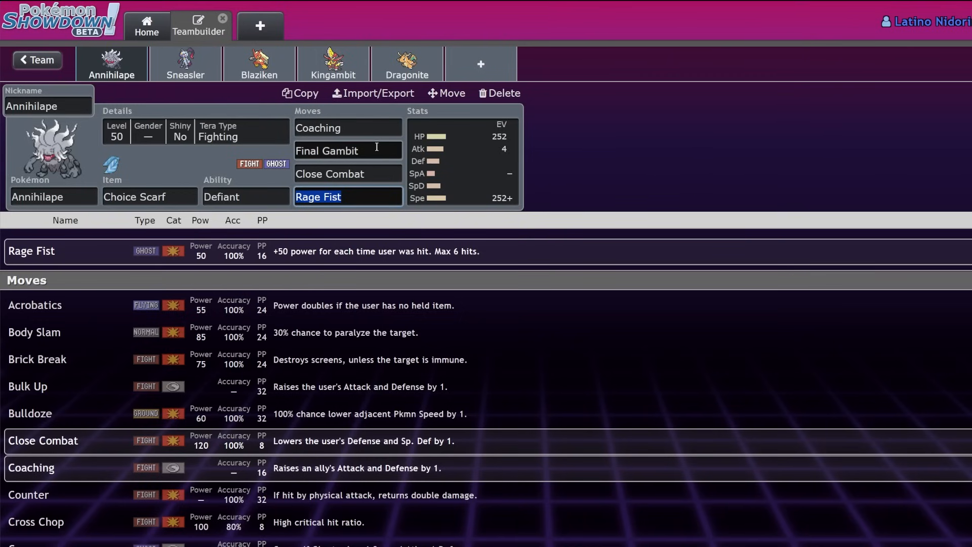
{"action": "left_click", "coordinate": [185, 61]}
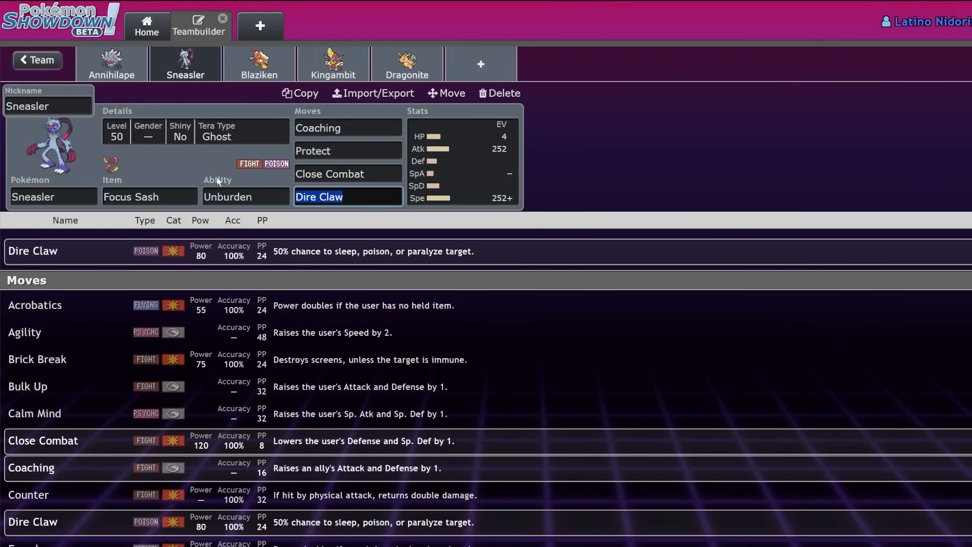
{"action": "left_click", "coordinate": [347, 197]}
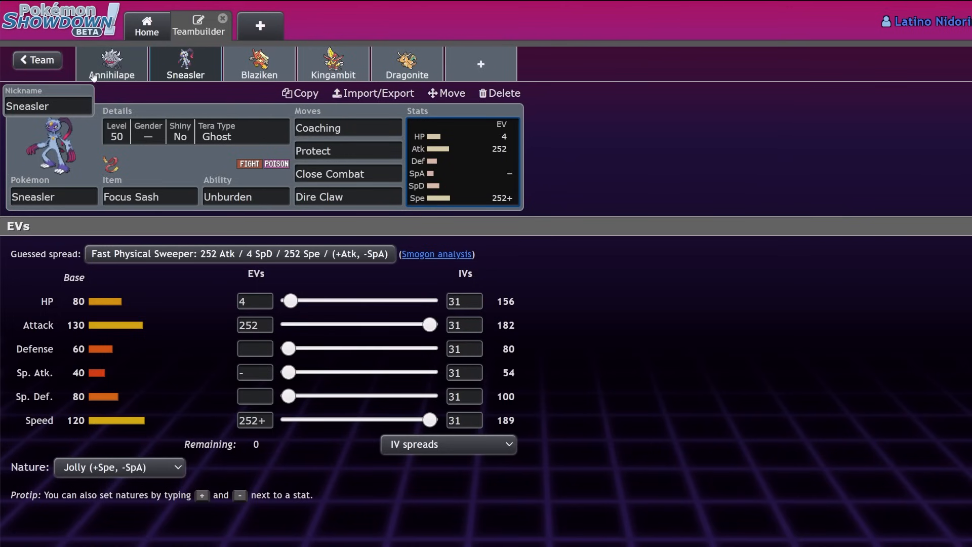
{"action": "left_click", "coordinate": [149, 197]}
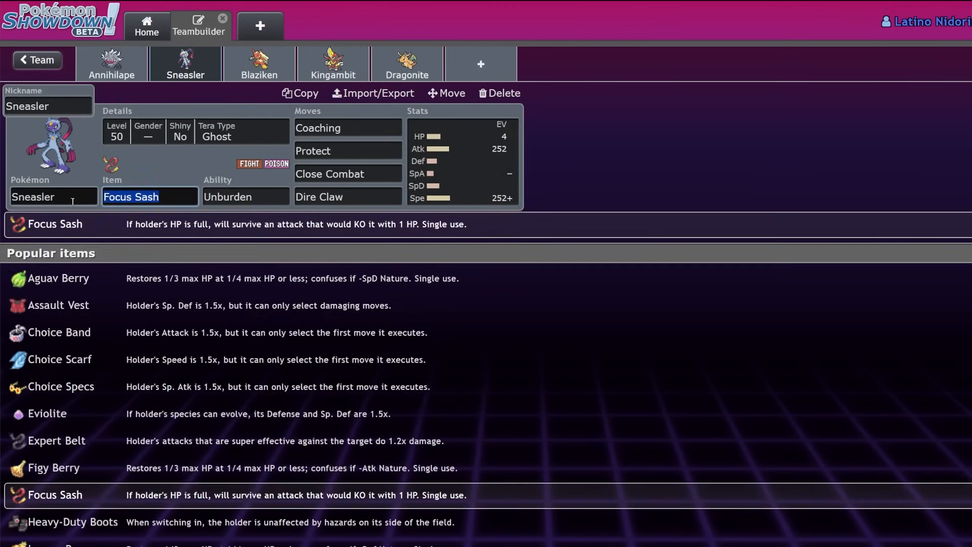
{"action": "type", "text": "whit"}
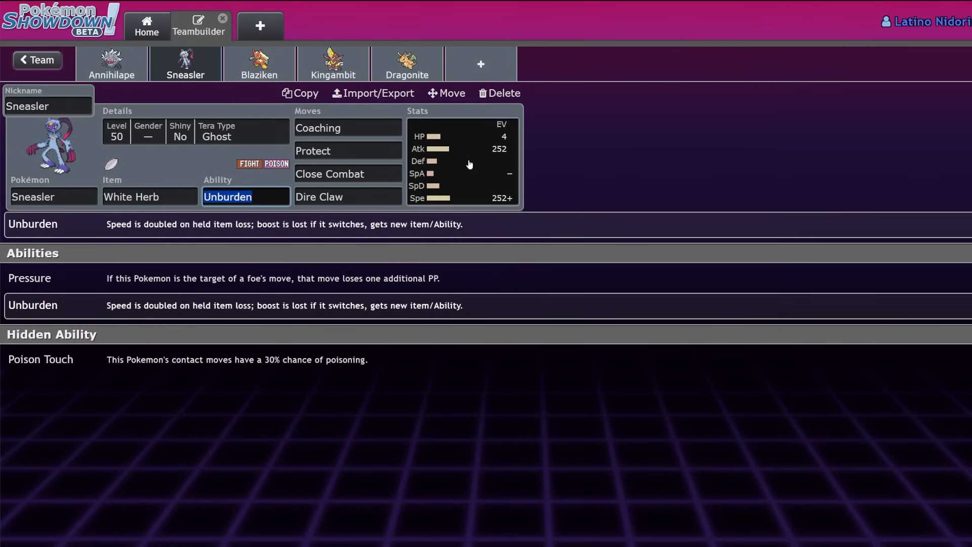
{"action": "left_click", "coordinate": [150, 196]}
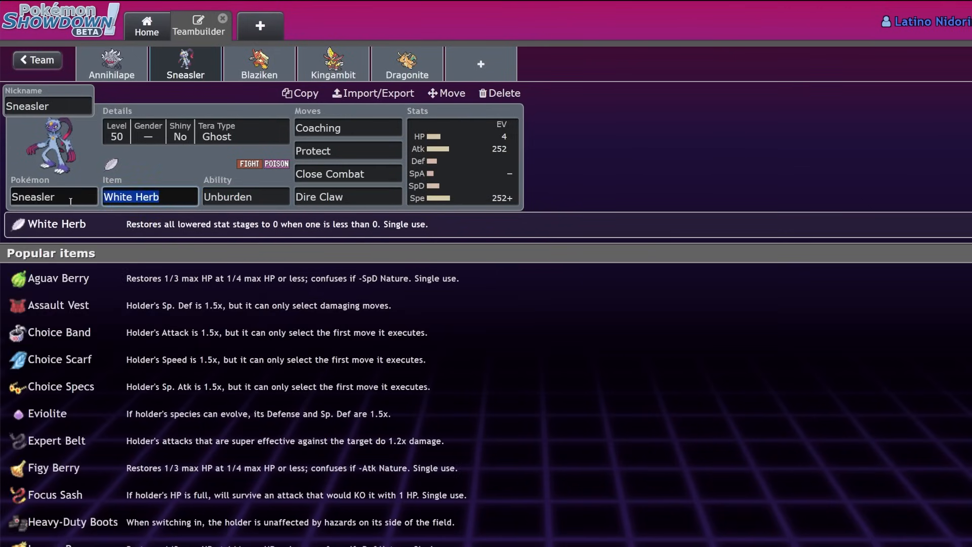
{"action": "type", "text": "gras"}
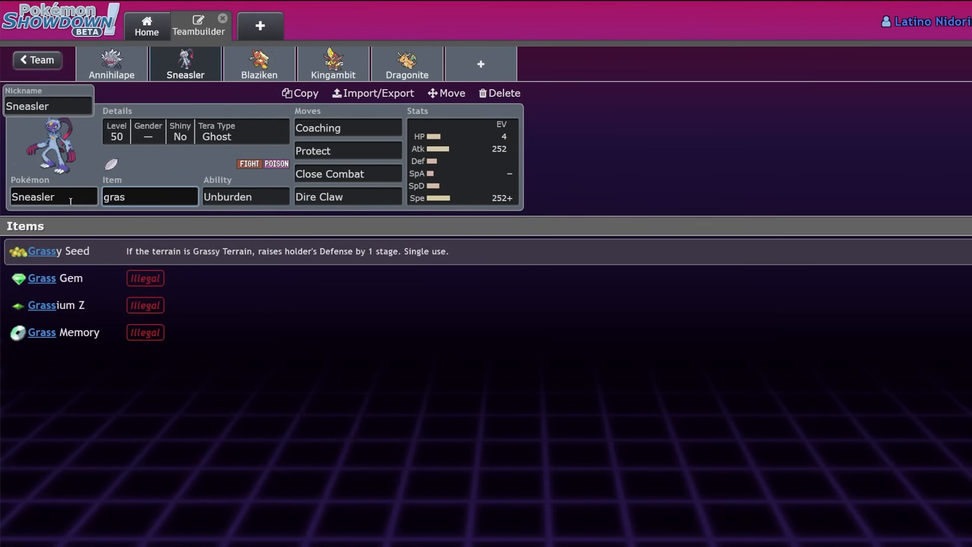
{"action": "left_click", "coordinate": [244, 197]}
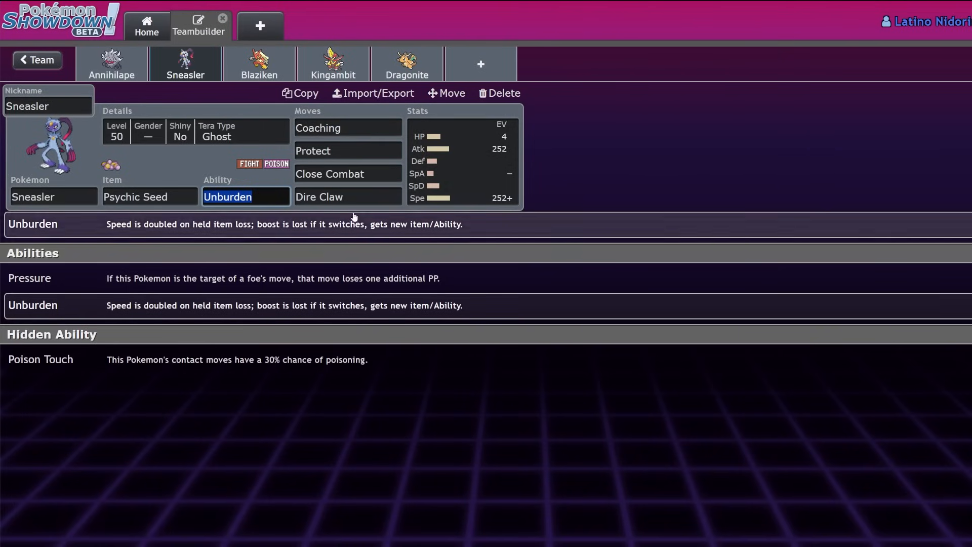
{"action": "left_click", "coordinate": [149, 197]}
{"action": "type", "text": "Focus Sash"}
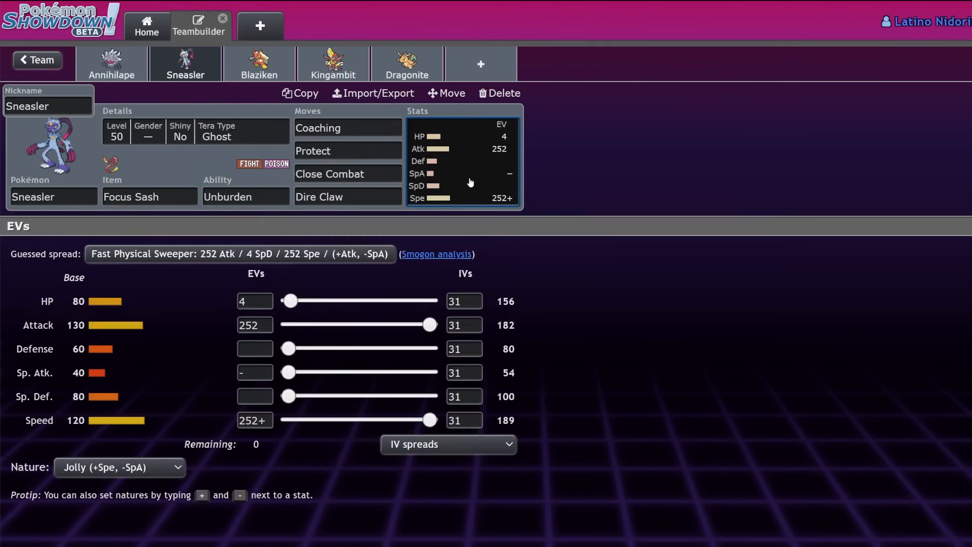
{"action": "mouse_move", "coordinate": [333, 444]}
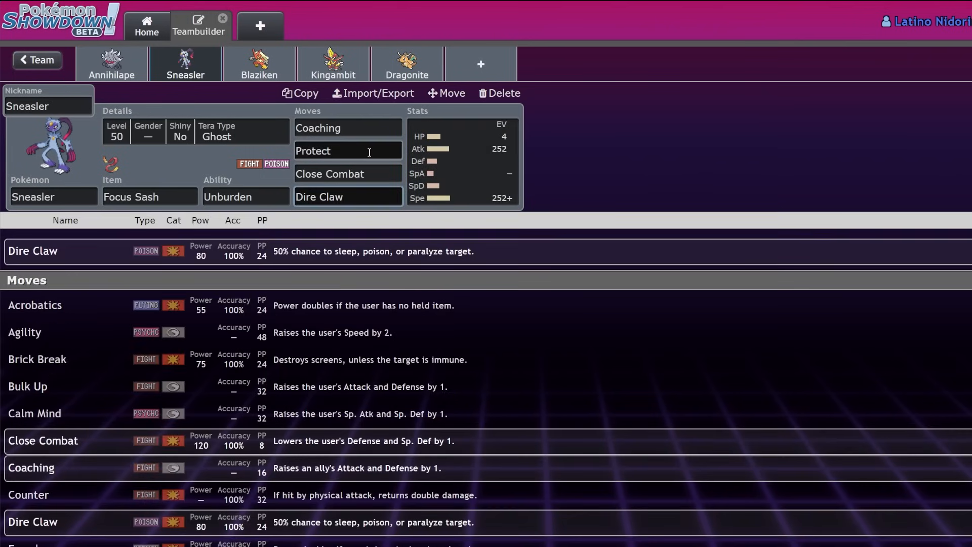
{"action": "left_click", "coordinate": [347, 128]}
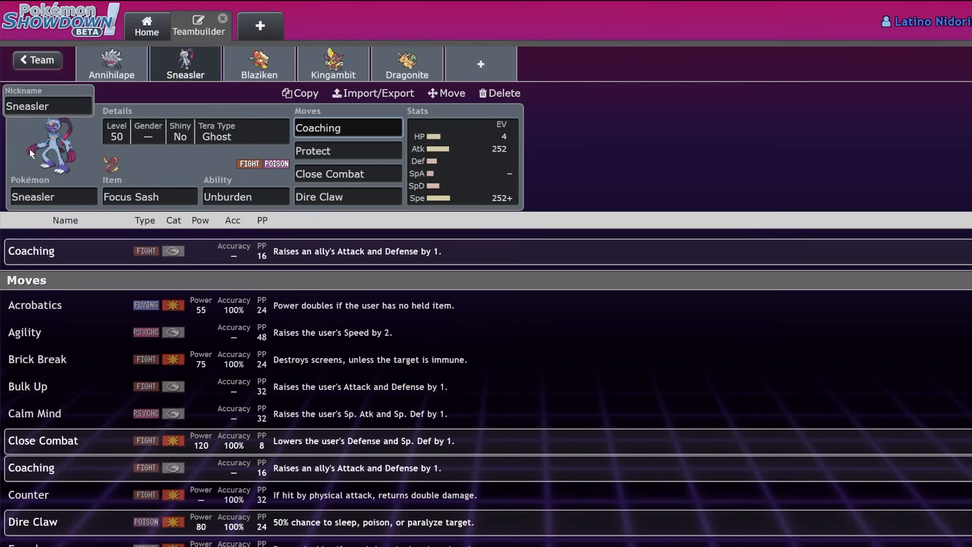
{"action": "left_click", "coordinate": [348, 127]}
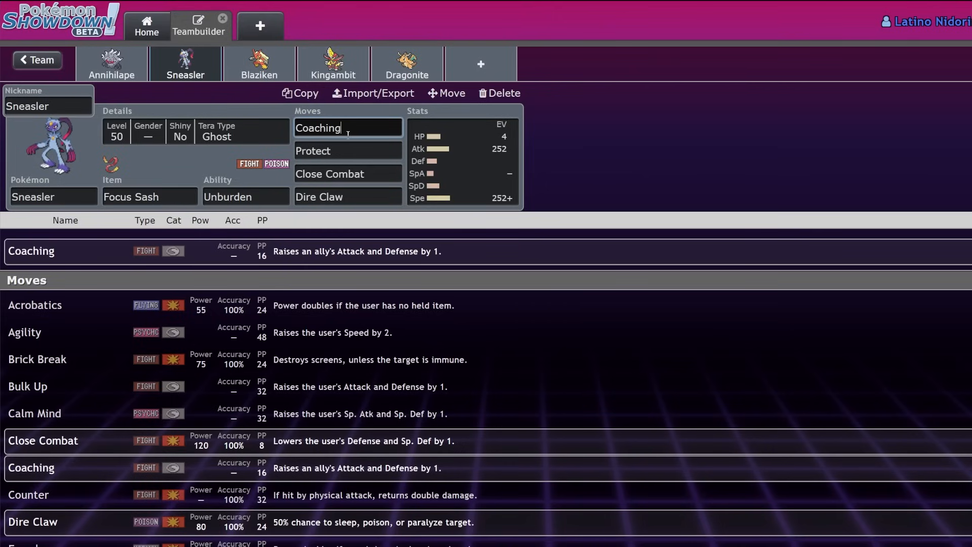
{"action": "mouse_move", "coordinate": [222, 99]}
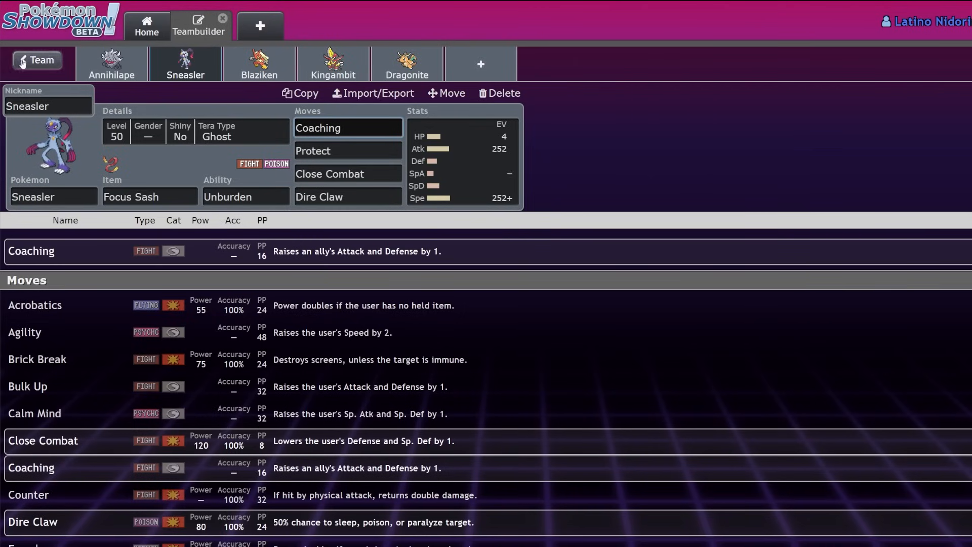
Return to the box list and scroll down to Blaziken's entry to open its set.
{"action": "left_click", "coordinate": [36, 59]}
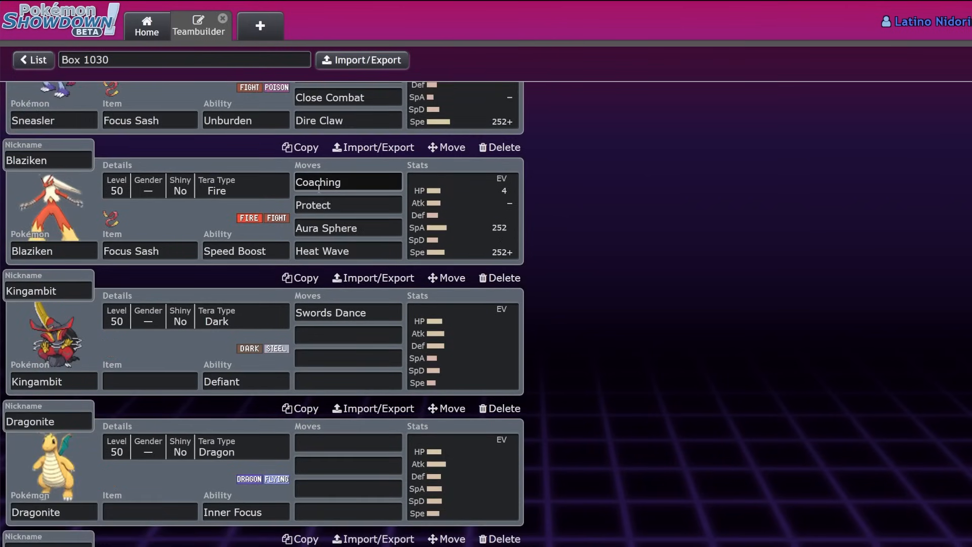
{"action": "scroll", "scroll_direction": "down", "scroll_amount": 3}
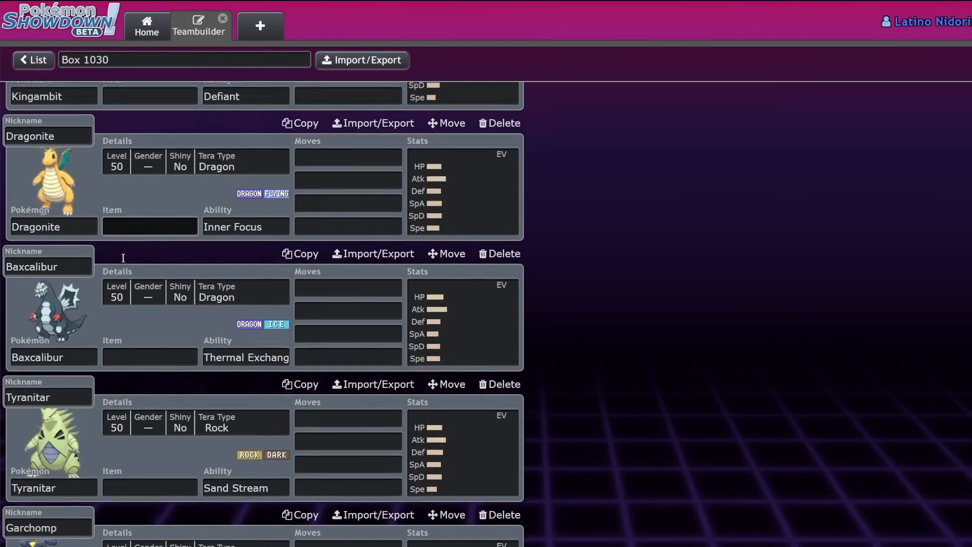
{"action": "scroll", "scroll_direction": "down", "scroll_amount": 3}
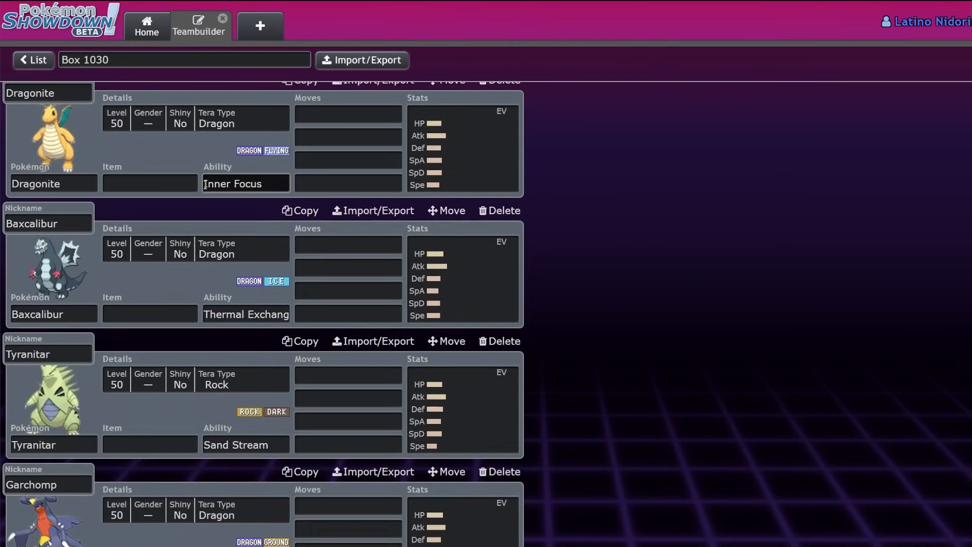
{"action": "scroll", "scroll_direction": "down", "scroll_amount": 3}
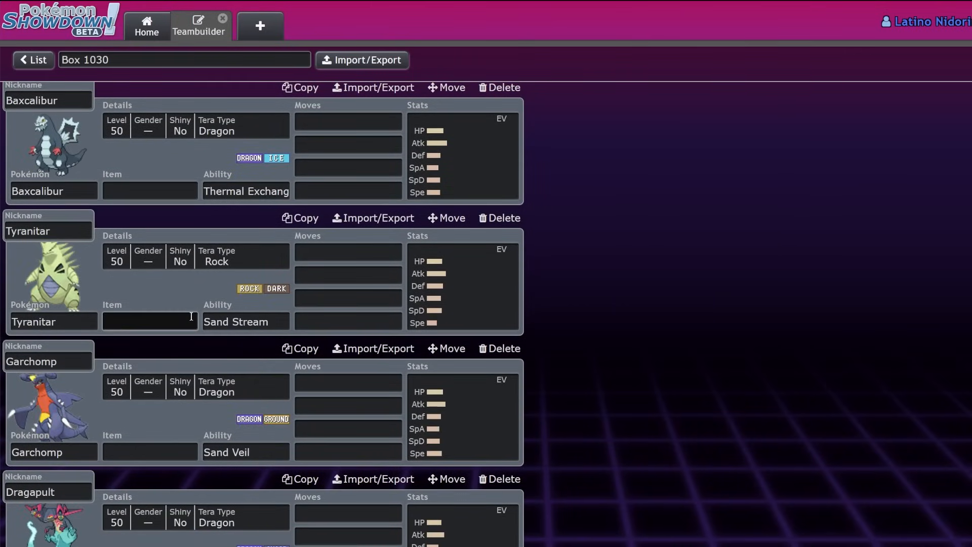
{"action": "mouse_move", "coordinate": [202, 269]}
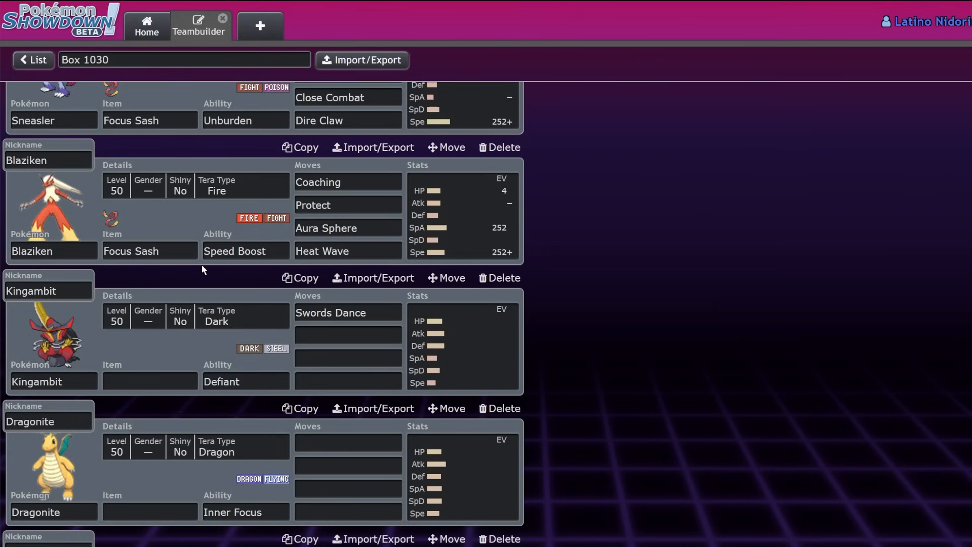
{"action": "scroll", "scroll_direction": "down", "scroll_amount": 3}
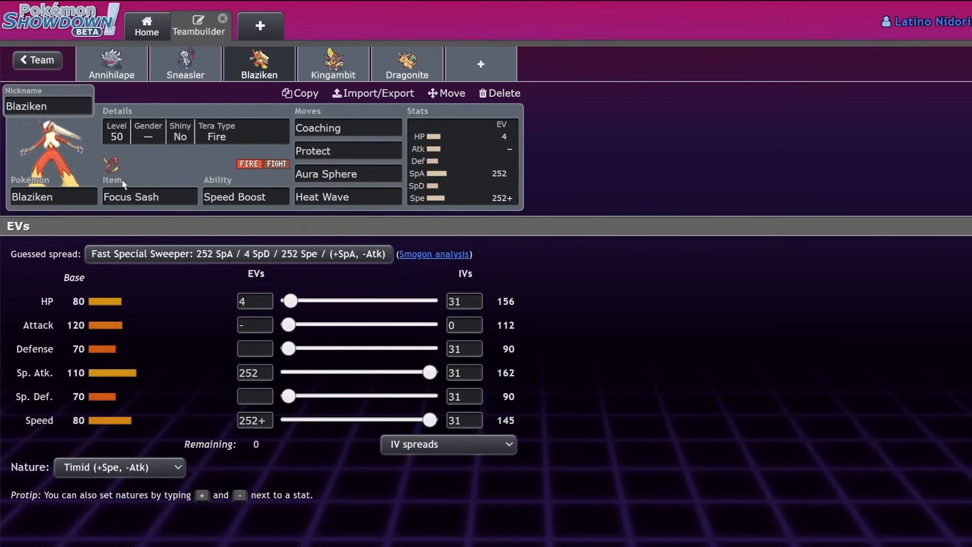
Set Blaziken's Tera Type to Ghost and try Overheat in its fourth move slot.
{"action": "left_click", "coordinate": [149, 197]}
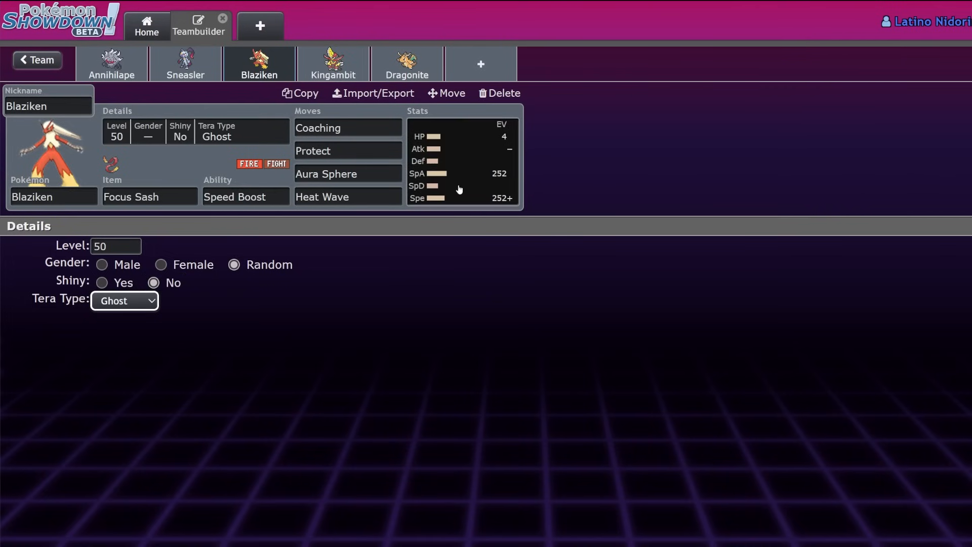
{"action": "left_click", "coordinate": [462, 155]}
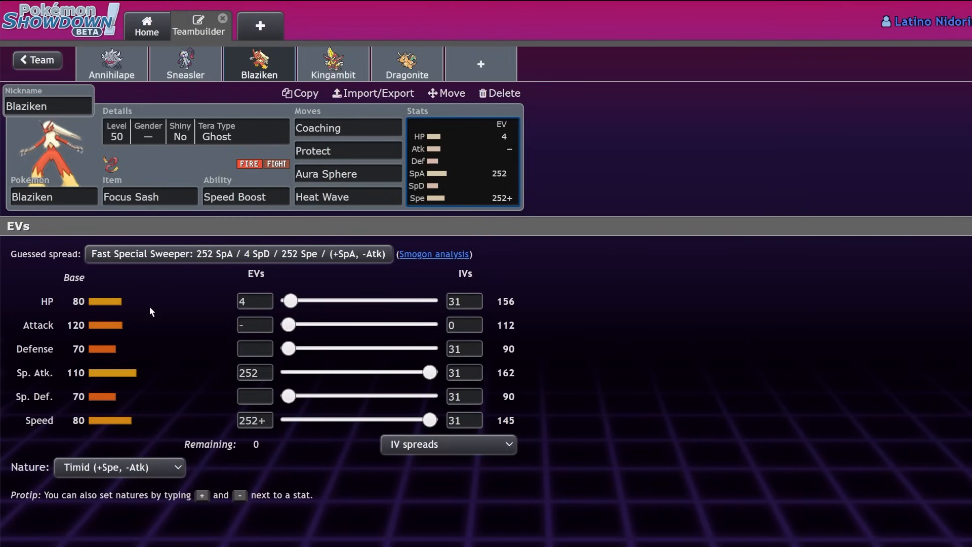
{"action": "mouse_move", "coordinate": [520, 389]}
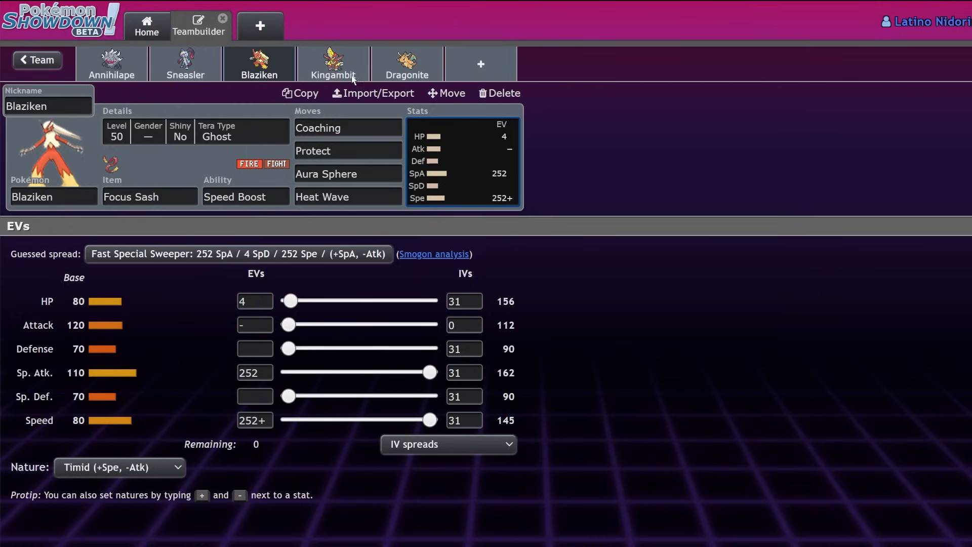
{"action": "left_click", "coordinate": [348, 197]}
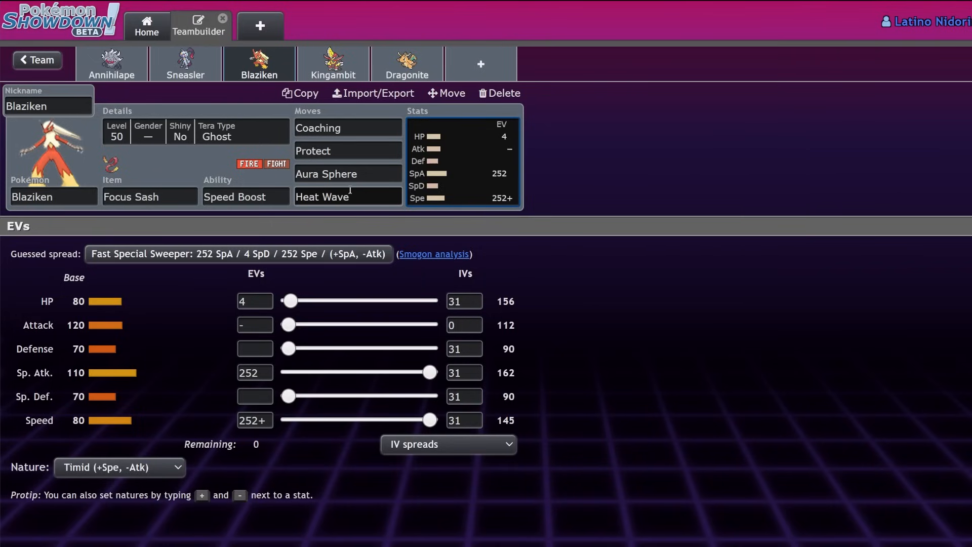
{"action": "mouse_move", "coordinate": [351, 188]}
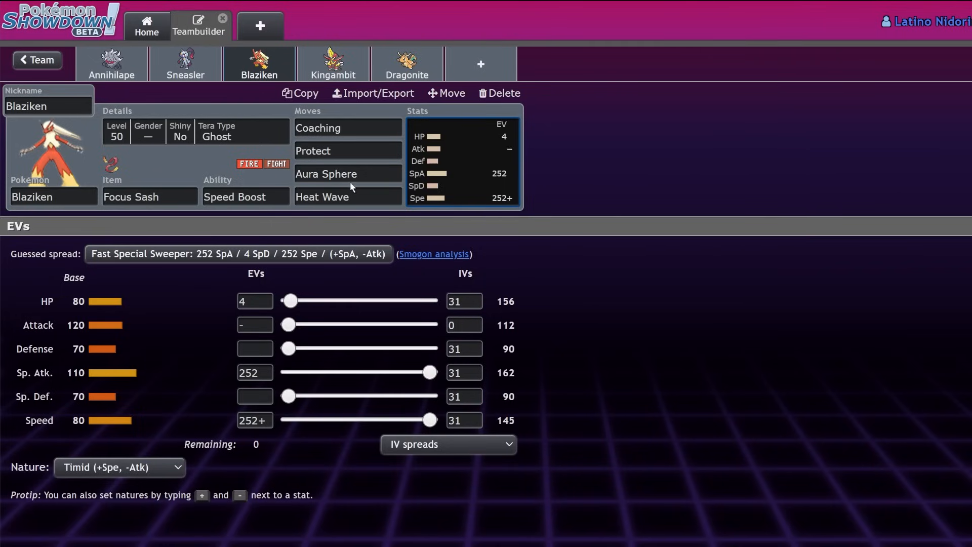
{"action": "left_click", "coordinate": [347, 173]}
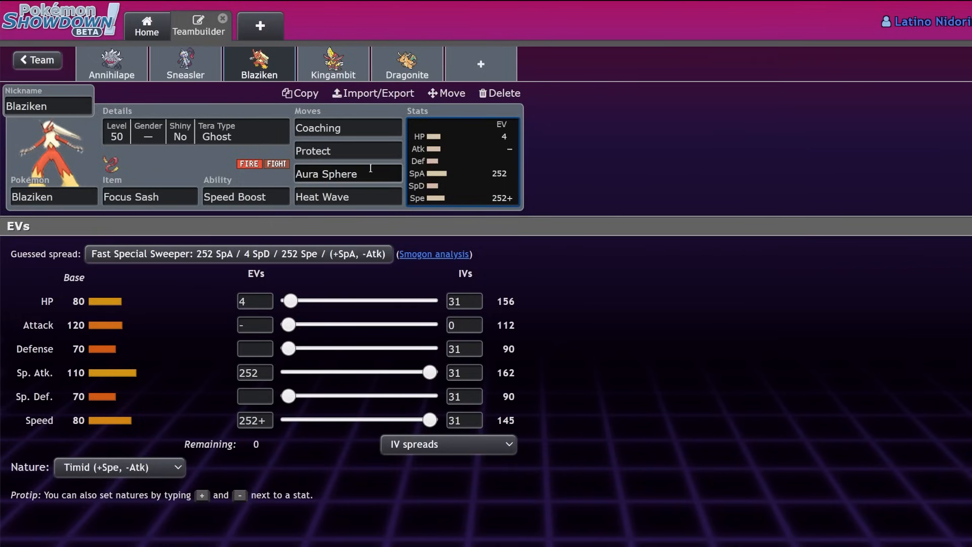
{"action": "type", "text": "ove"}
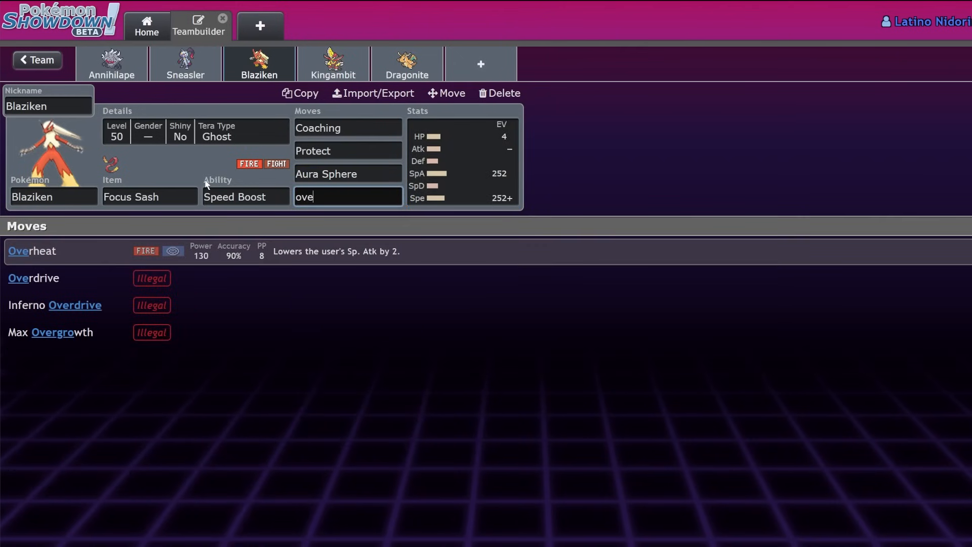
{"action": "left_click", "coordinate": [348, 173]}
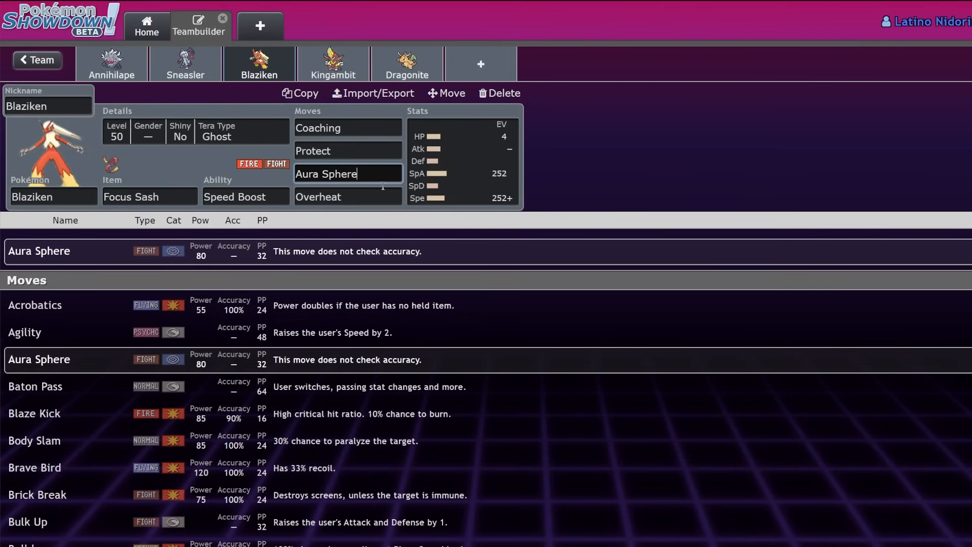
Swap Overheat for Close Combat and try Blaze Kick as the third move.
{"action": "left_click", "coordinate": [347, 197]}
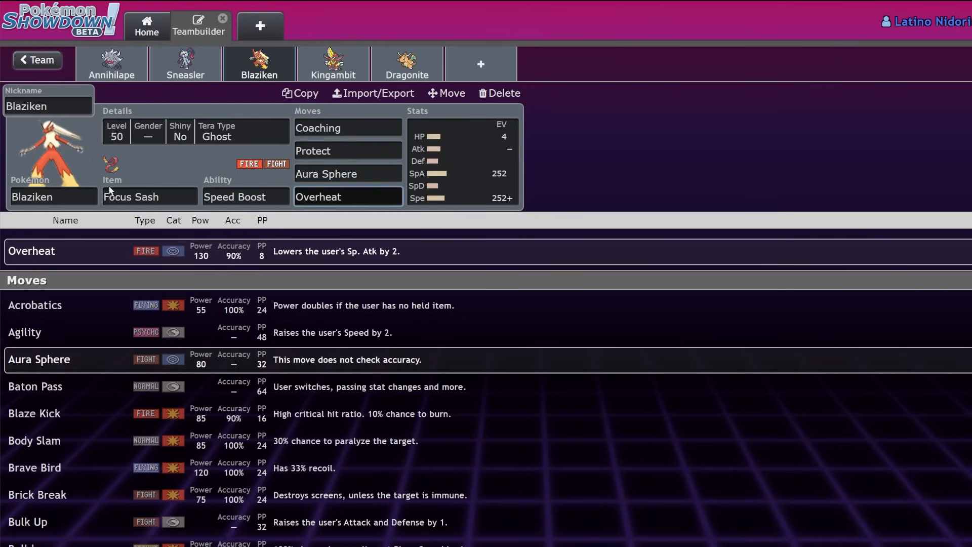
{"action": "left_click", "coordinate": [462, 161]}
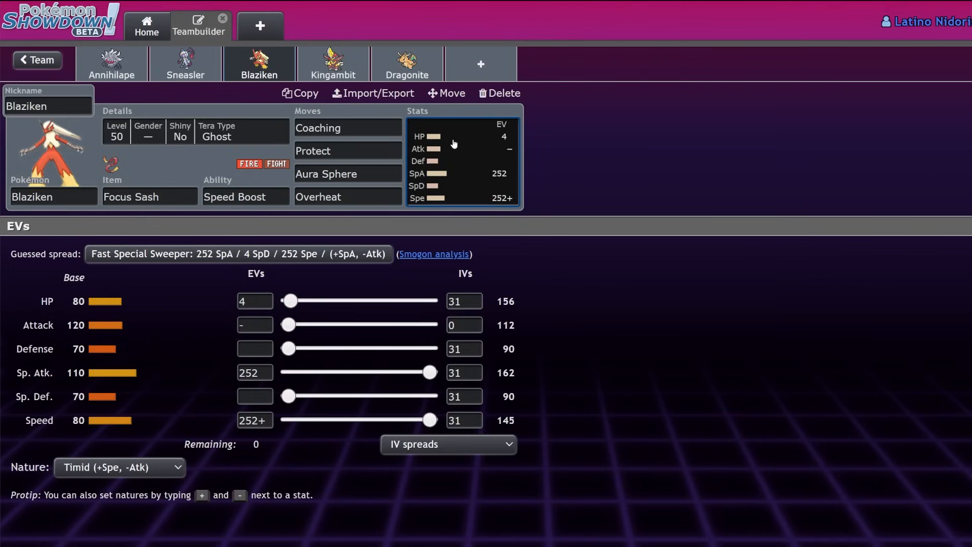
{"action": "left_click", "coordinate": [347, 197]}
{"action": "type", "text": "Close Combat"}
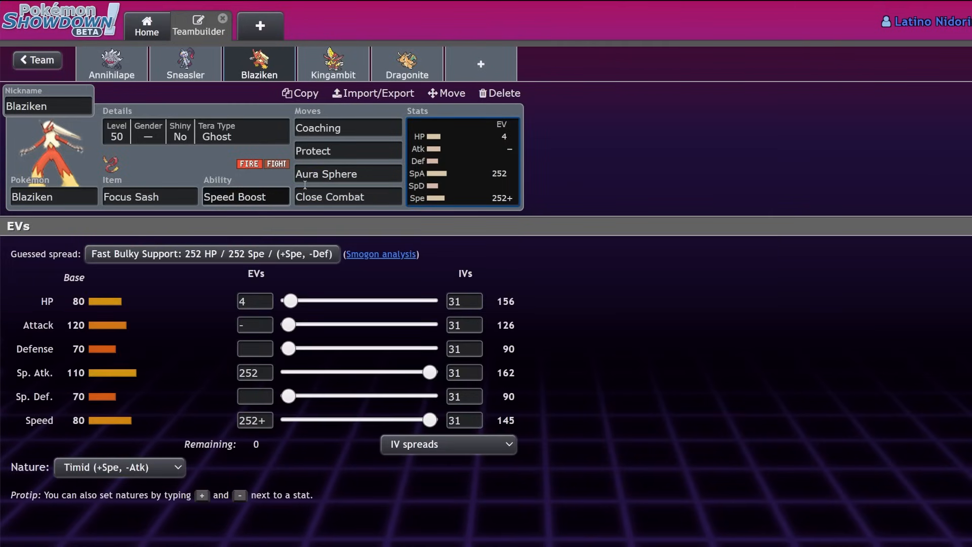
{"action": "left_click", "coordinate": [347, 197]}
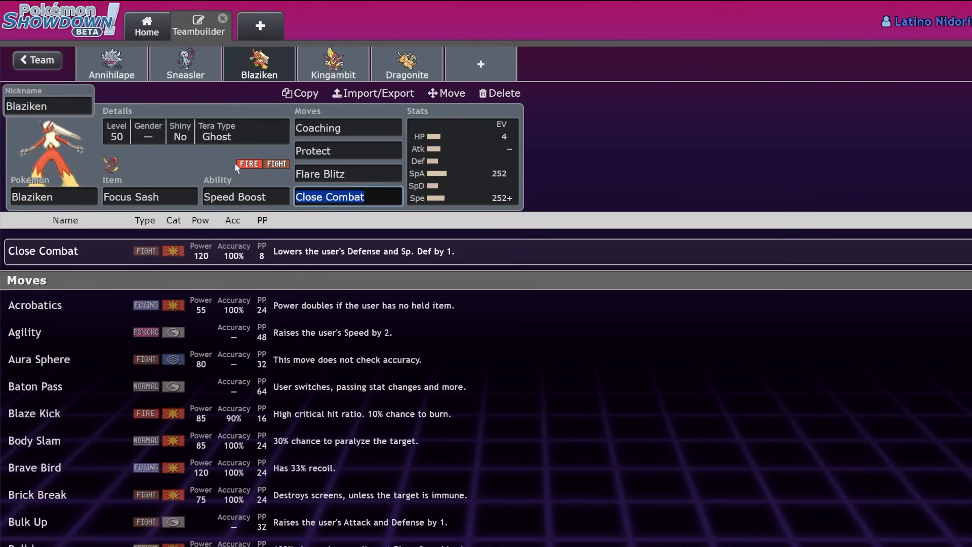
{"action": "left_click", "coordinate": [347, 173]}
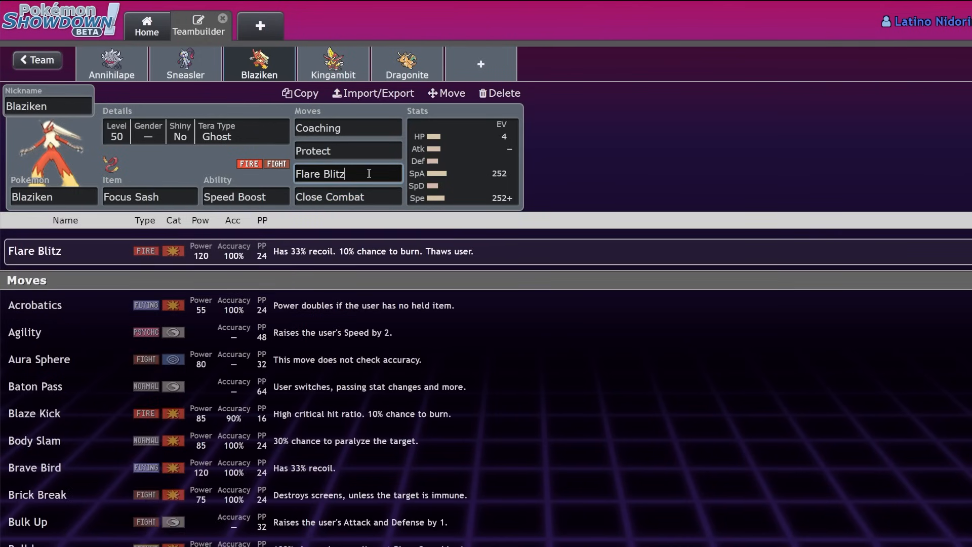
{"action": "left_click", "coordinate": [245, 196]}
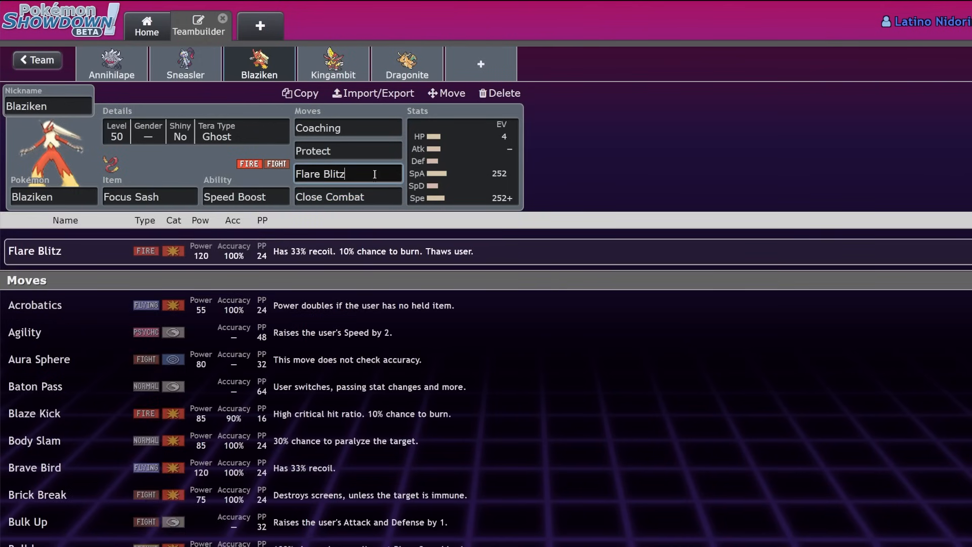
{"action": "type", "text": "bla"}
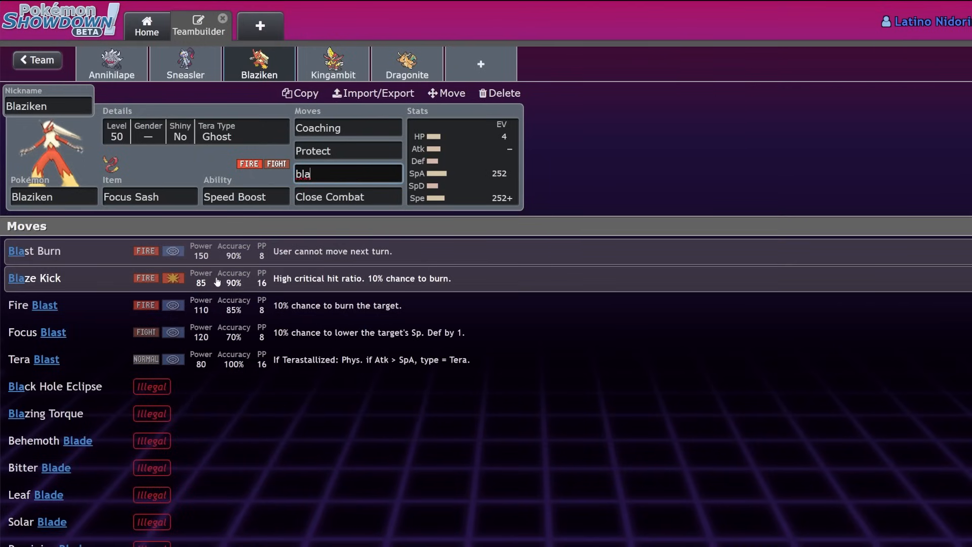
{"action": "left_click", "coordinate": [34, 277]}
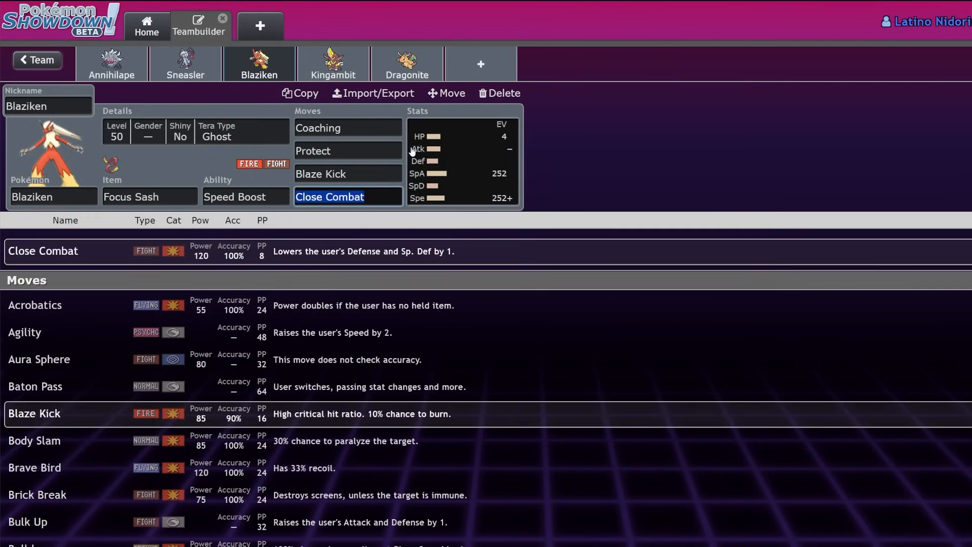
Review the Coaching move details, then replace Blaze Kick with Flare Blitz.
{"action": "left_click", "coordinate": [347, 128]}
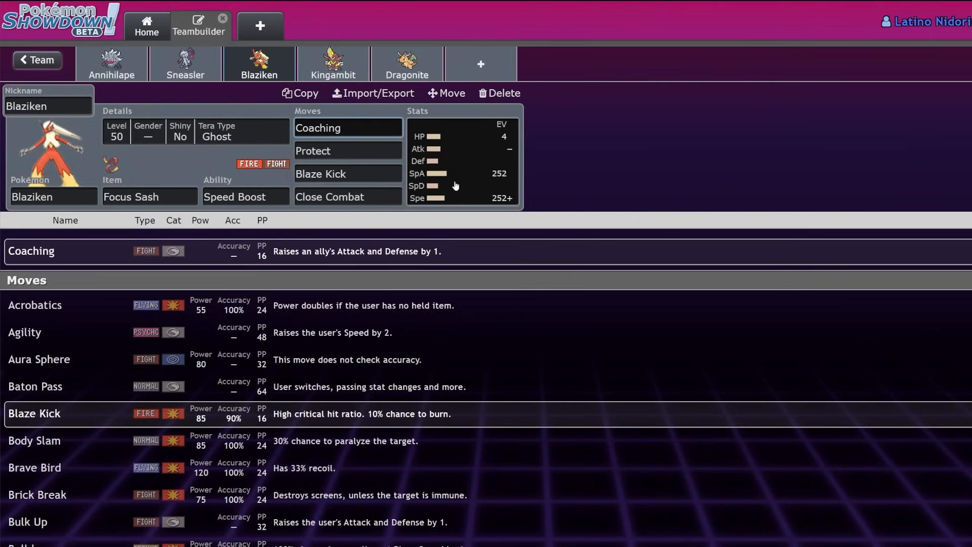
{"action": "left_click", "coordinate": [348, 127]}
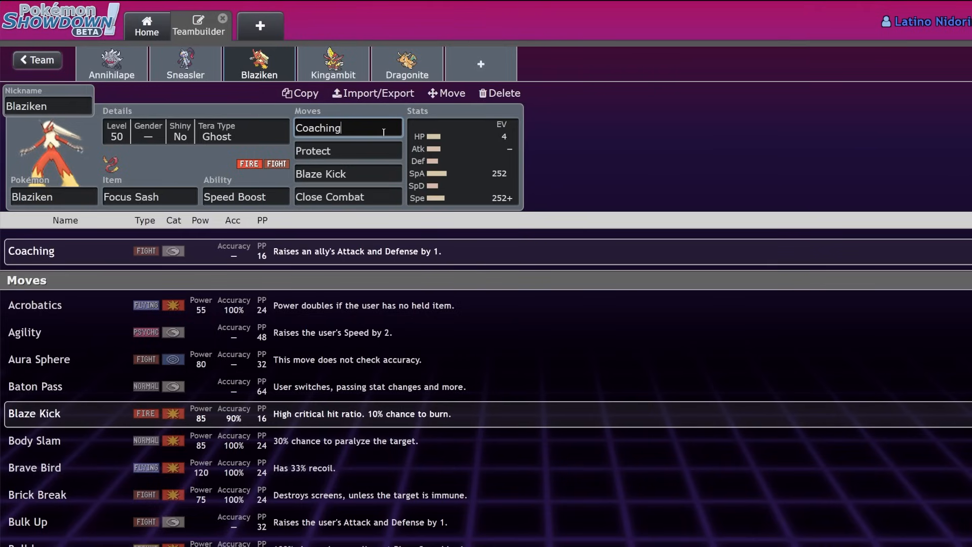
{"action": "mouse_move", "coordinate": [216, 250]}
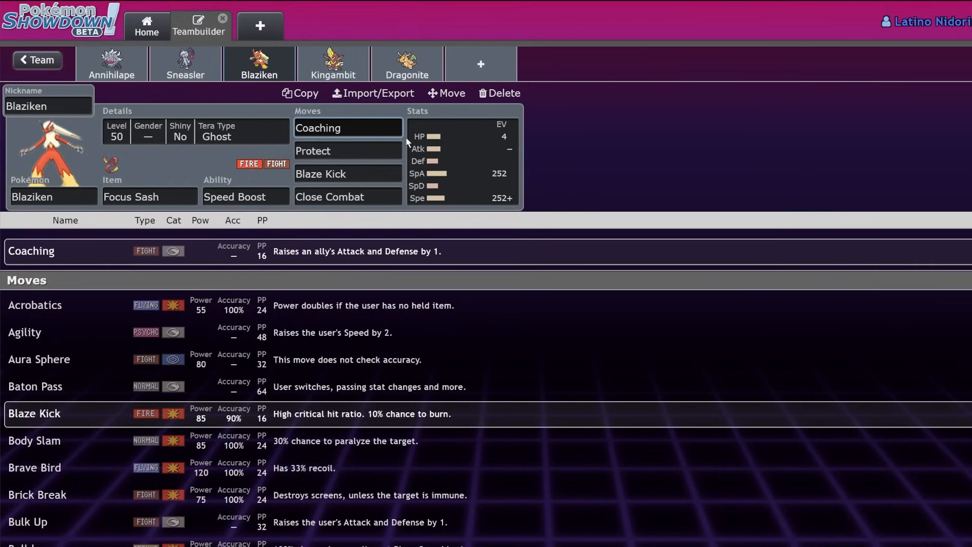
{"action": "mouse_move", "coordinate": [333, 64]}
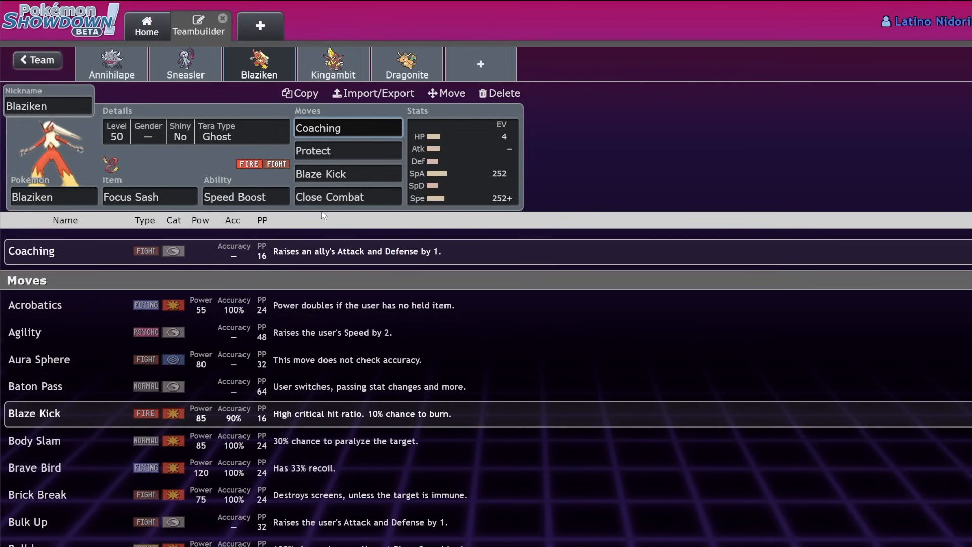
{"action": "left_click", "coordinate": [347, 128]}
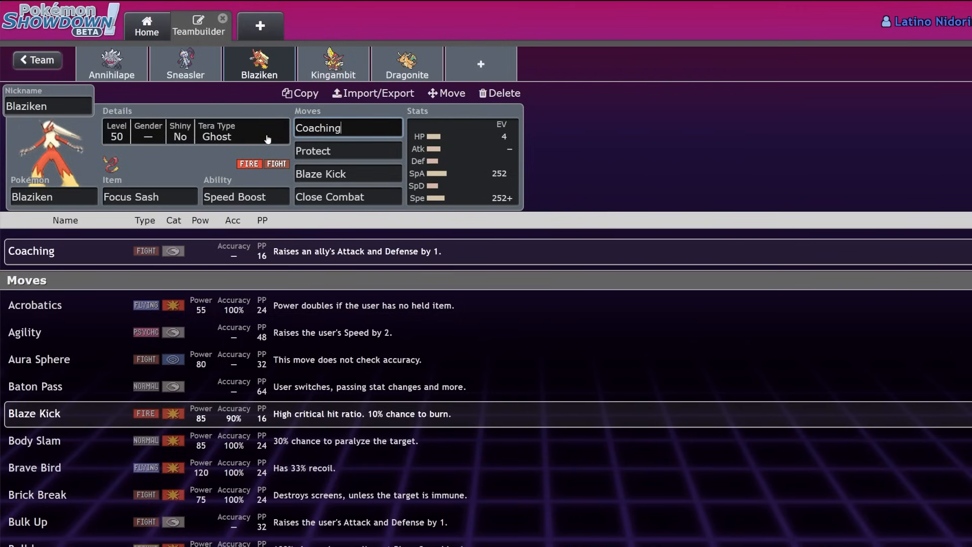
{"action": "mouse_move", "coordinate": [242, 145]}
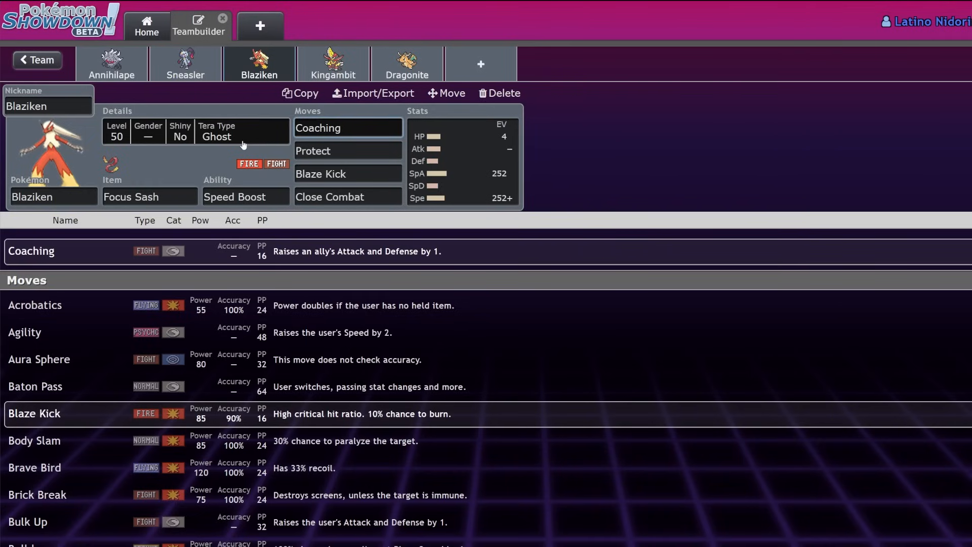
{"action": "left_click", "coordinate": [347, 127]}
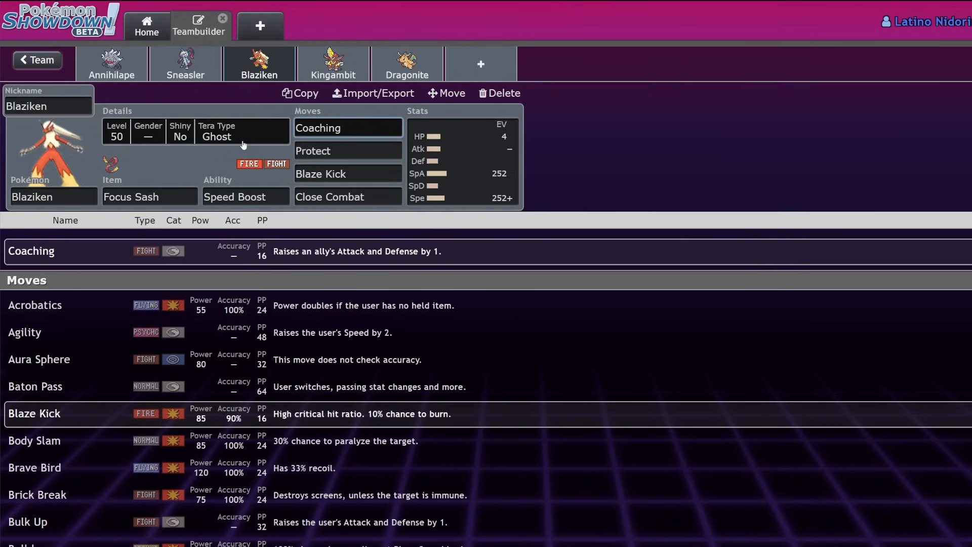
{"action": "left_click", "coordinate": [348, 128]}
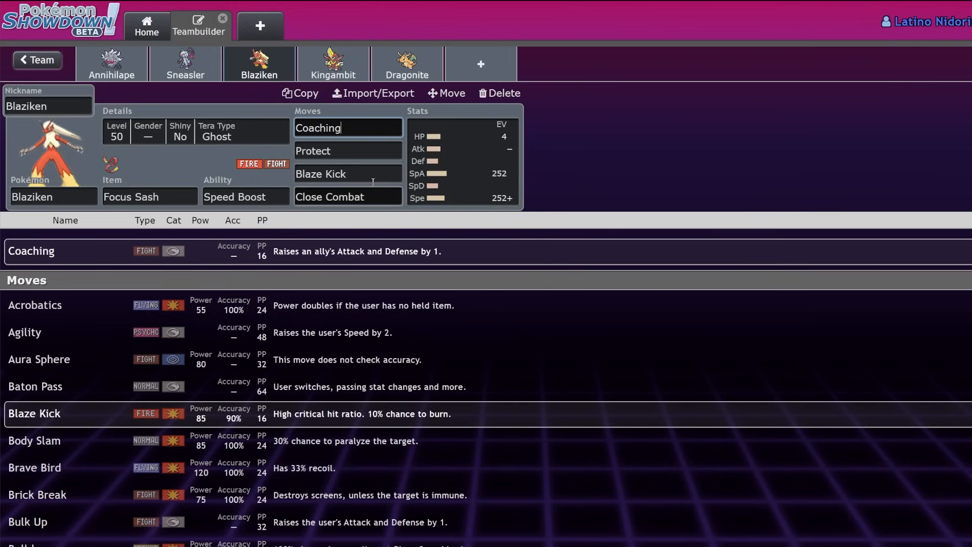
{"action": "left_click", "coordinate": [347, 173]}
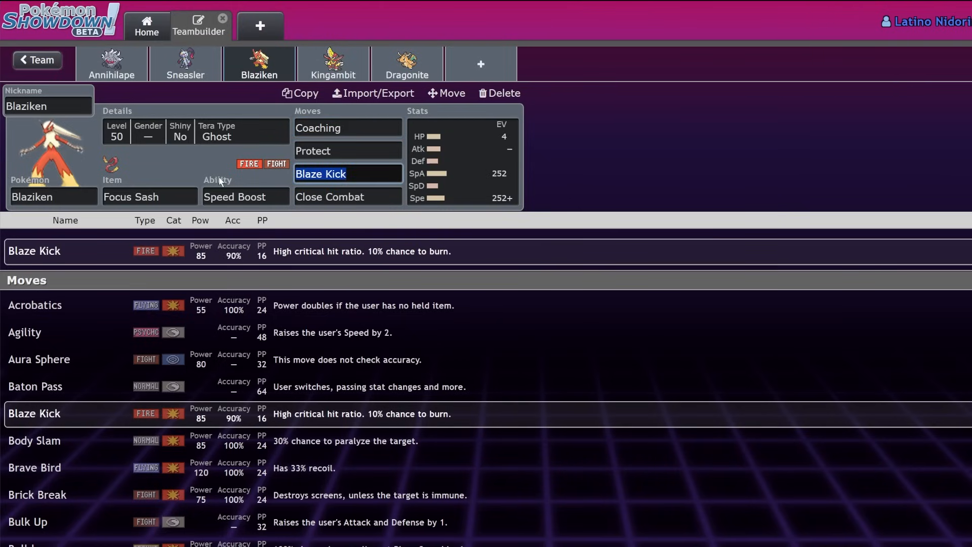
{"action": "type", "text": "fla"}
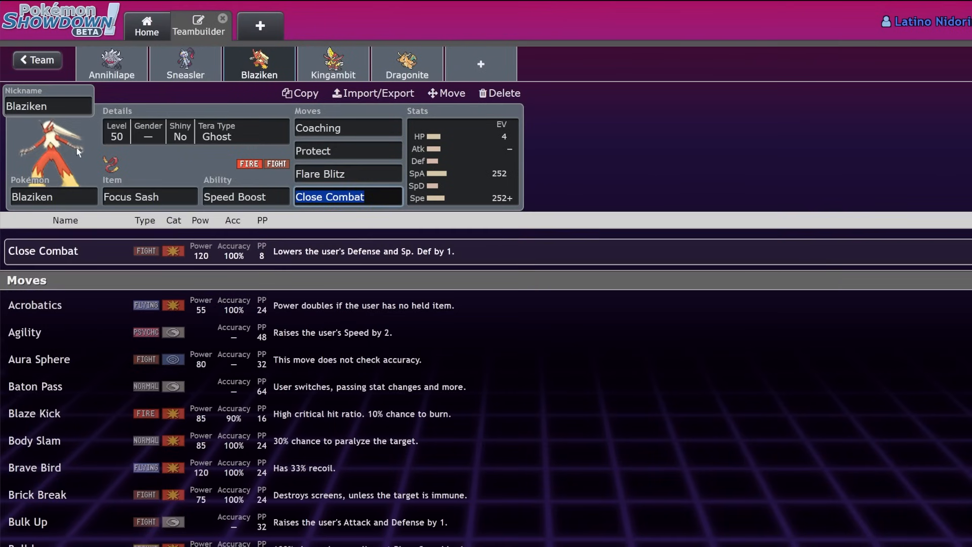
{"action": "mouse_move", "coordinate": [184, 63]}
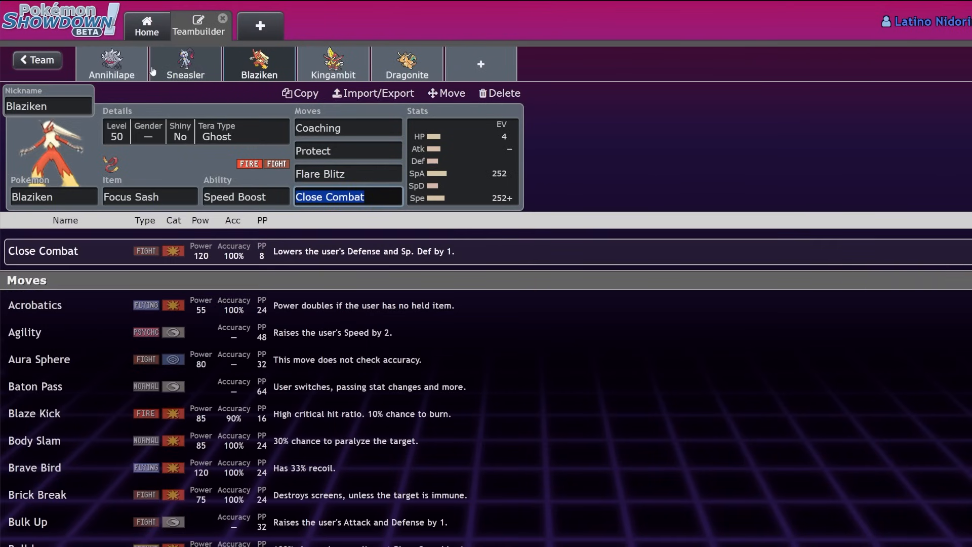
{"action": "mouse_move", "coordinate": [227, 60]}
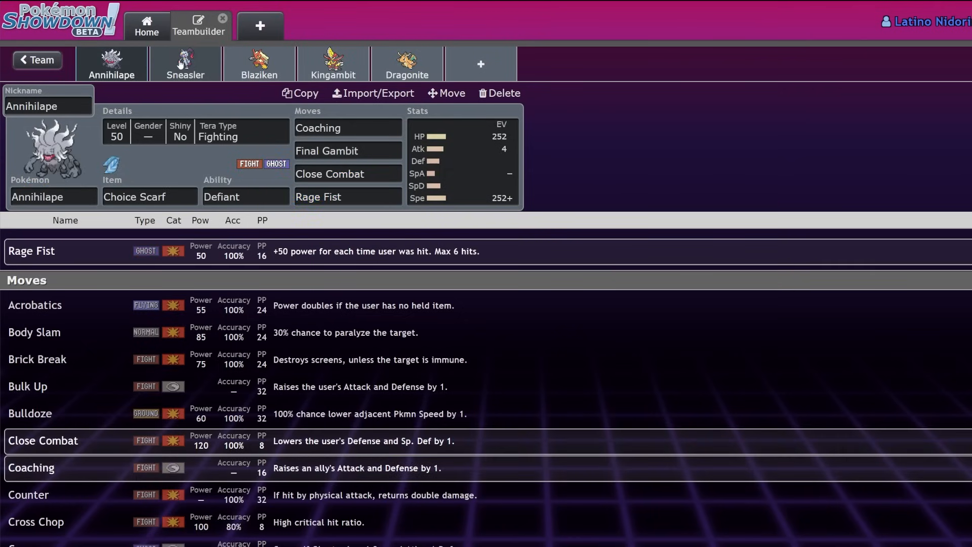
Flip between Sneasler's and Blaziken's sets to compare them, ending on Sneasler.
{"action": "left_click", "coordinate": [184, 63]}
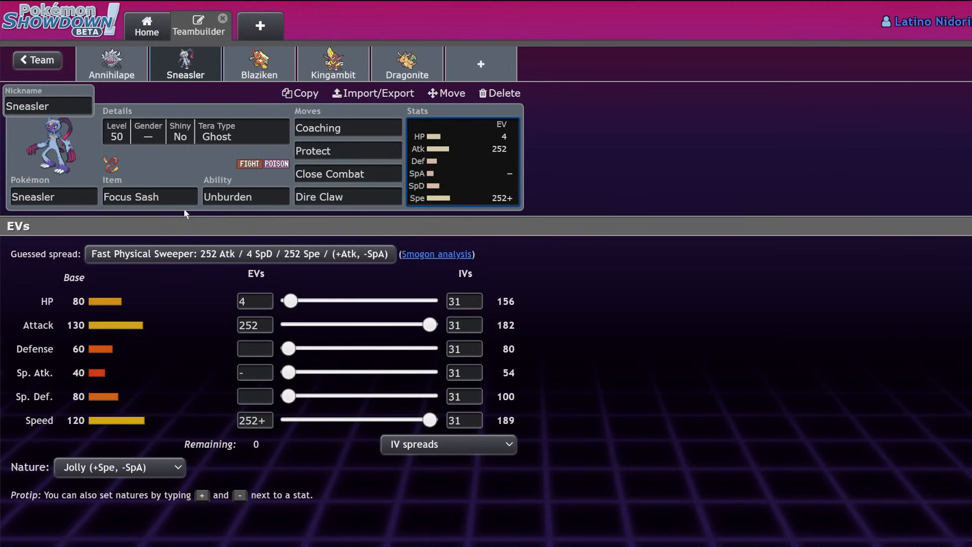
{"action": "left_click", "coordinate": [259, 62]}
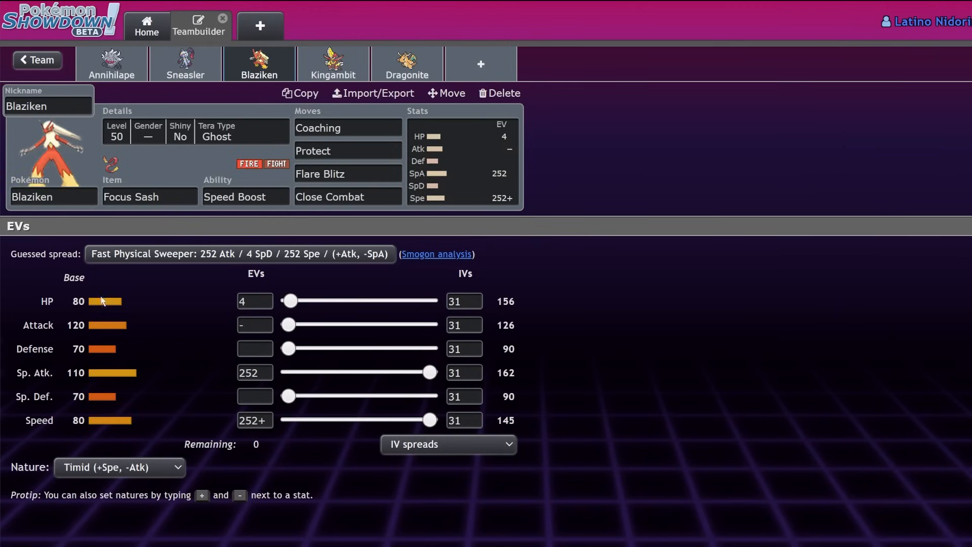
{"action": "left_click", "coordinate": [185, 63]}
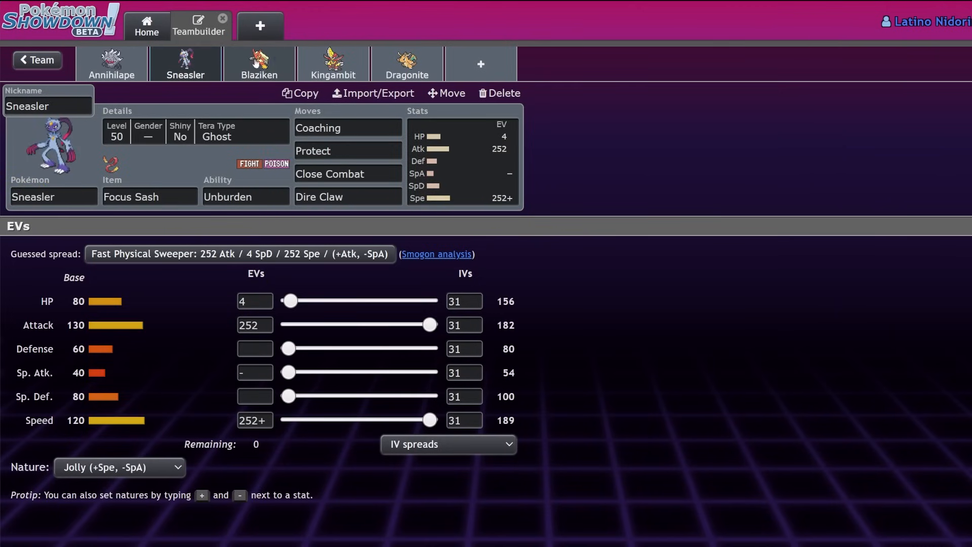
{"action": "left_click", "coordinate": [260, 63]}
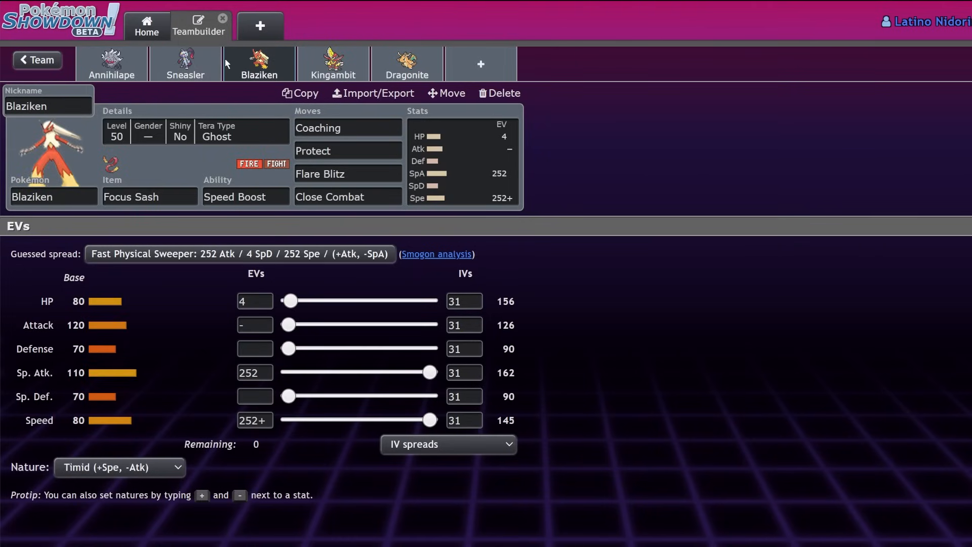
{"action": "left_click", "coordinate": [184, 63]}
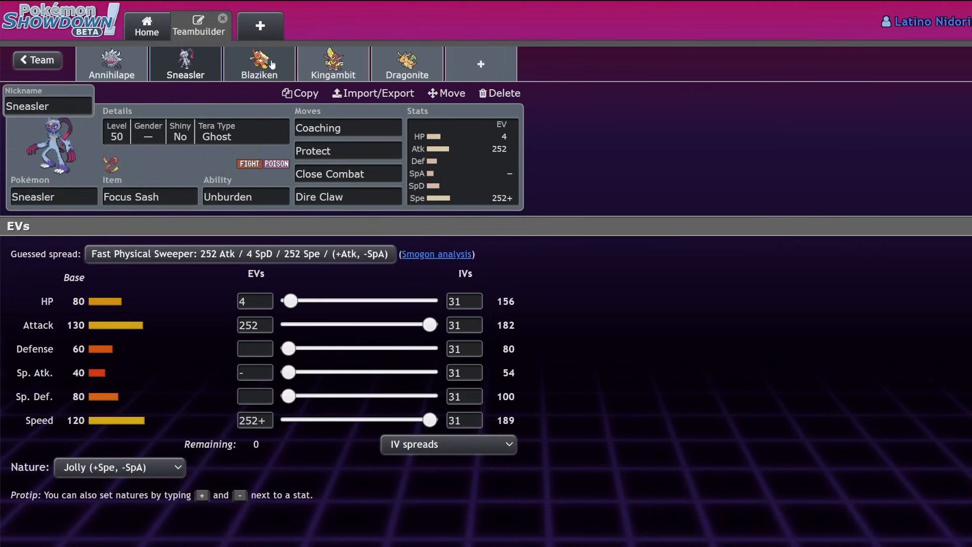
{"action": "left_click", "coordinate": [259, 64]}
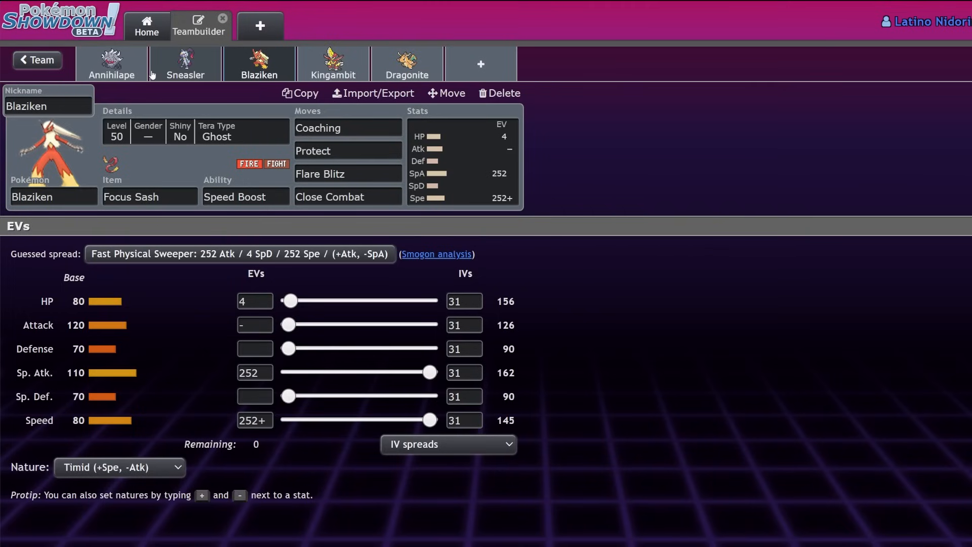
{"action": "left_click", "coordinate": [184, 62]}
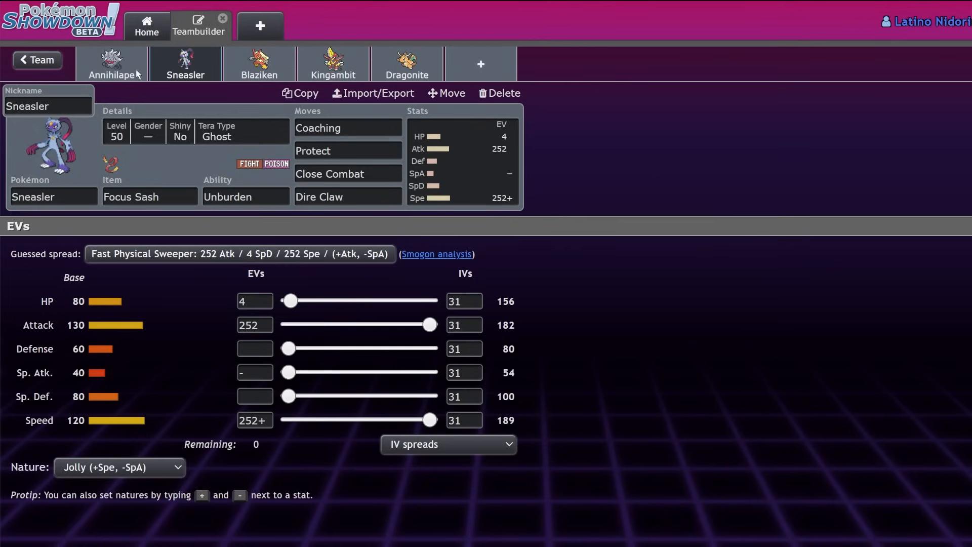
{"action": "mouse_move", "coordinate": [38, 60]}
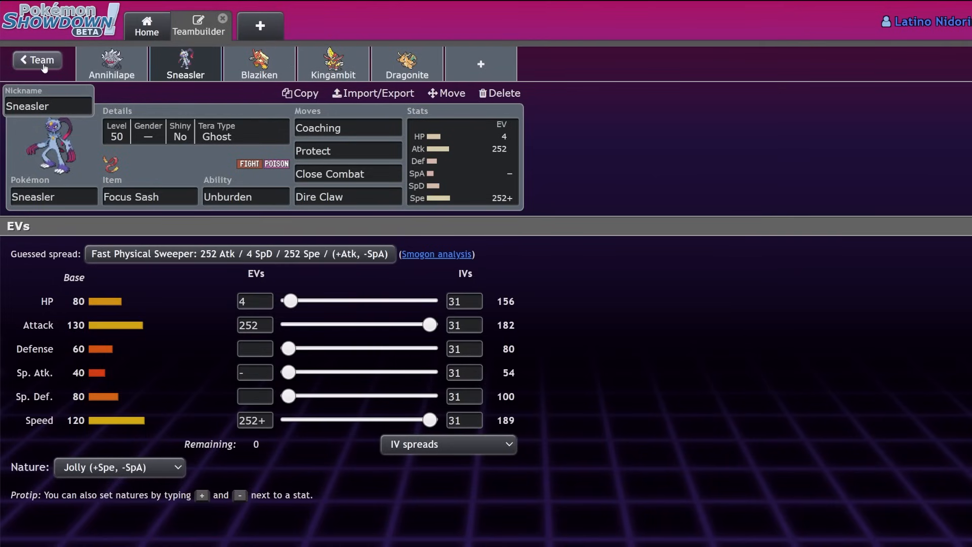
Add Cinderace from the Coaching-filtered list to the empty slot, then delete it again.
{"action": "left_click", "coordinate": [499, 94]}
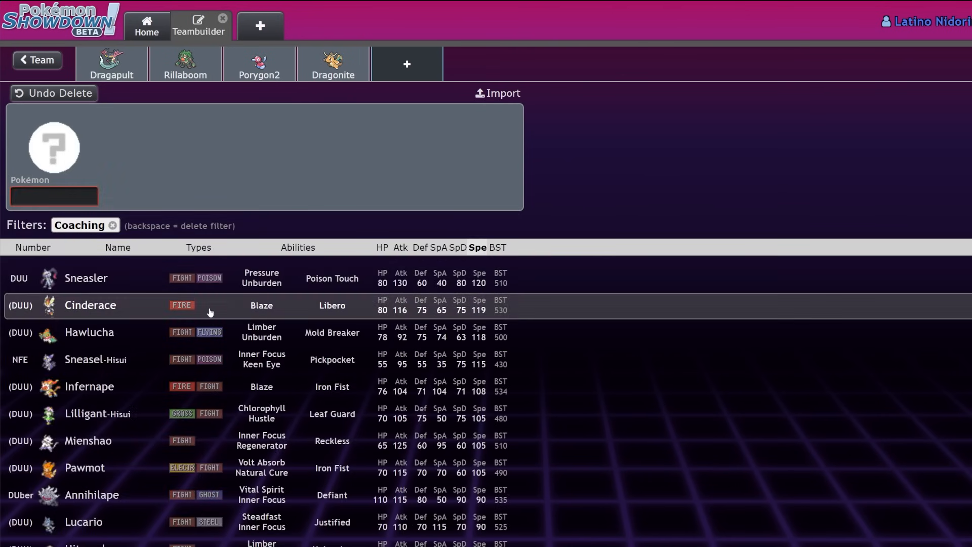
{"action": "scroll", "scroll_direction": "down", "scroll_amount": 3}
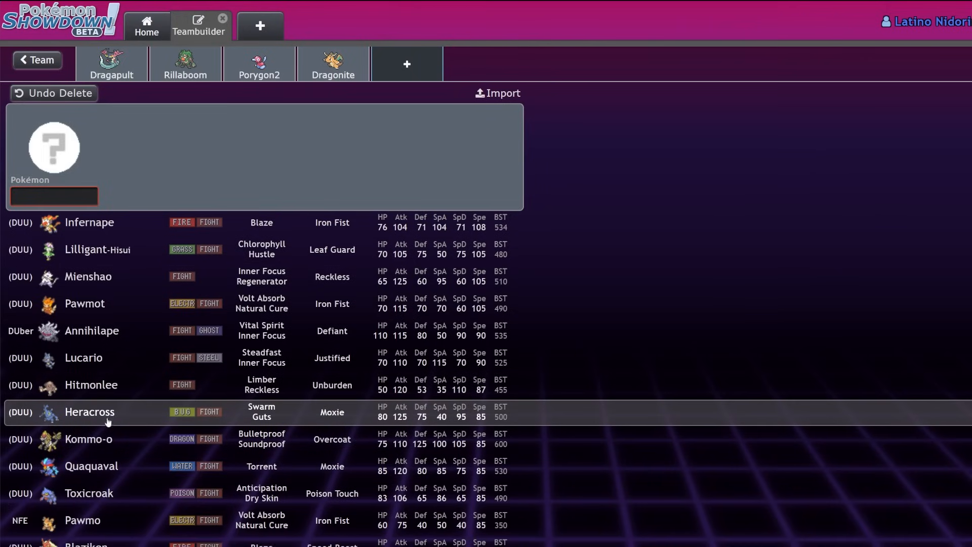
{"action": "scroll", "scroll_direction": "down", "scroll_amount": 3}
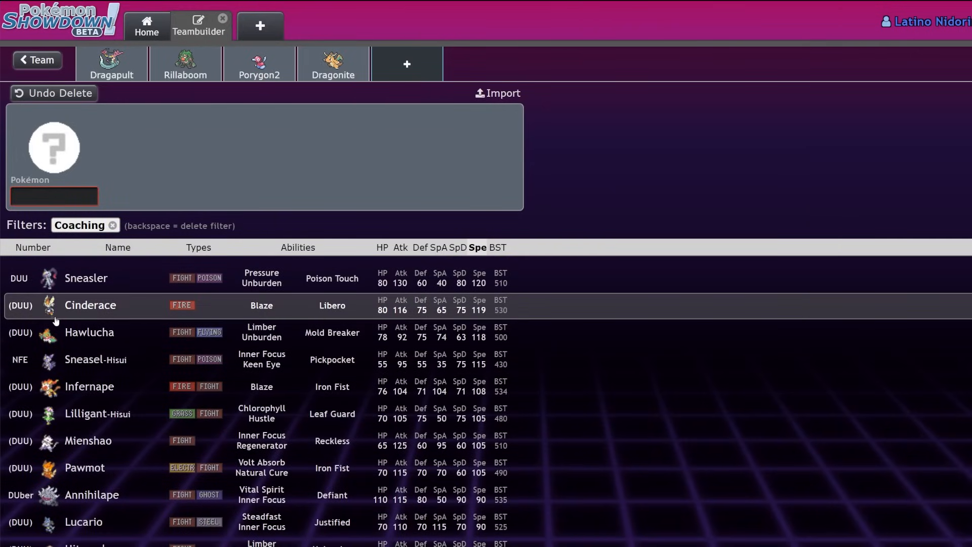
{"action": "left_click", "coordinate": [90, 305]}
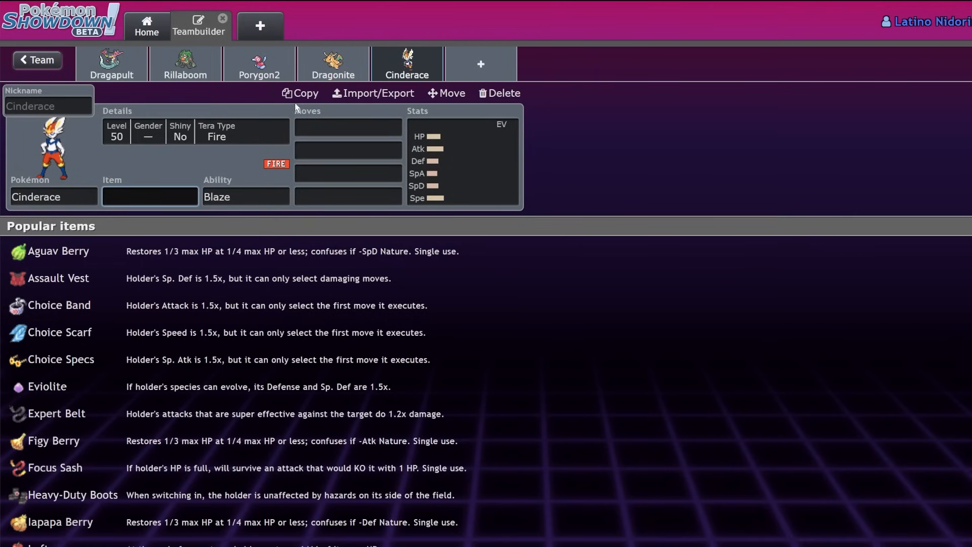
{"action": "mouse_move", "coordinate": [504, 94]}
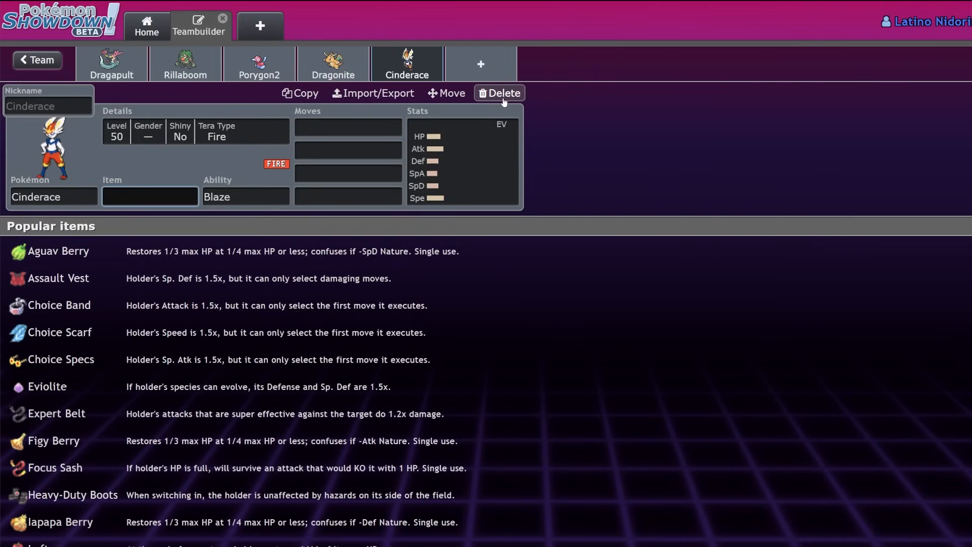
{"action": "left_click", "coordinate": [150, 196]}
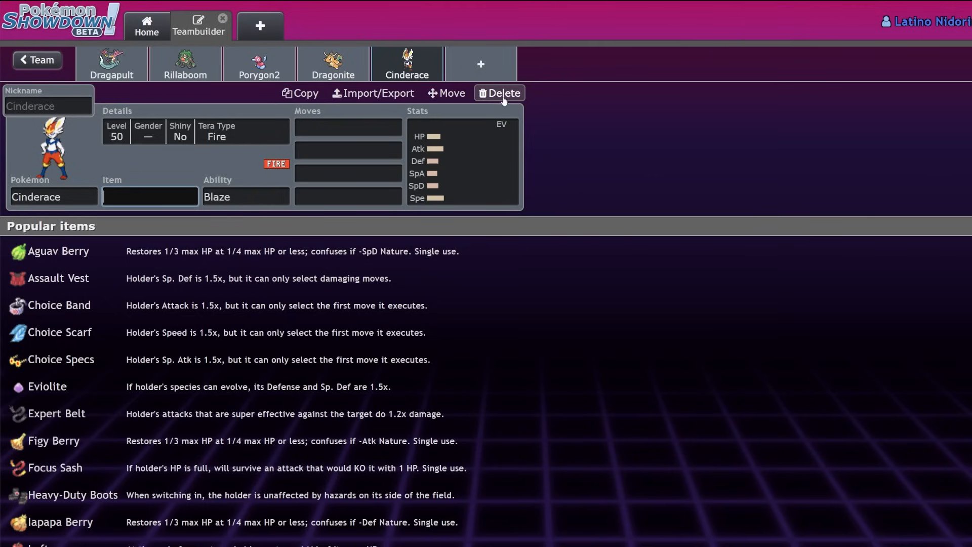
{"action": "left_click", "coordinate": [504, 94]}
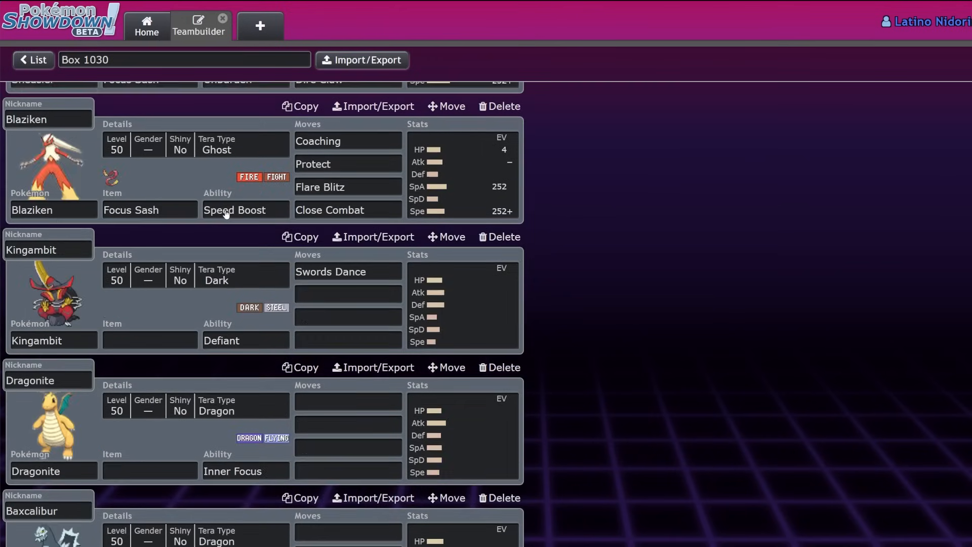
{"action": "mouse_move", "coordinate": [202, 227]}
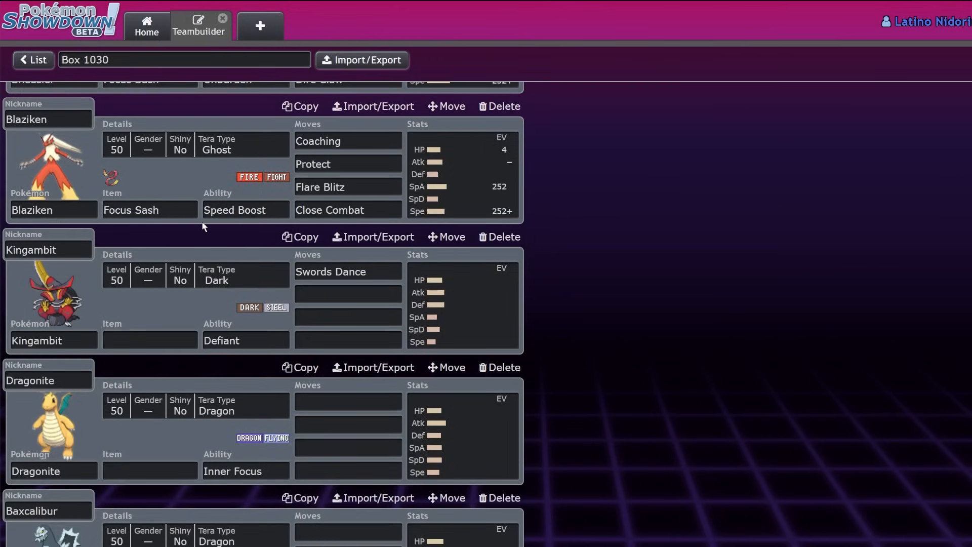
Scroll the box list, open Baxcalibur, then switch to Kingambit's set.
{"action": "scroll", "scroll_direction": "down", "scroll_amount": 3}
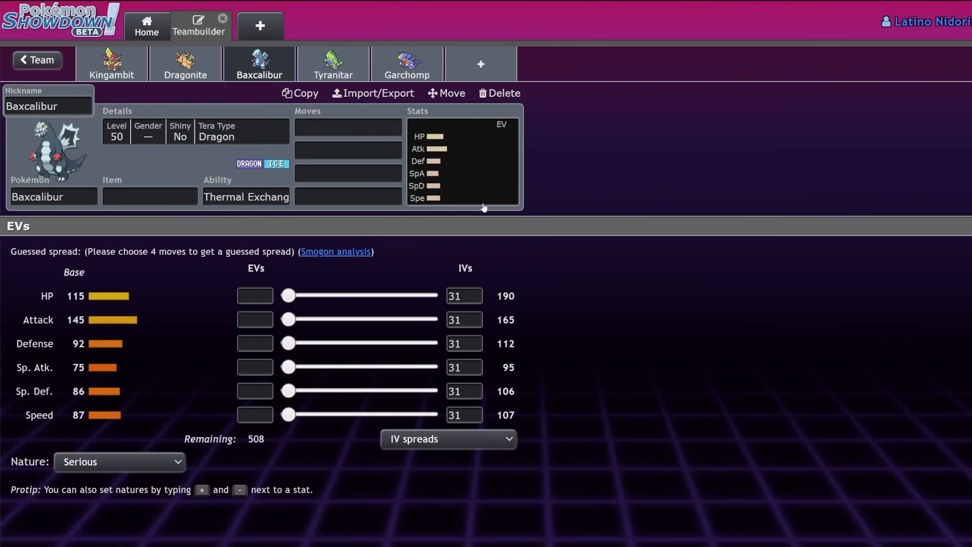
{"action": "mouse_move", "coordinate": [475, 205]}
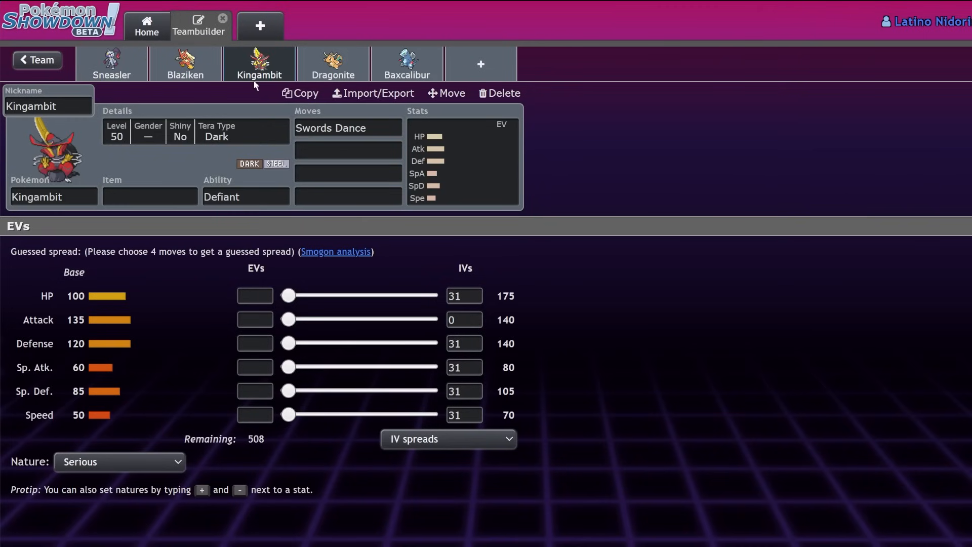
{"action": "mouse_move", "coordinate": [189, 316]}
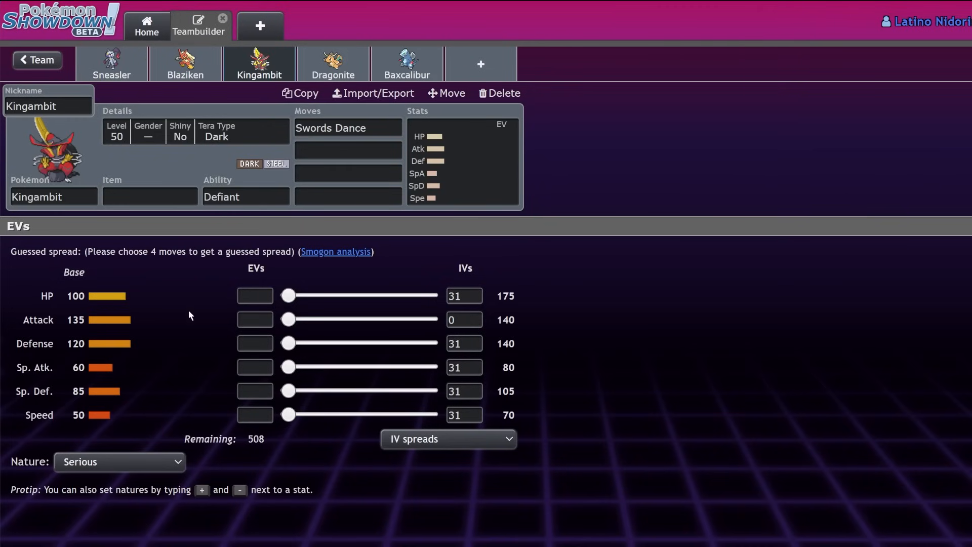
{"action": "left_click", "coordinate": [254, 343]}
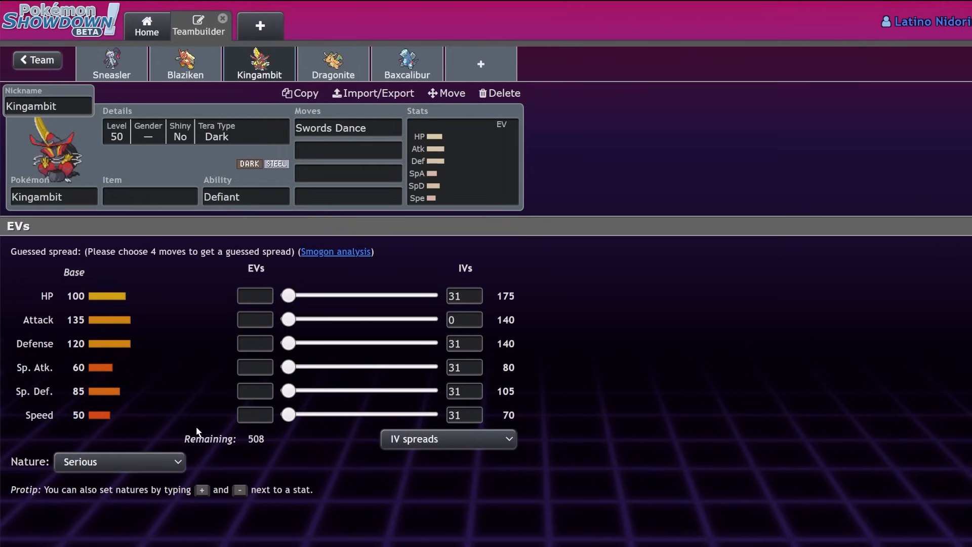
{"action": "mouse_move", "coordinate": [190, 383]}
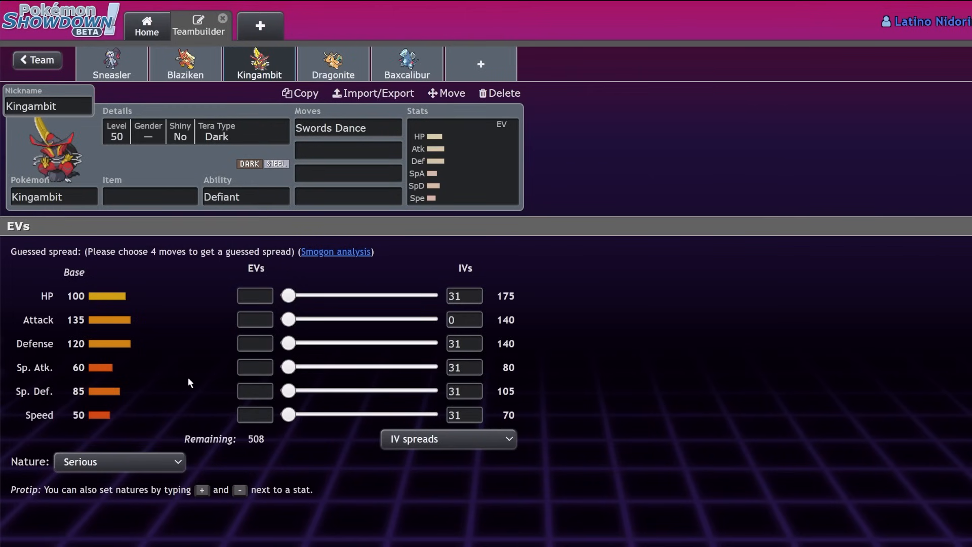
{"action": "left_click", "coordinate": [53, 196]}
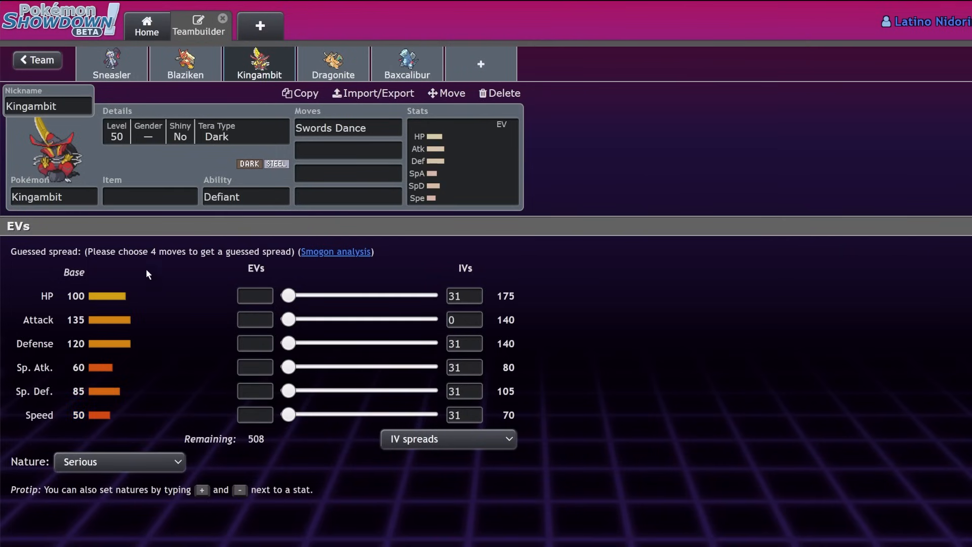
{"action": "left_click", "coordinate": [150, 196]}
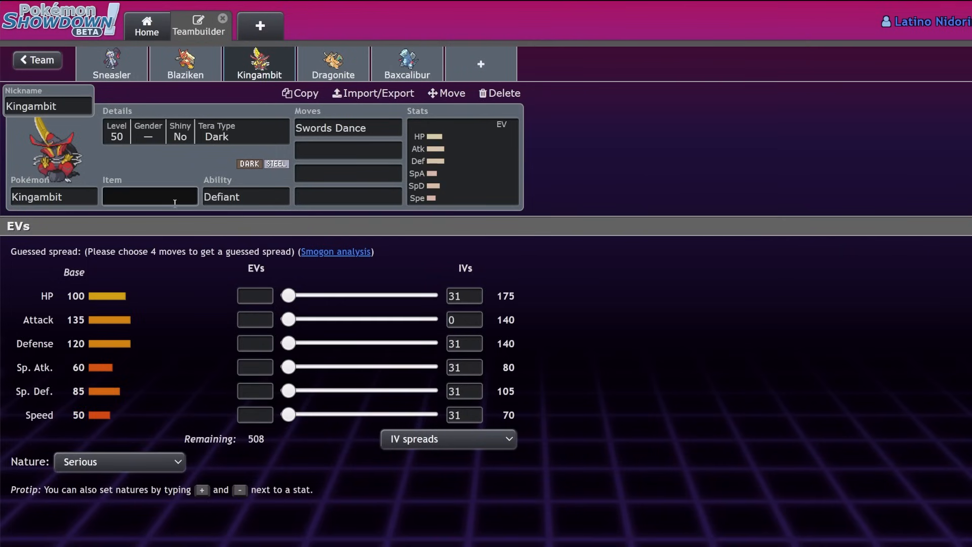
Search the item list ('saf', 'sucke', 'lack') and give Kingambit Black Glasses.
{"action": "left_click", "coordinate": [244, 197]}
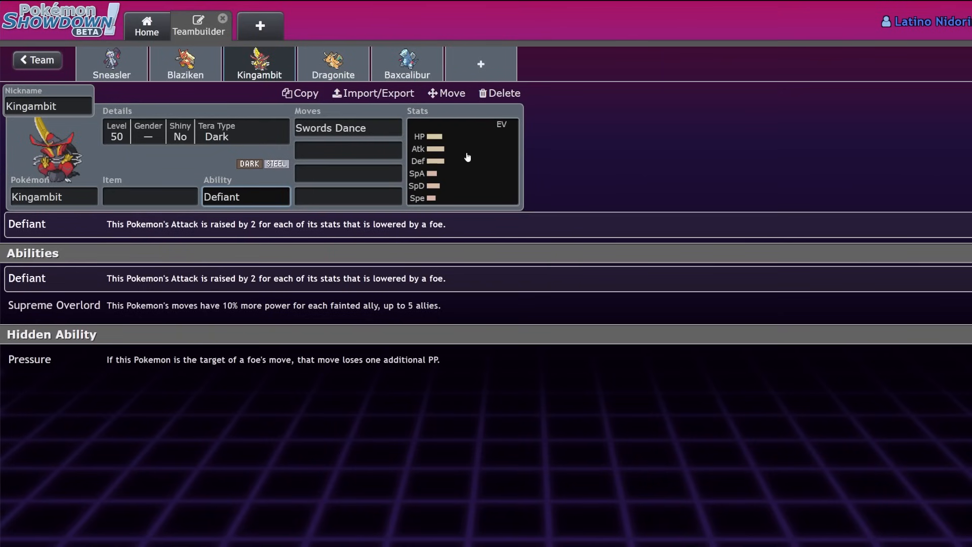
{"action": "left_click", "coordinate": [150, 197]}
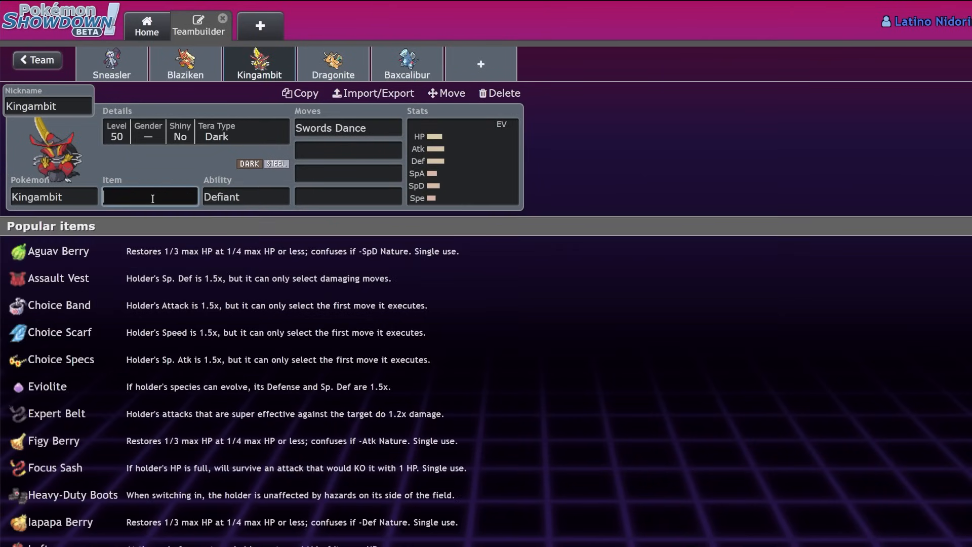
{"action": "type", "text": "saf"}
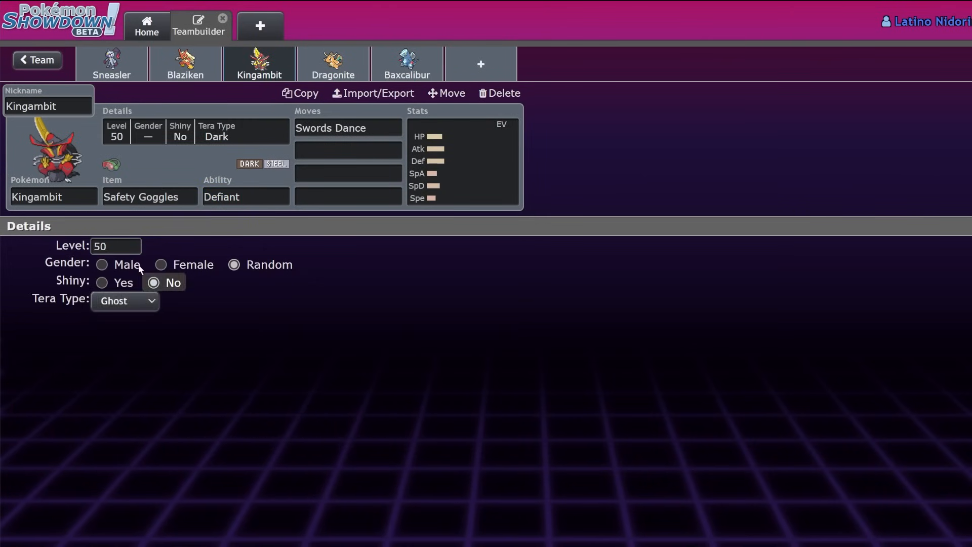
{"action": "left_click", "coordinate": [124, 301]}
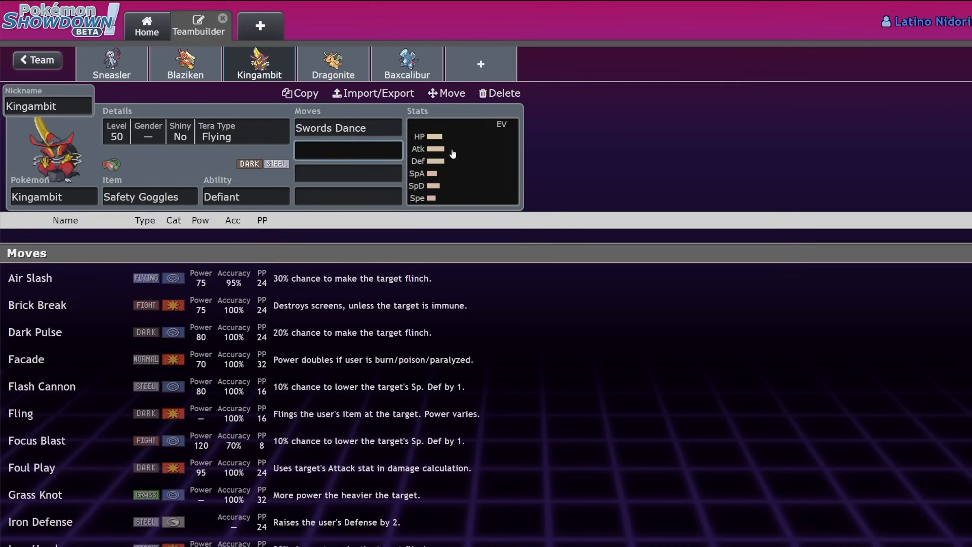
{"action": "type", "text": "sucker Punch"}
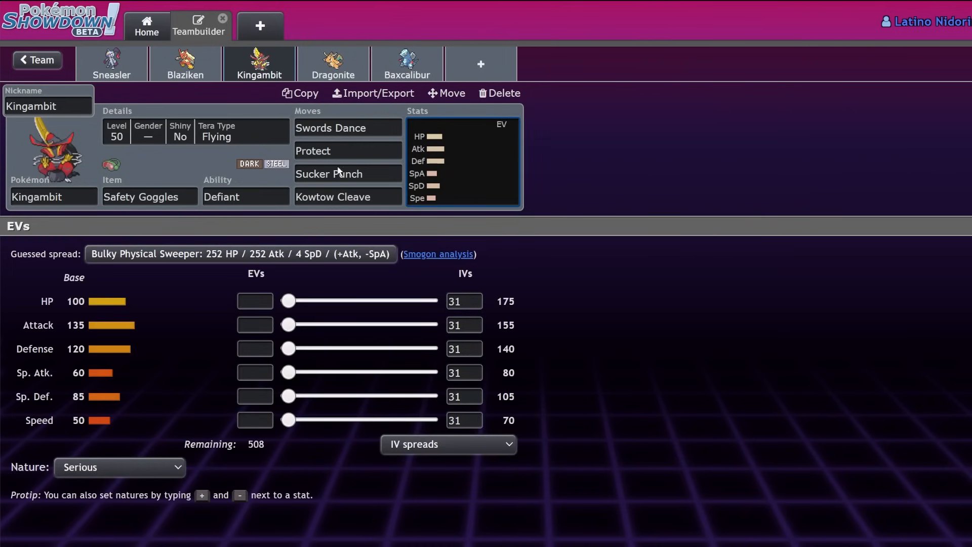
{"action": "mouse_move", "coordinate": [174, 161]}
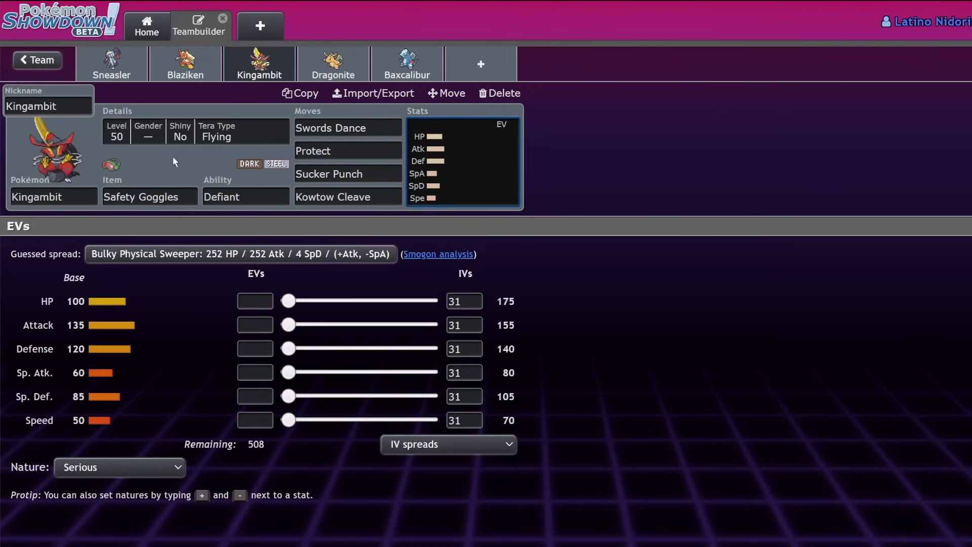
{"action": "left_click", "coordinate": [149, 197]}
{"action": "type", "text": "b"}
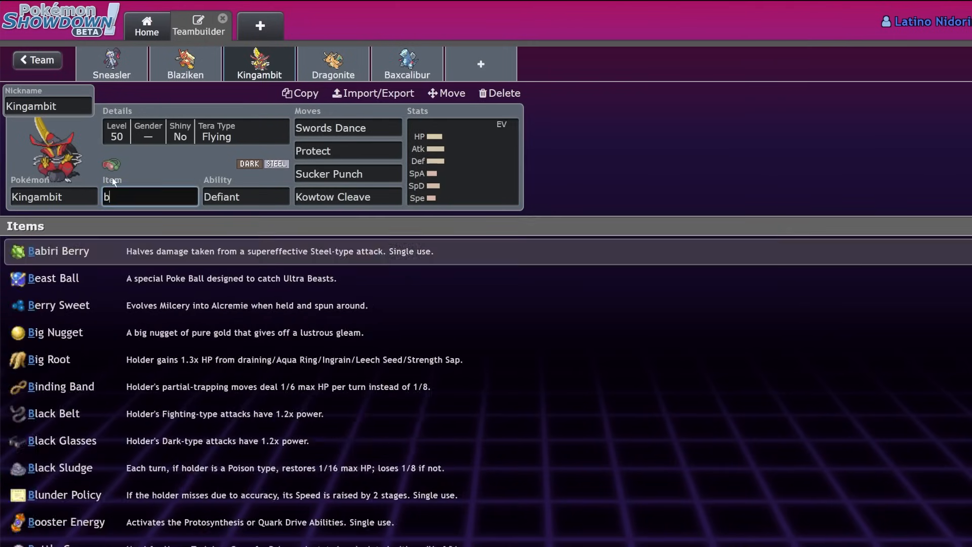
{"action": "type", "text": "lack"}
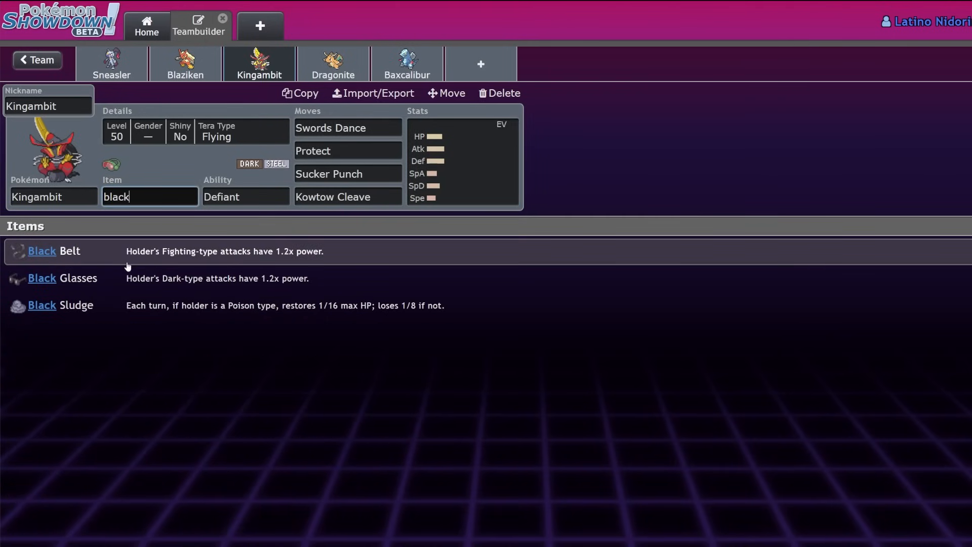
{"action": "left_click", "coordinate": [42, 278]}
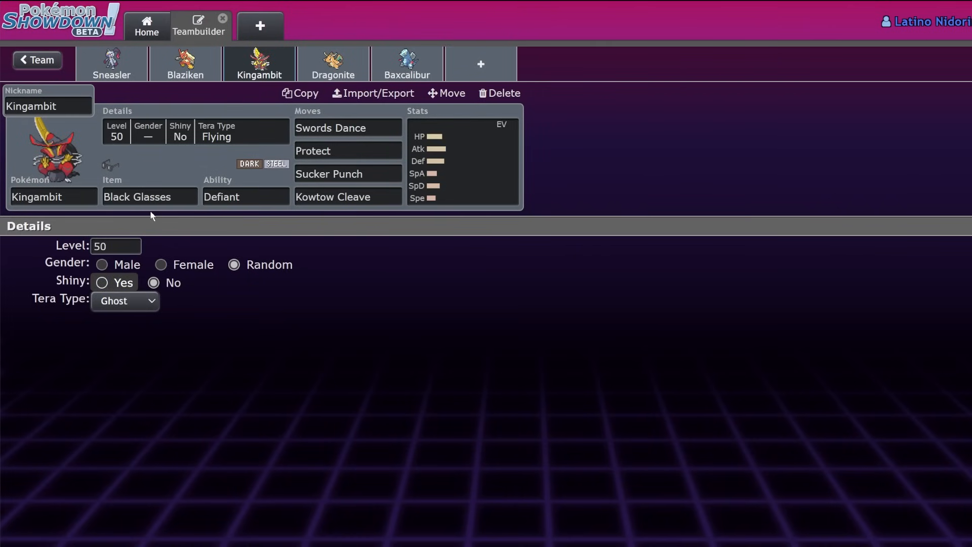
Set Kingambit's Tera Type to Dark and its EVs to 252 HP / 252 Atk / 4 Def.
{"action": "left_click", "coordinate": [462, 161]}
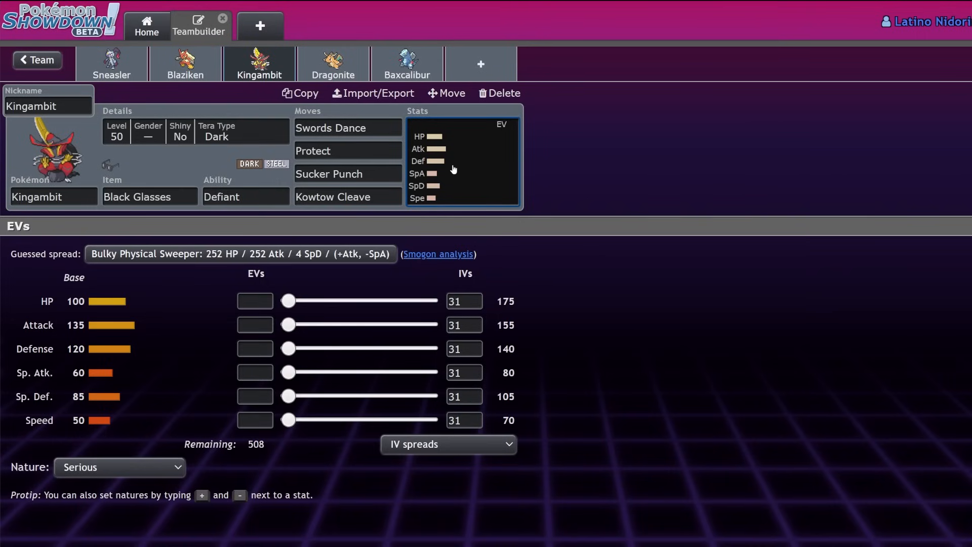
{"action": "left_click_drag", "start_coordinate": [288, 301], "coordinate": [431, 301]}
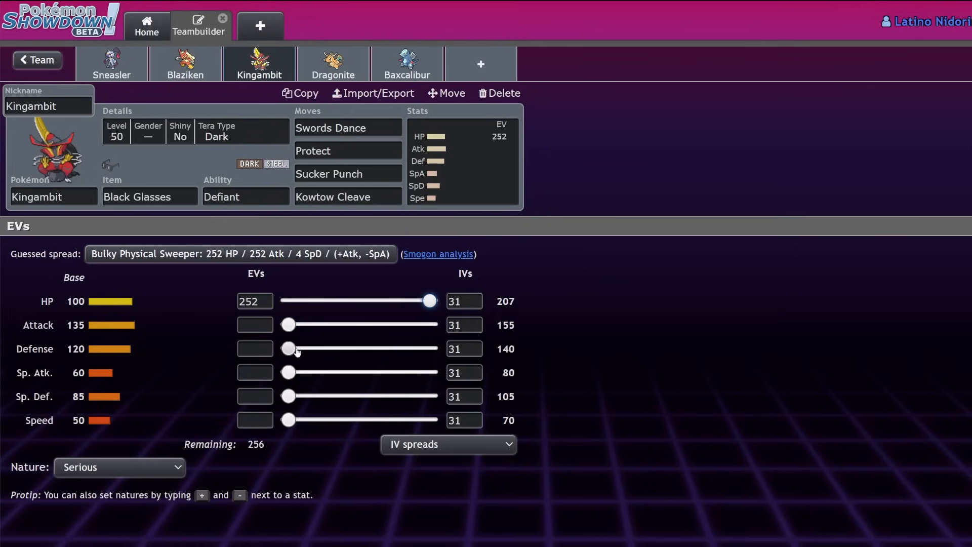
{"action": "left_click_drag", "start_coordinate": [288, 325], "coordinate": [432, 324]}
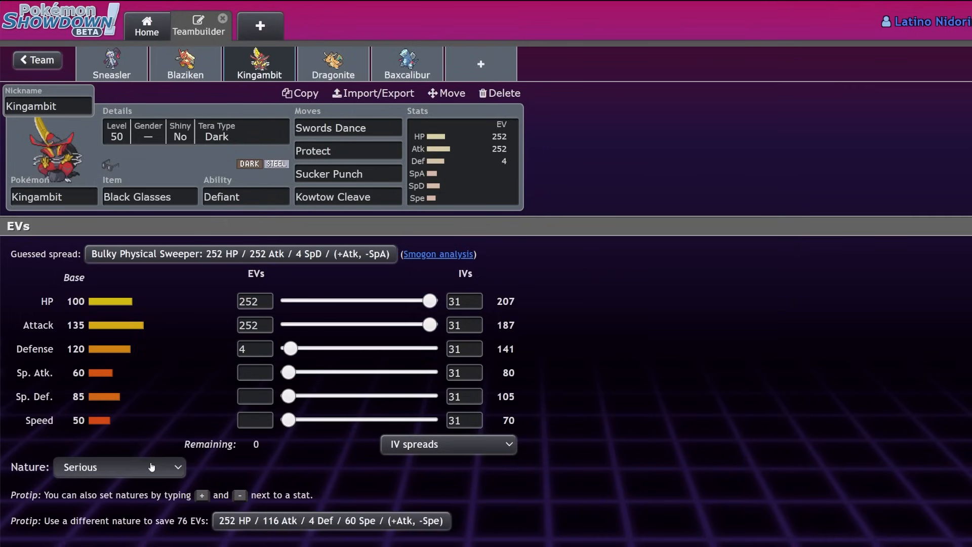
{"action": "left_click", "coordinate": [119, 467]}
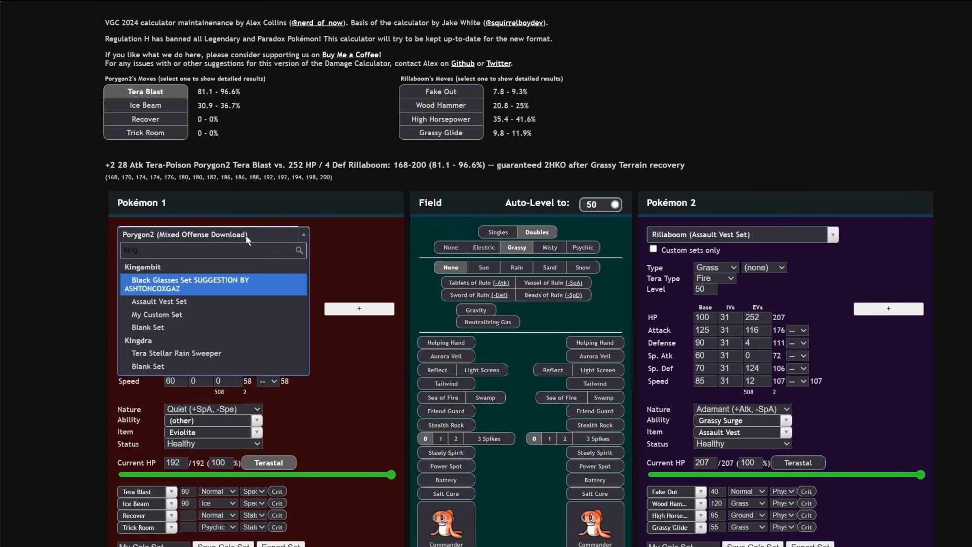
Load Black Glasses Kingambit as Tera-Dark +1 Atk attacker against the Sneasler Tera Flying set.
{"action": "left_click", "coordinate": [189, 283]}
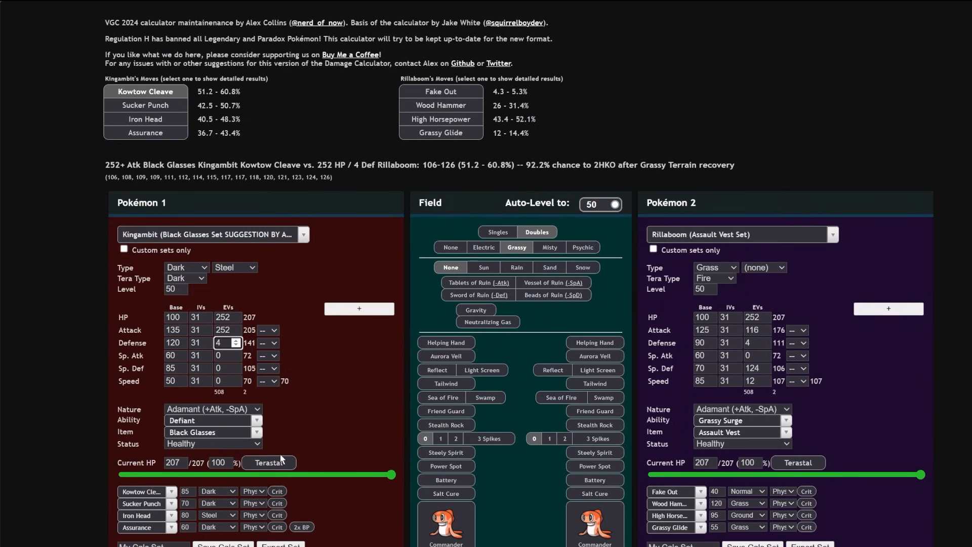
{"action": "left_click", "coordinate": [268, 463]}
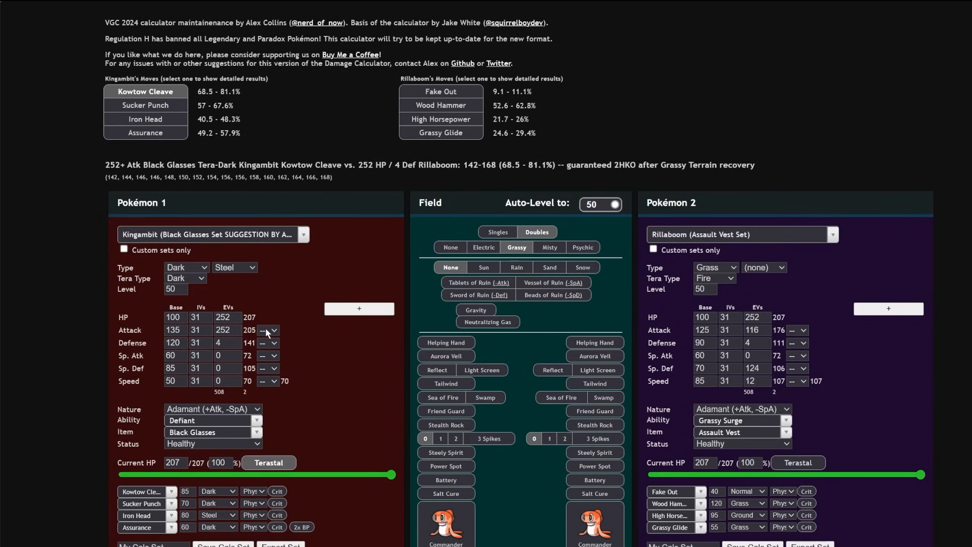
{"action": "left_click", "coordinate": [264, 330]}
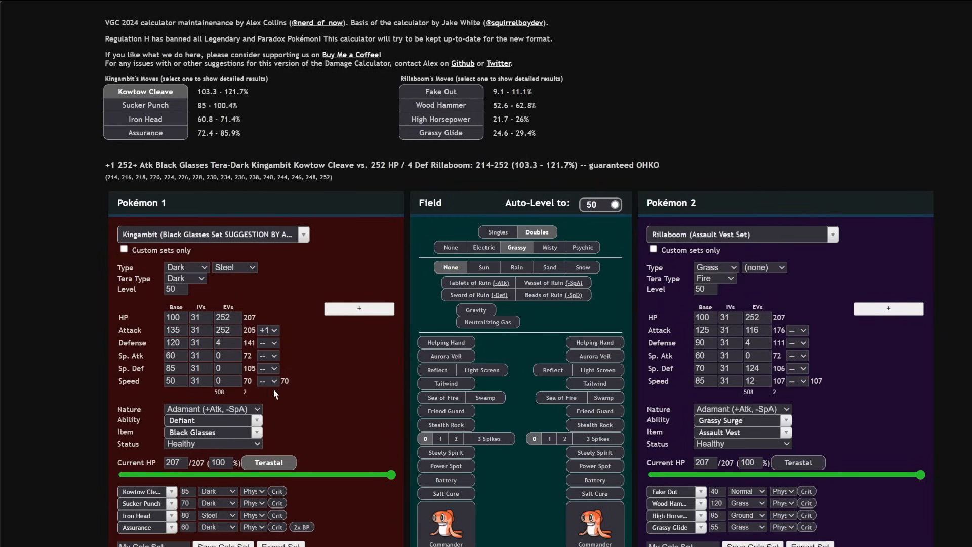
{"action": "left_click", "coordinate": [739, 234]}
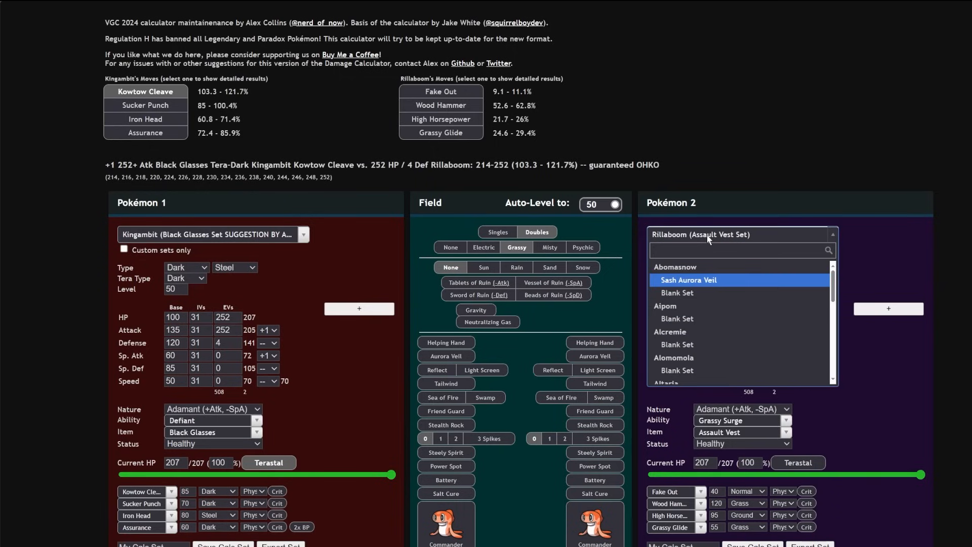
{"action": "type", "text": "sneal"}
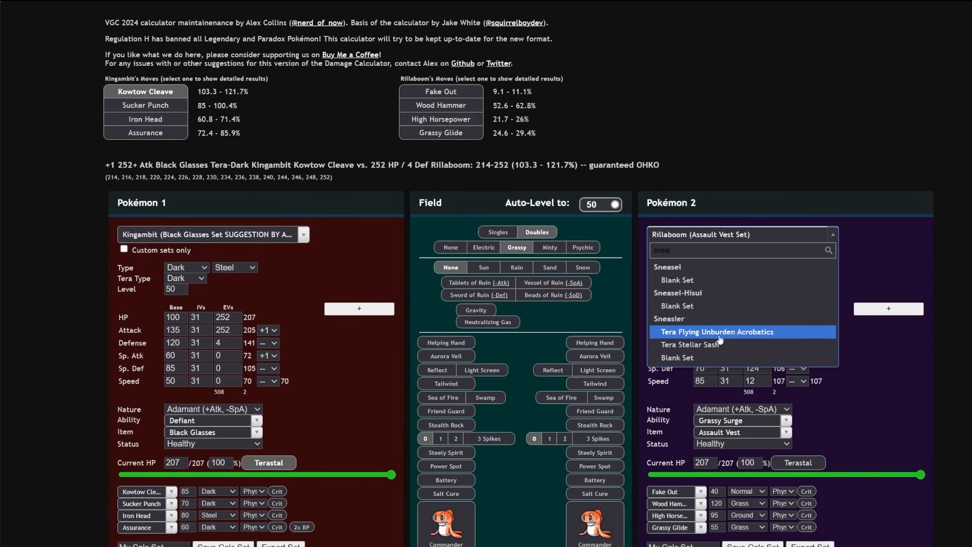
{"action": "left_click", "coordinate": [717, 332]}
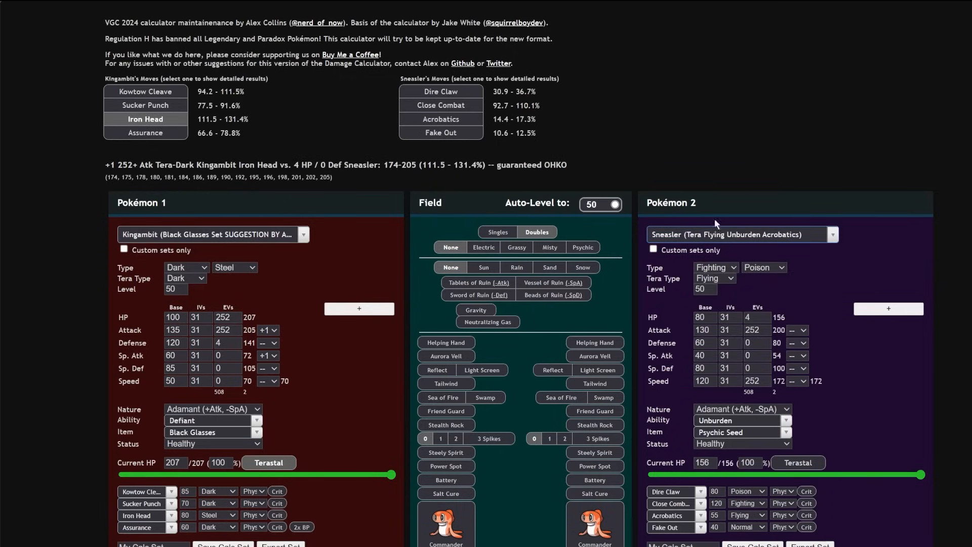
Check Sneasler's Close Combat into Kingambit, then raise Kingambit to +4 Atk and view Iron Head's OHKO.
{"action": "left_click", "coordinate": [441, 105]}
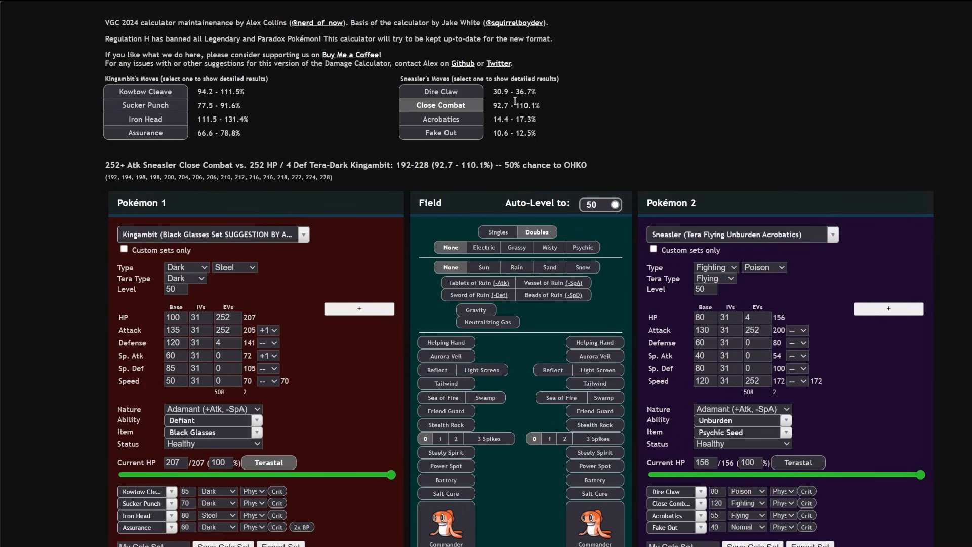
{"action": "mouse_move", "coordinate": [762, 418]}
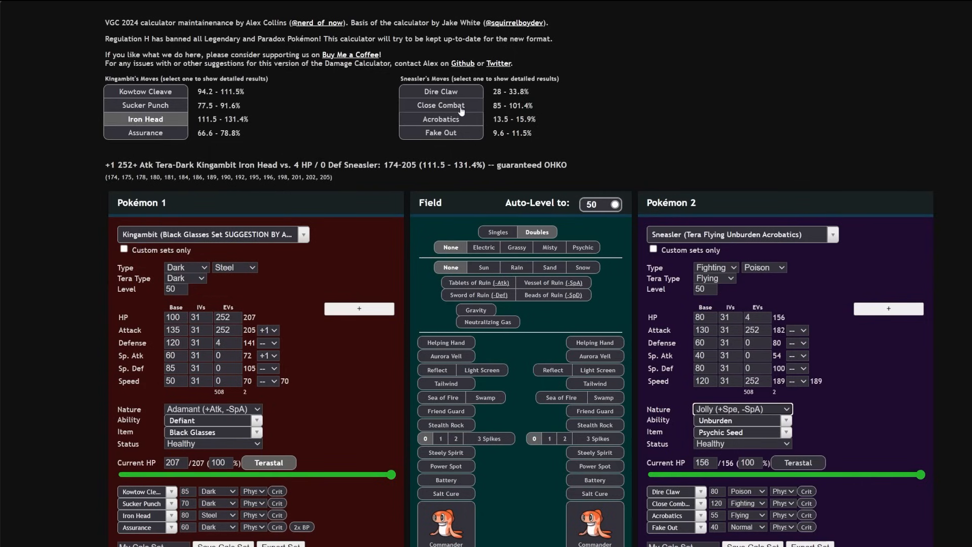
{"action": "left_click", "coordinate": [441, 105]}
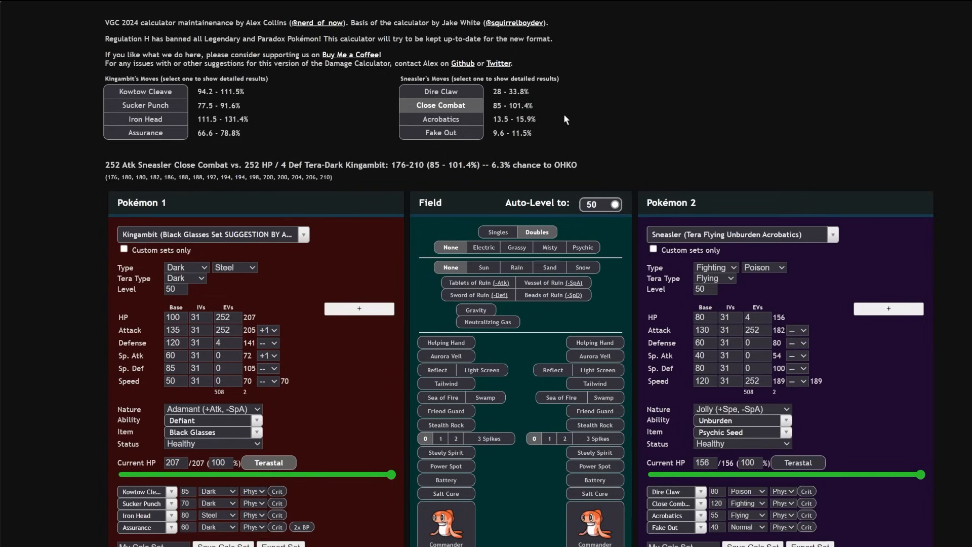
{"action": "mouse_move", "coordinate": [298, 271]}
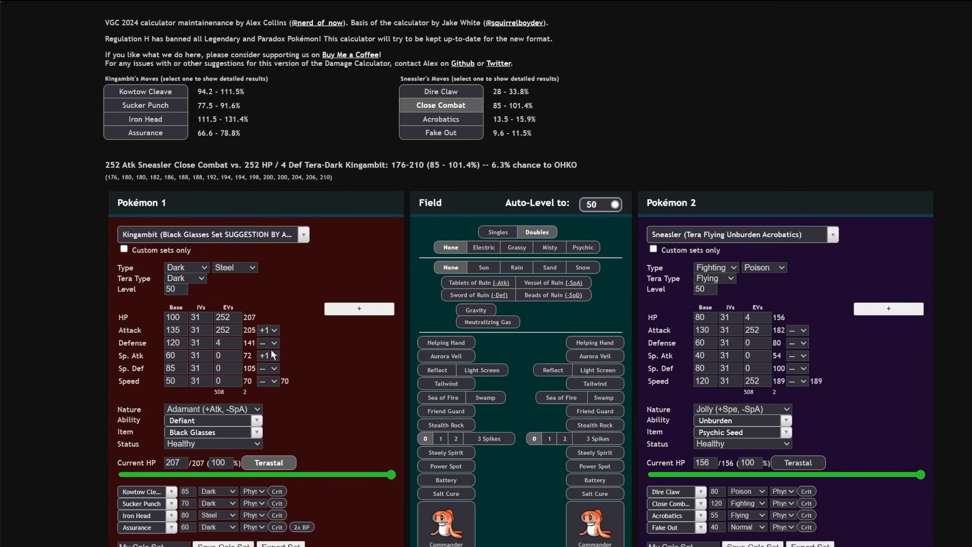
{"action": "mouse_move", "coordinate": [271, 423]}
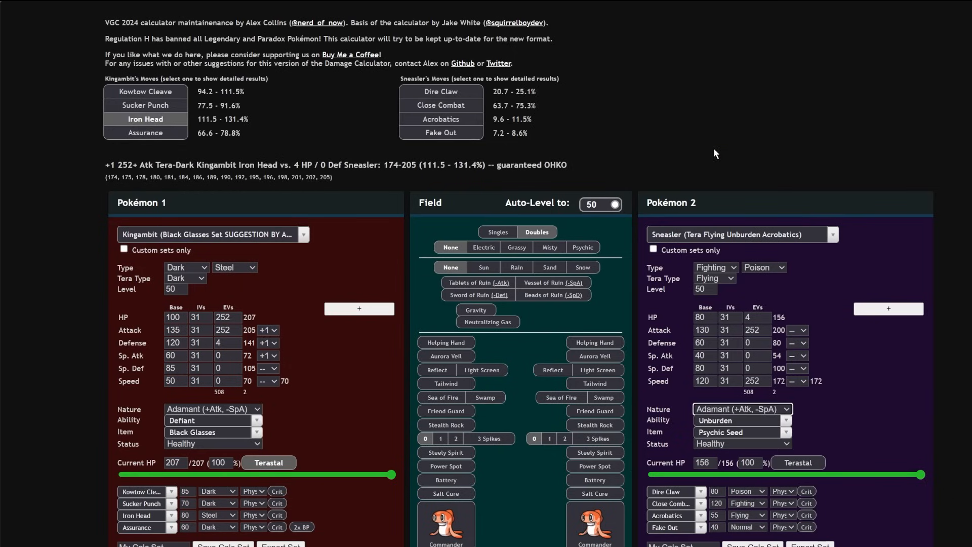
{"action": "left_click", "coordinate": [440, 105]}
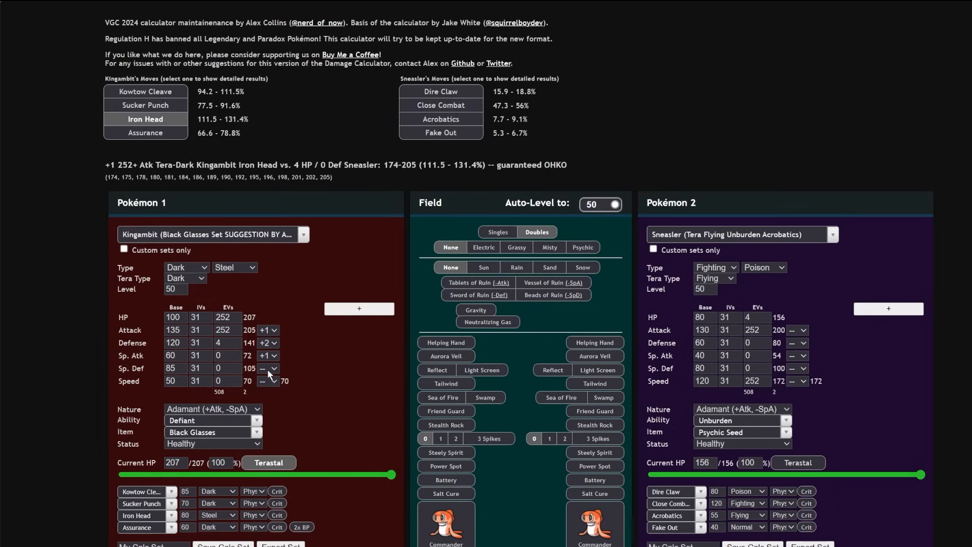
{"action": "left_click", "coordinate": [264, 330]}
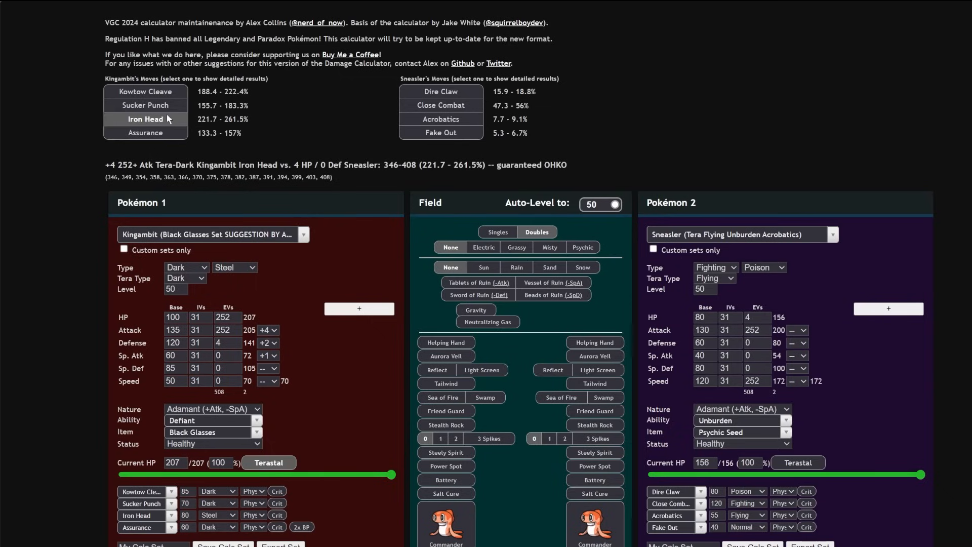
{"action": "left_click", "coordinate": [145, 104]}
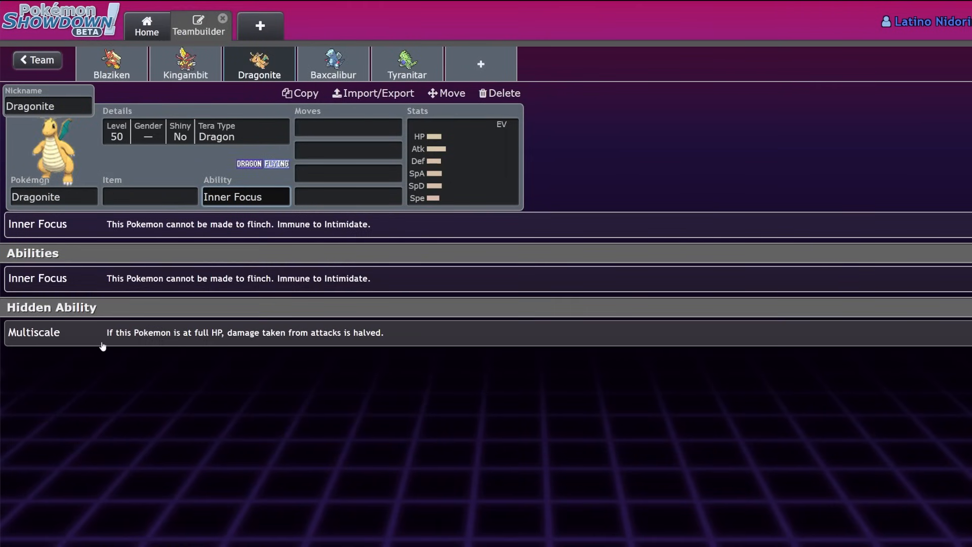
Give Dragonite Scale Shot as its first move and the Multiscale ability.
{"action": "type", "text": "sca"}
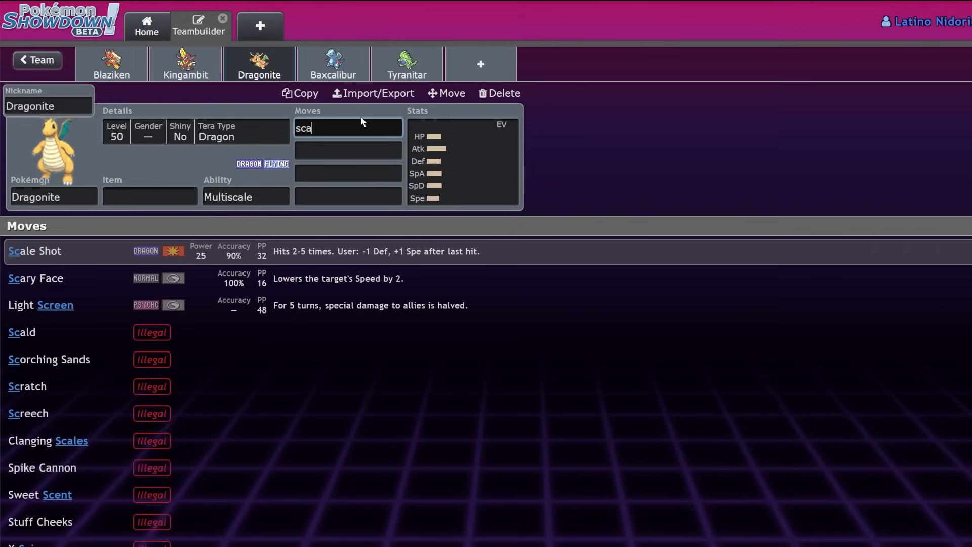
{"action": "left_click", "coordinate": [35, 250]}
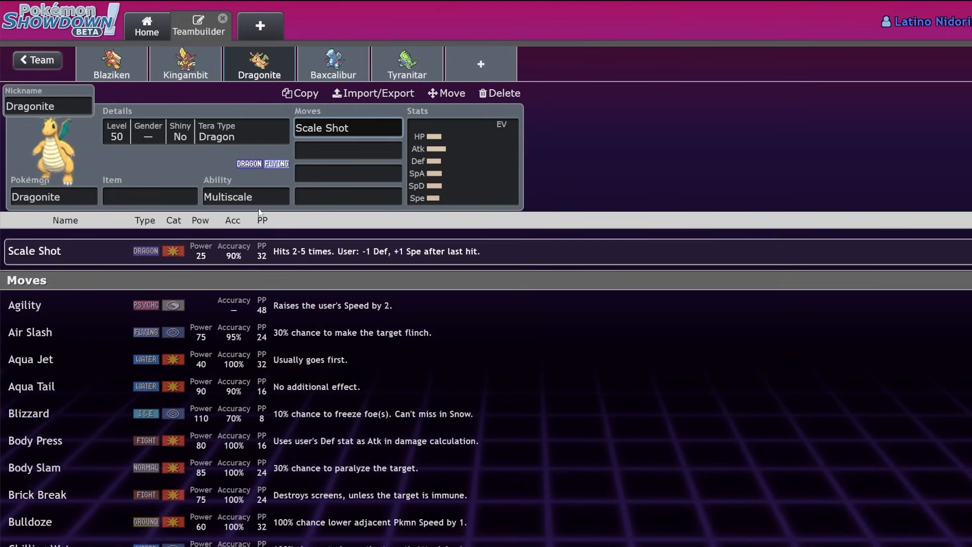
{"action": "left_click", "coordinate": [245, 197]}
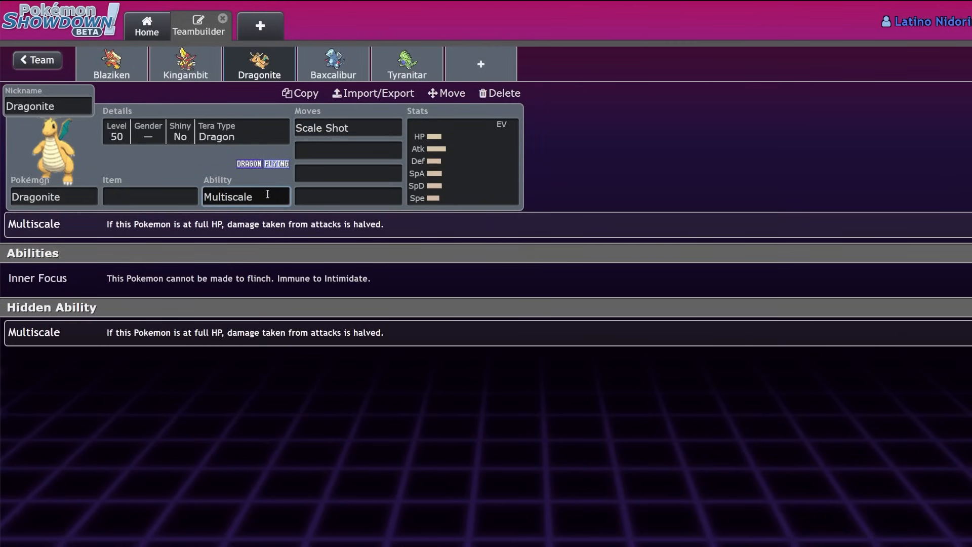
{"action": "mouse_move", "coordinate": [246, 278]}
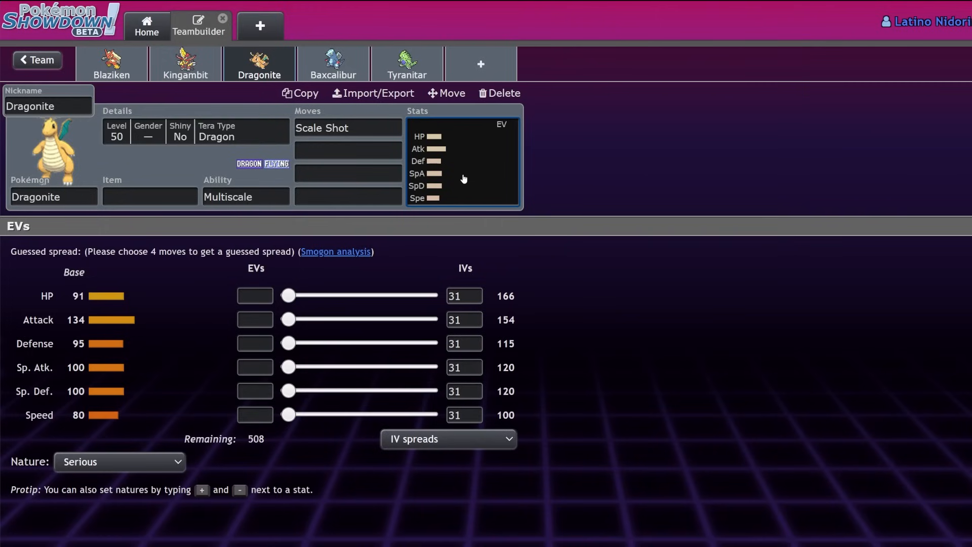
{"action": "left_click", "coordinate": [347, 128]}
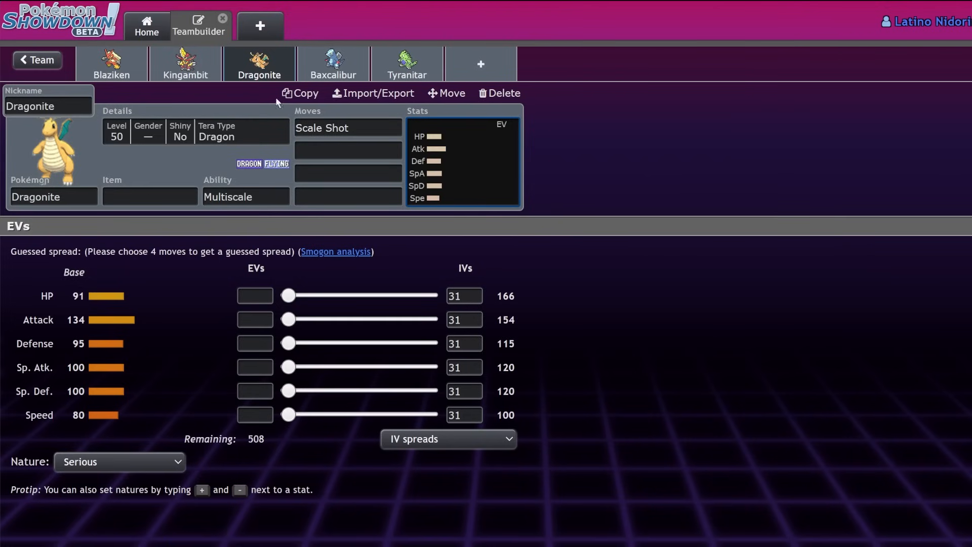
Give Dragonite Loaded Dice and start Stomping Tantrum as its second move.
{"action": "left_click", "coordinate": [150, 196]}
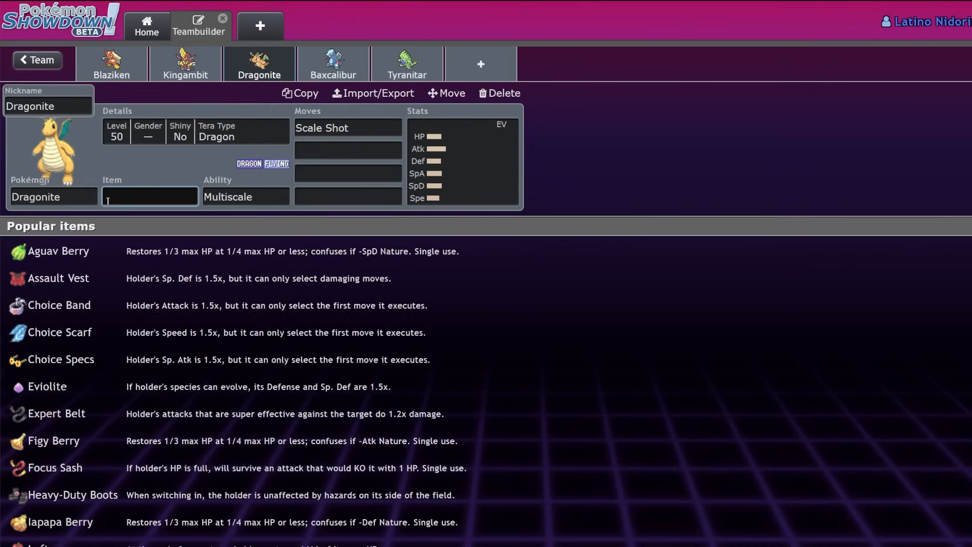
{"action": "left_click", "coordinate": [245, 197]}
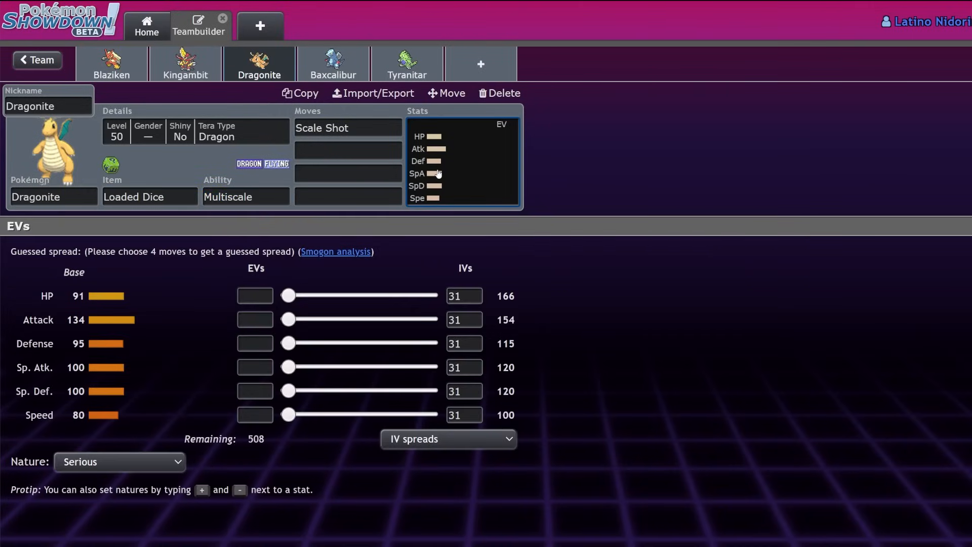
{"action": "left_click", "coordinate": [348, 149]}
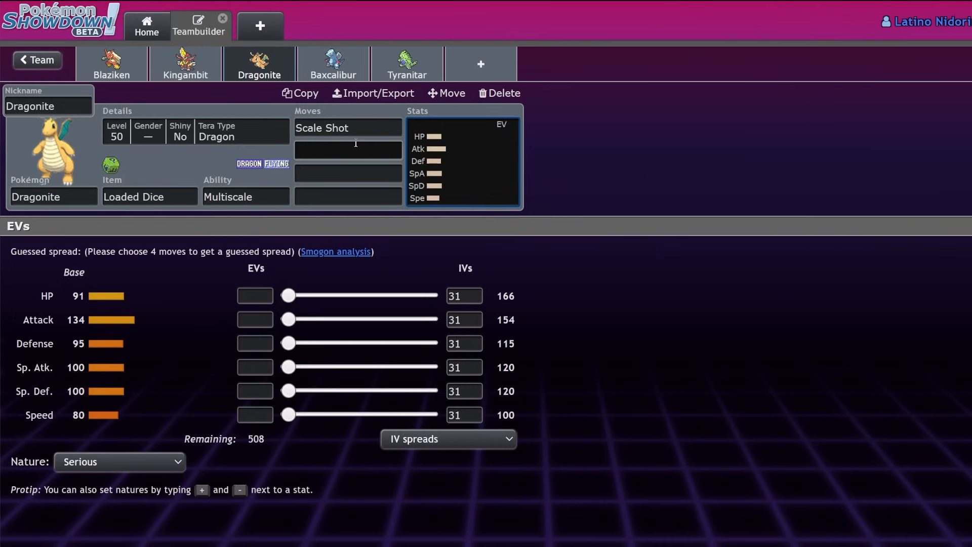
{"action": "type", "text": "stomp"}
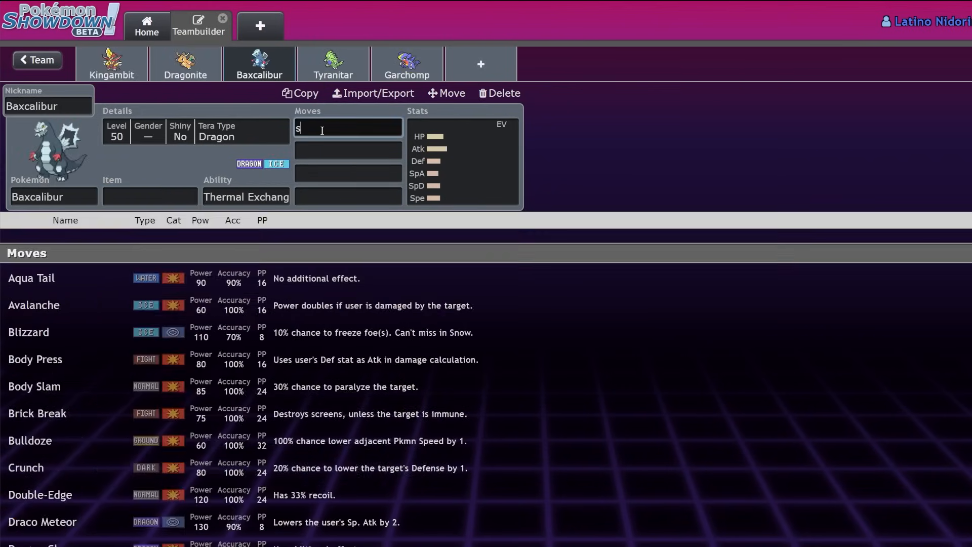
Fill Baxcalibur's remaining moves with Icicle Spear, Protect and Ice Shard.
{"action": "type", "text": "ici"}
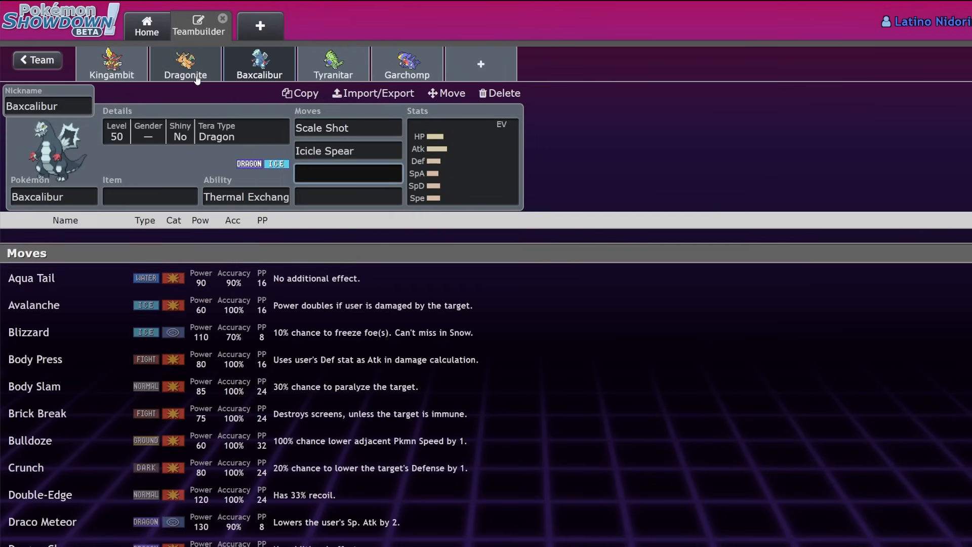
{"action": "mouse_move", "coordinate": [200, 78]}
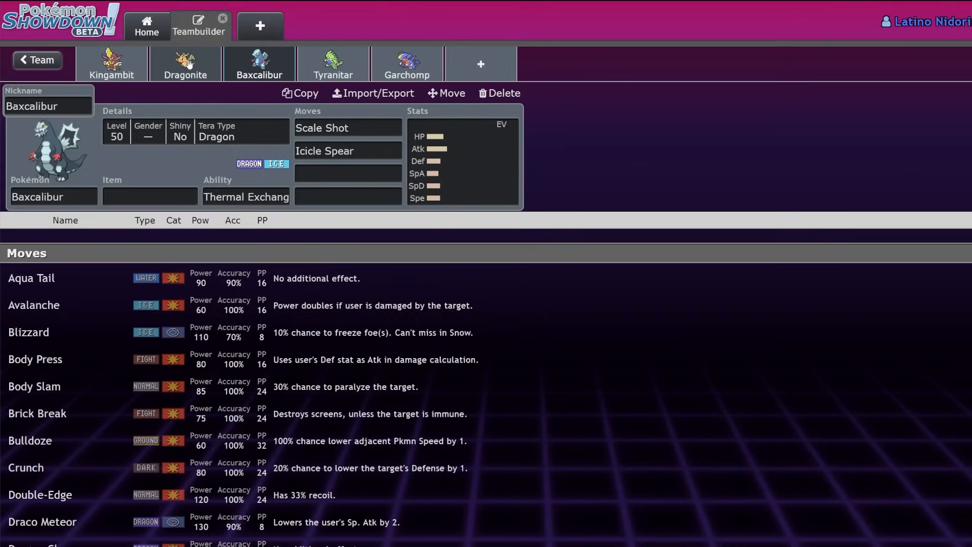
{"action": "left_click", "coordinate": [260, 62]}
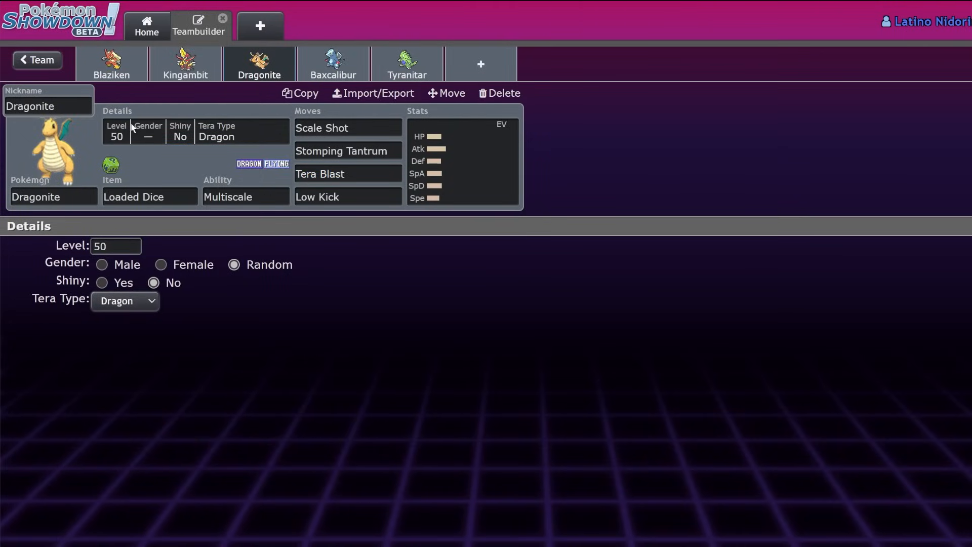
{"action": "left_click", "coordinate": [348, 173]}
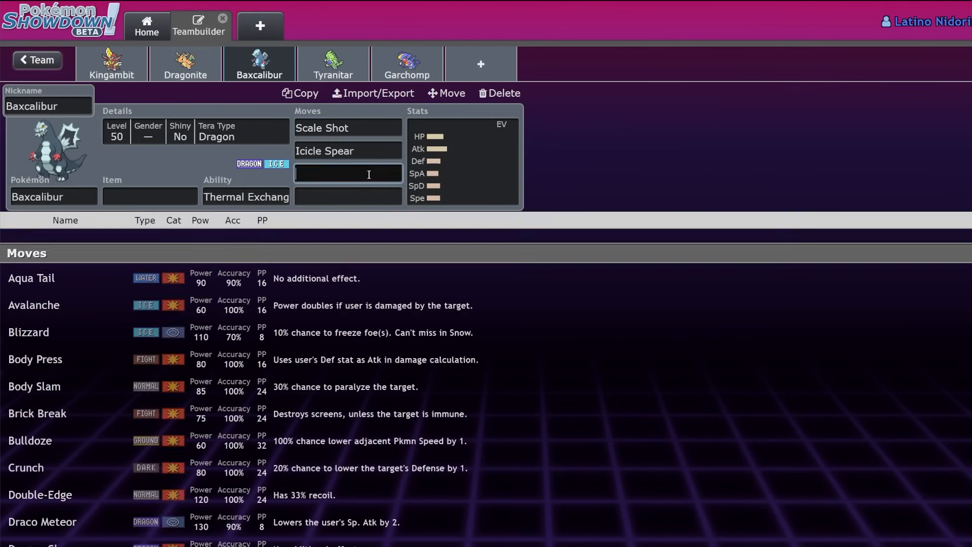
{"action": "type", "text": "Swords Dance"}
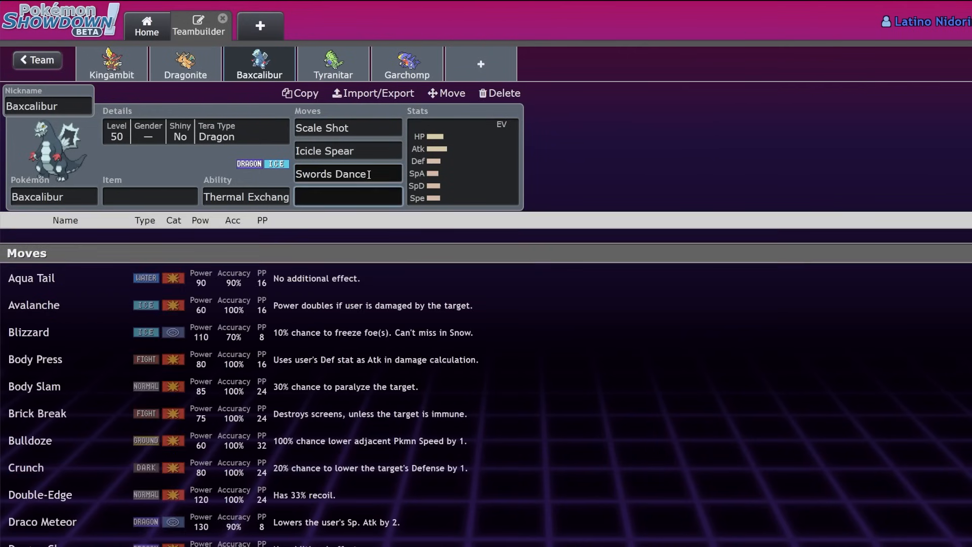
{"action": "type", "text": "p"}
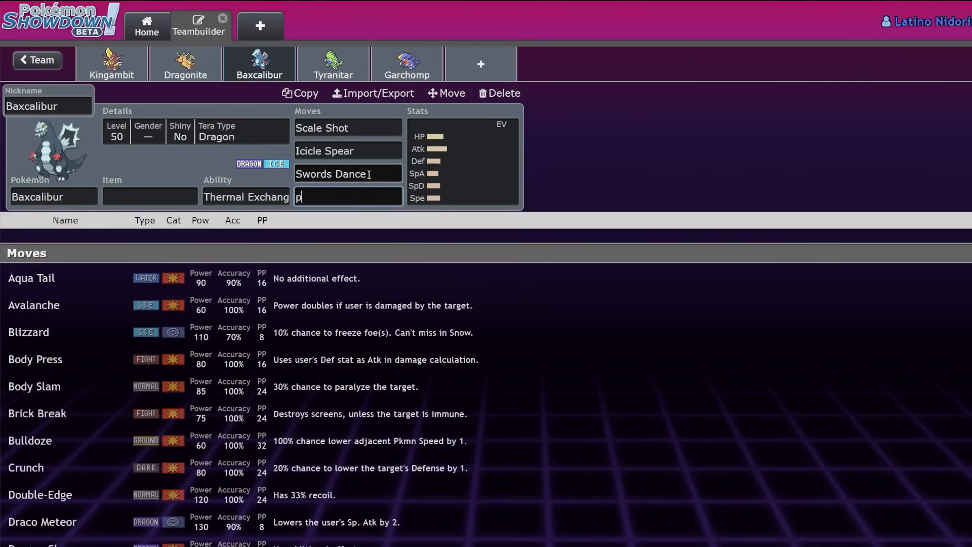
{"action": "type", "text": "r"}
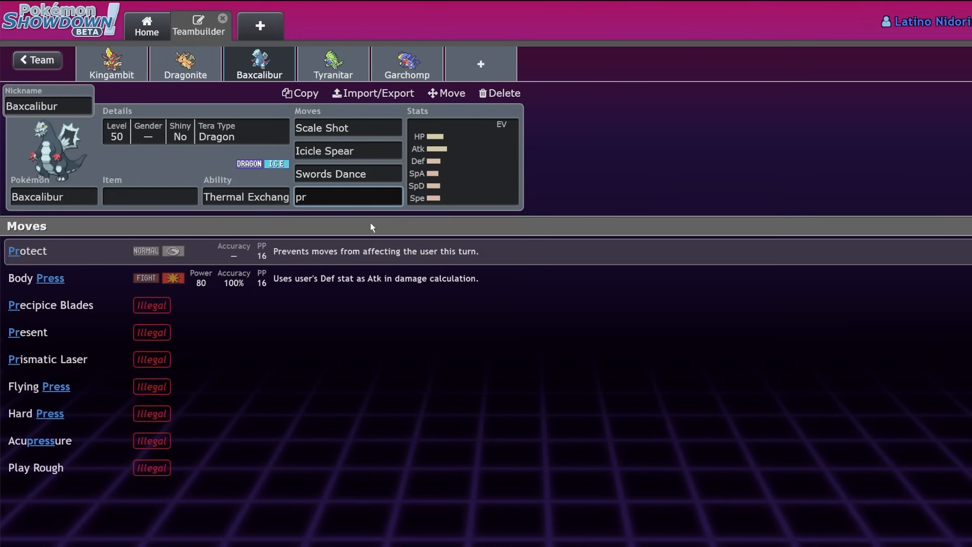
{"action": "type", "text": "ice"}
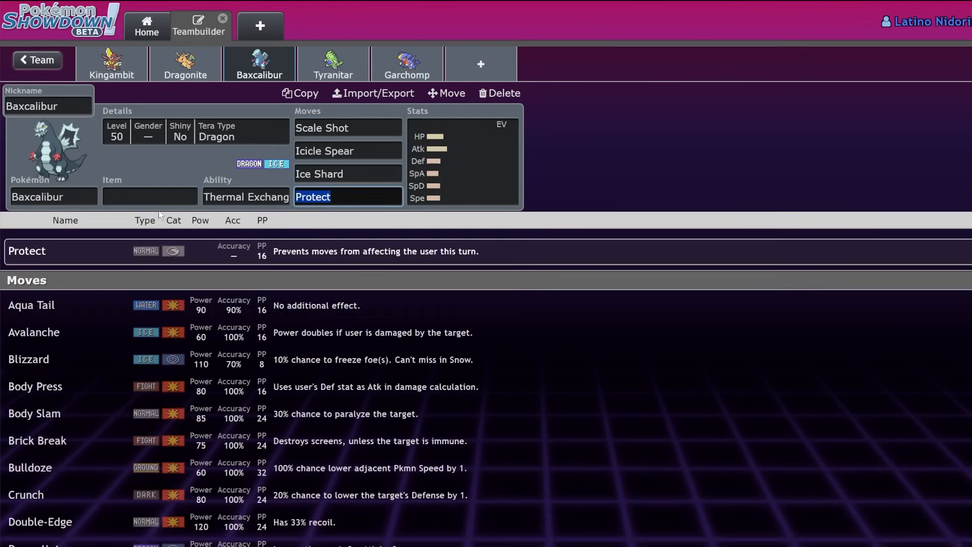
Give Baxcalibur Loaded Dice, then raise Dragonite's Speed EVs to 252.
{"action": "left_click", "coordinate": [246, 196]}
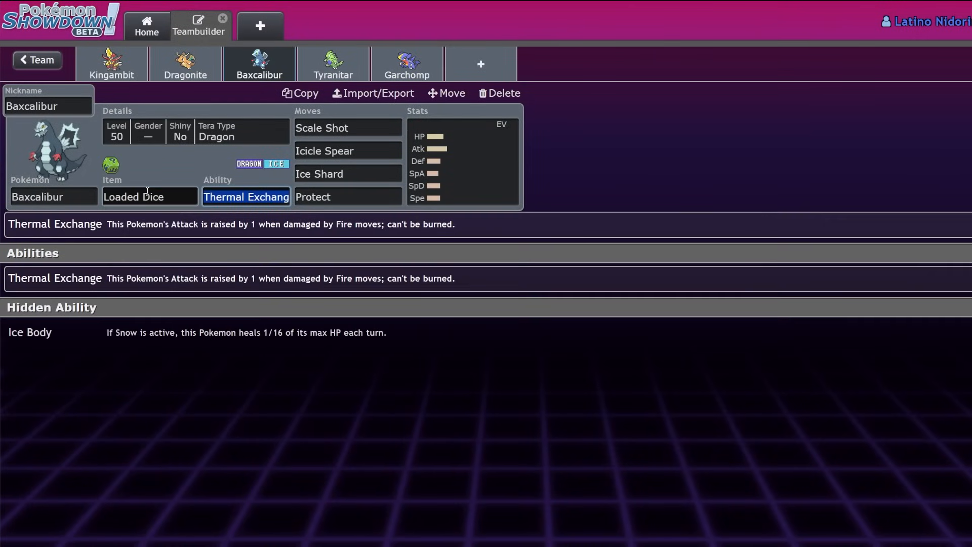
{"action": "left_click", "coordinate": [462, 161]}
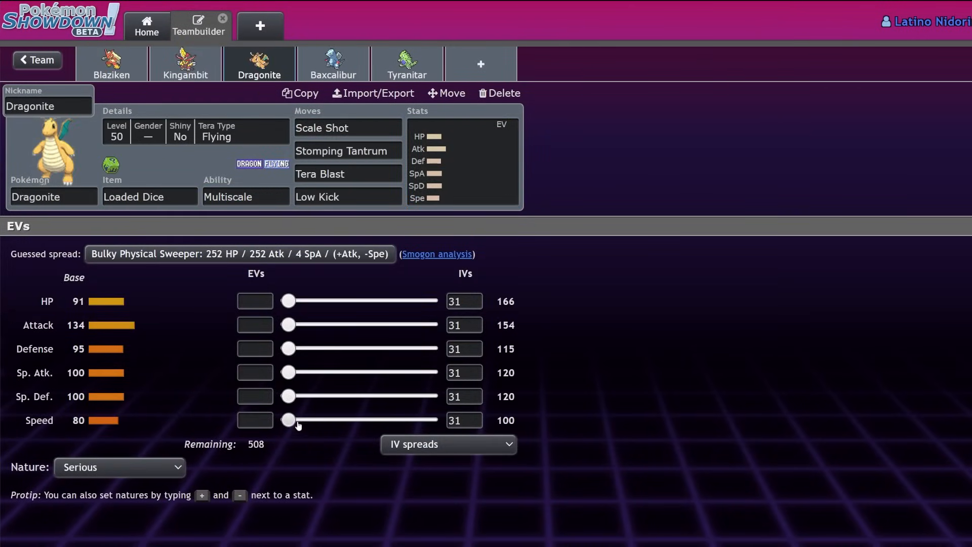
{"action": "left_click_drag", "start_coordinate": [287, 419], "coordinate": [432, 420]}
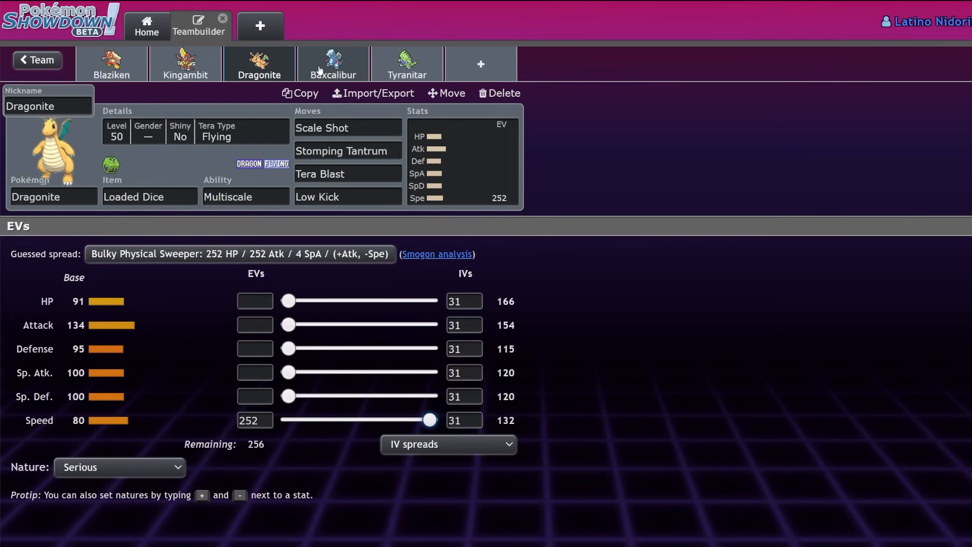
Make Baxcalibur Adamant with 52 HP, 252 Attack and 204 Speed EVs.
{"action": "left_click", "coordinate": [332, 62]}
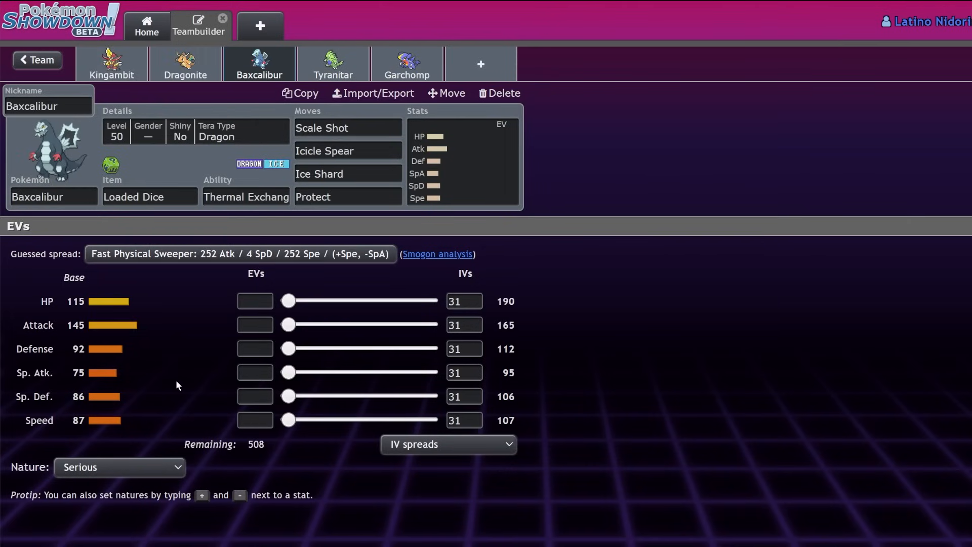
{"action": "left_click", "coordinate": [120, 467]}
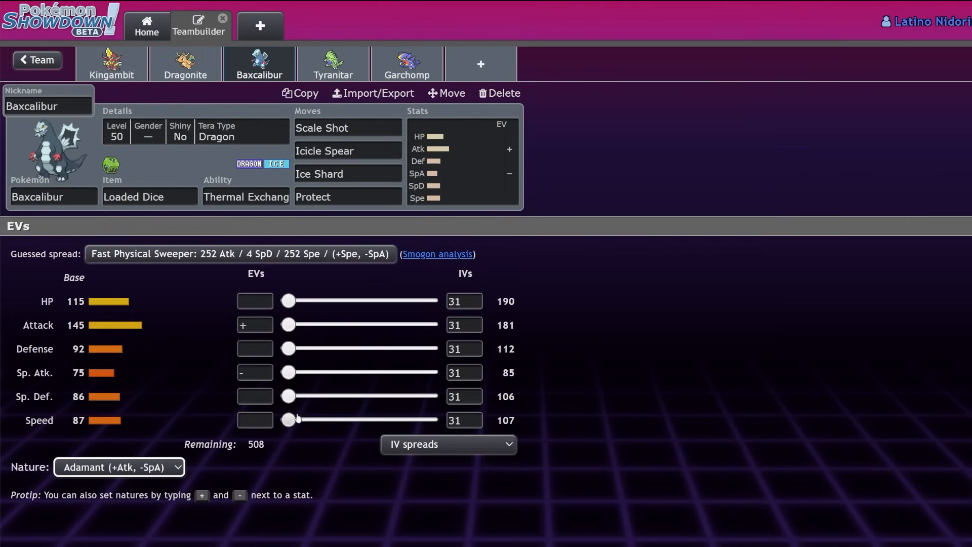
{"action": "left_click_drag", "start_coordinate": [288, 419], "coordinate": [403, 420]}
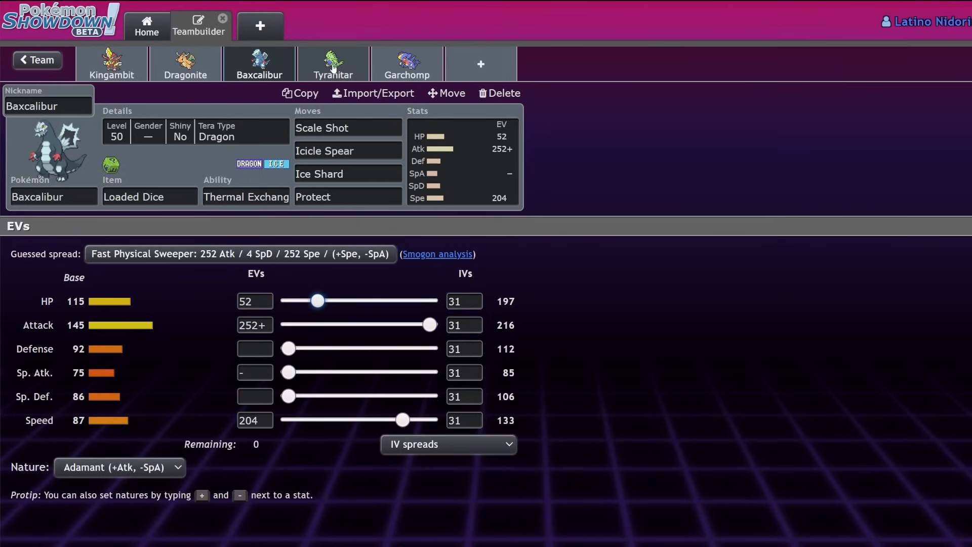
Give Tyranitar Assault Vest and its moves including Low Kick as the third.
{"action": "left_click", "coordinate": [334, 63]}
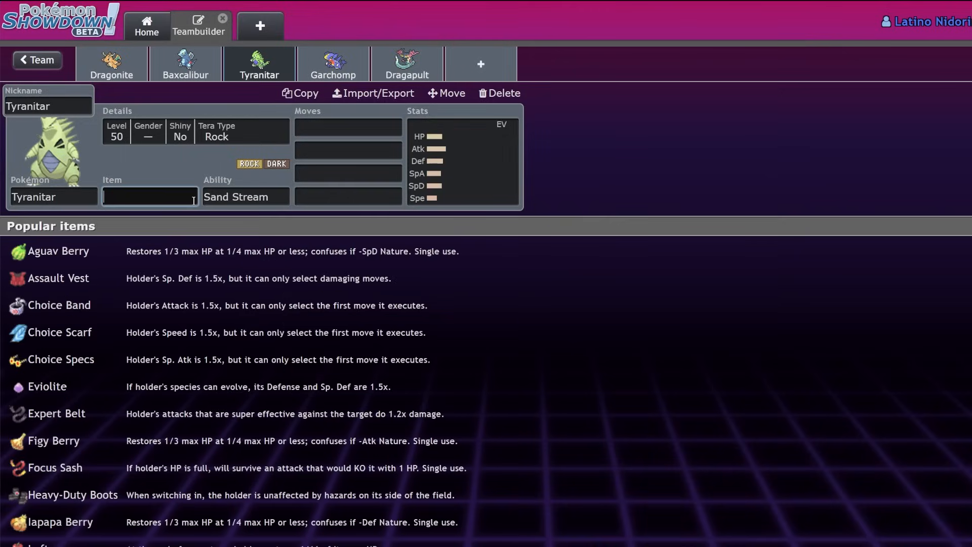
{"action": "type", "text": "ass"}
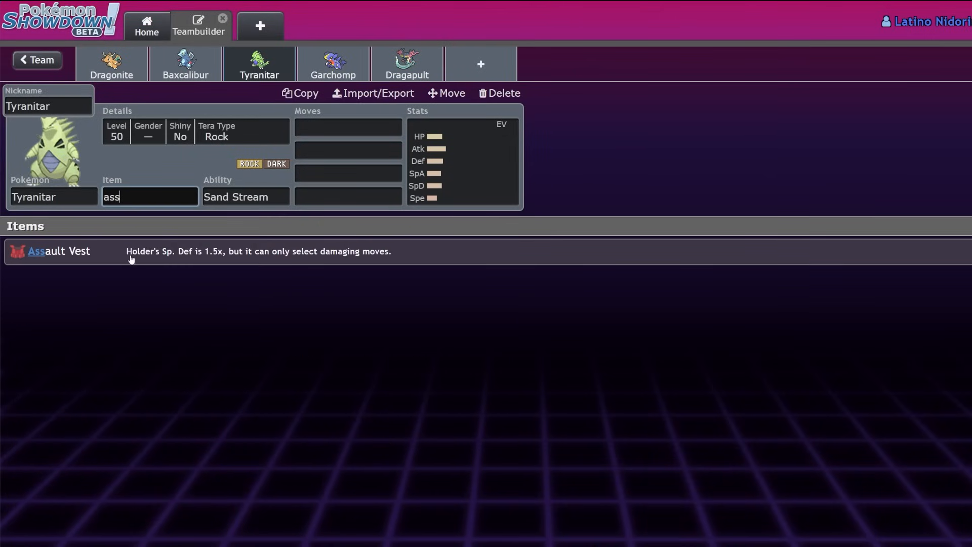
{"action": "left_click", "coordinate": [58, 251]}
{"action": "type", "text": "kn"}
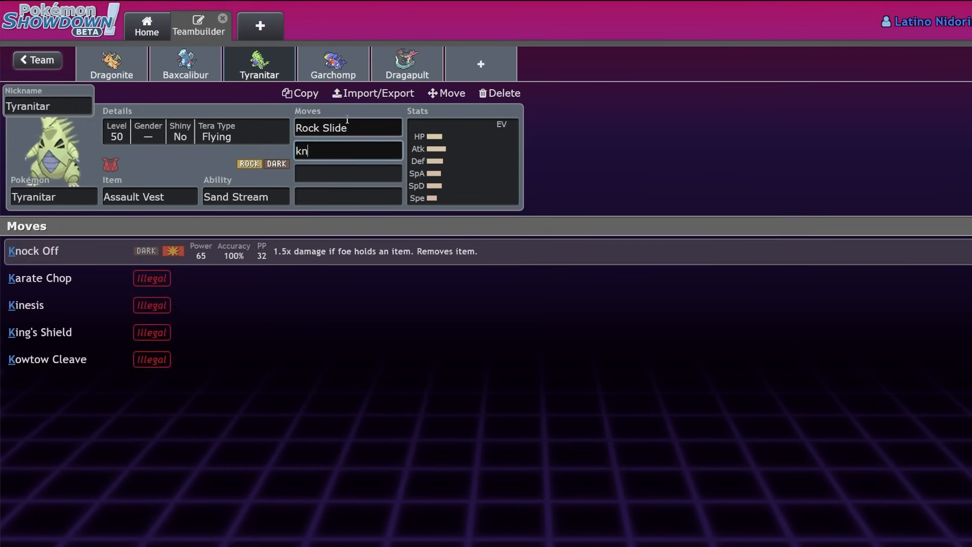
{"action": "type", "text": "low"}
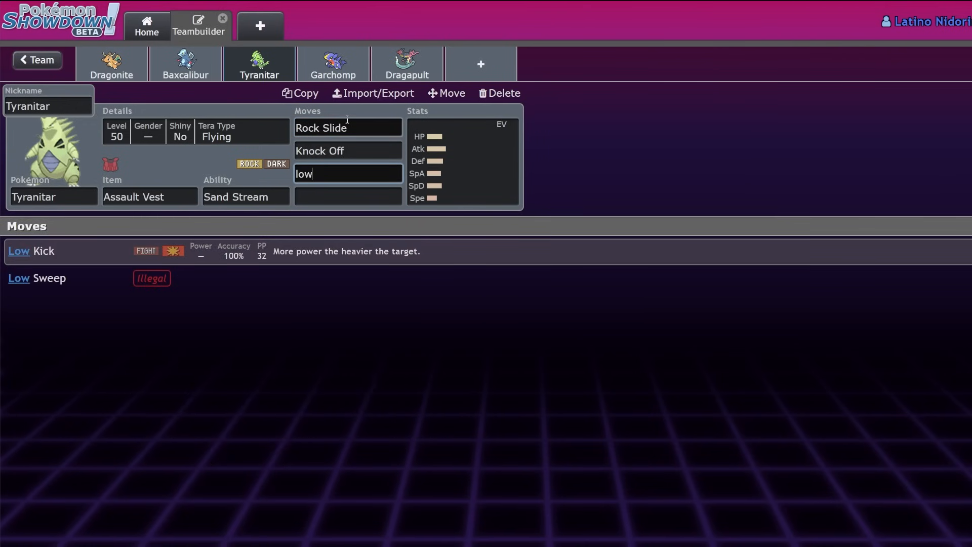
{"action": "left_click", "coordinate": [32, 250]}
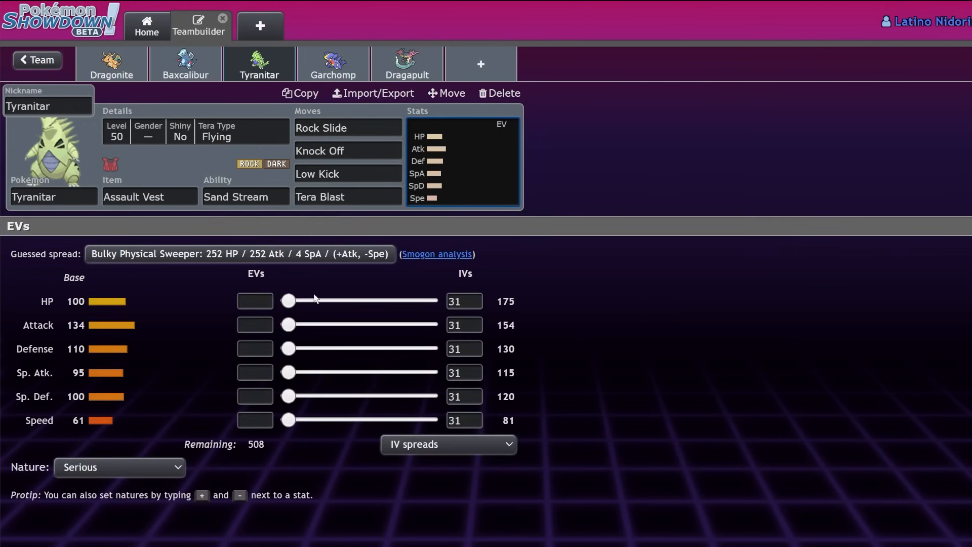
{"action": "mouse_move", "coordinate": [90, 361]}
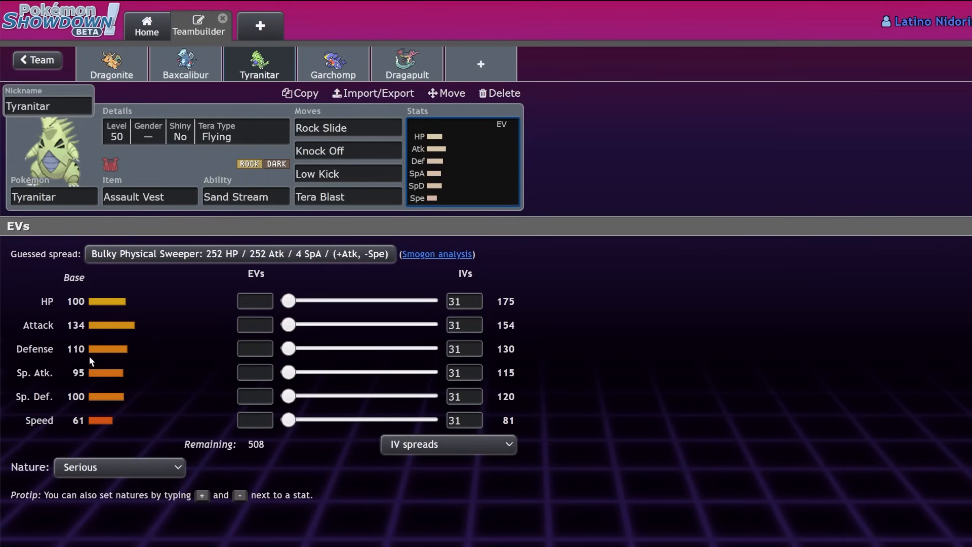
{"action": "mouse_move", "coordinate": [145, 359]}
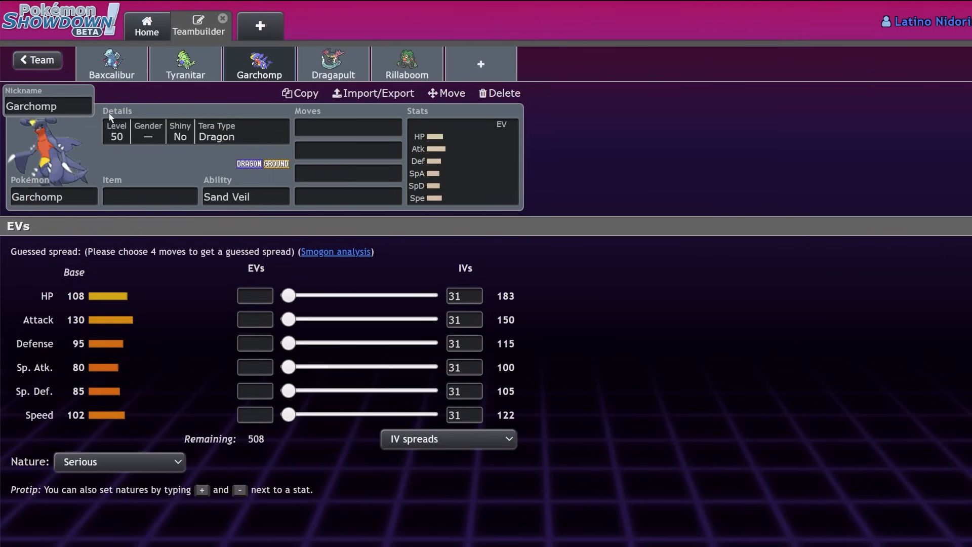
Give Garchomp Life Orb, Rough Skin, and Stomping Tantrum, Dragon Claw, Earthquake moves.
{"action": "left_click", "coordinate": [150, 195]}
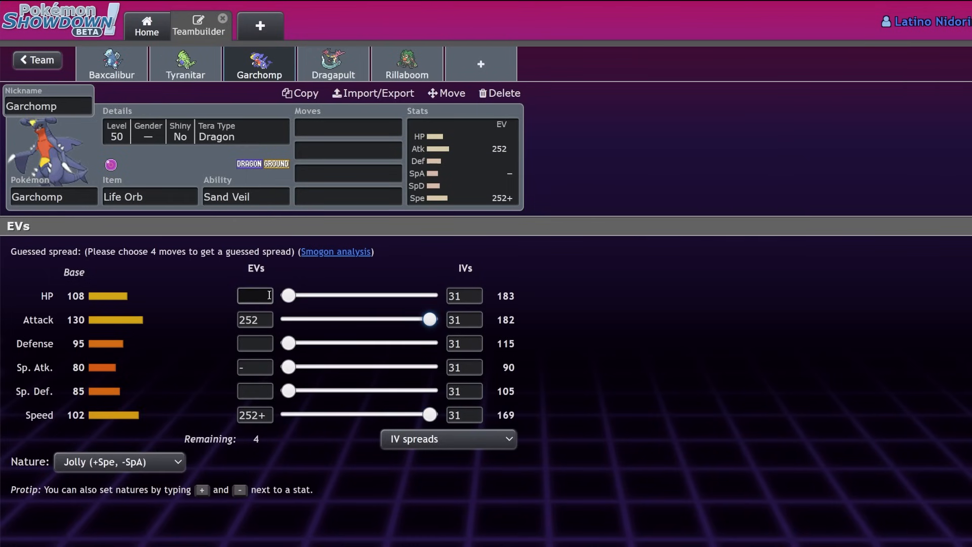
{"action": "left_click", "coordinate": [347, 128]}
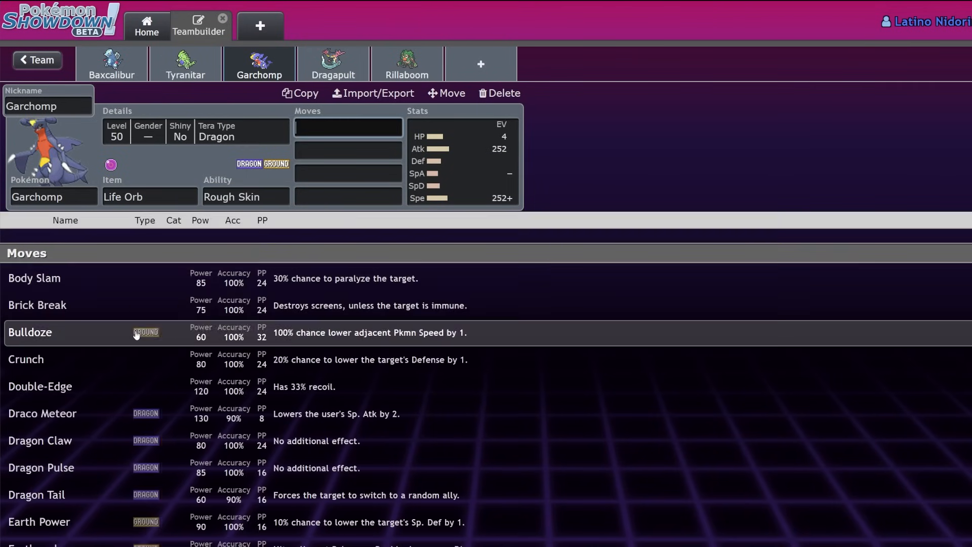
{"action": "left_click", "coordinate": [348, 128]}
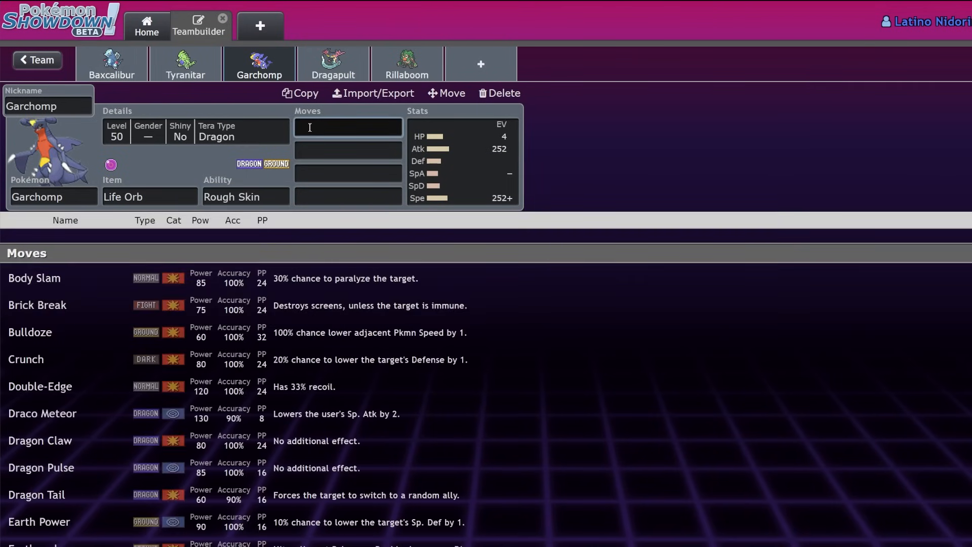
{"action": "type", "text": "stompo"}
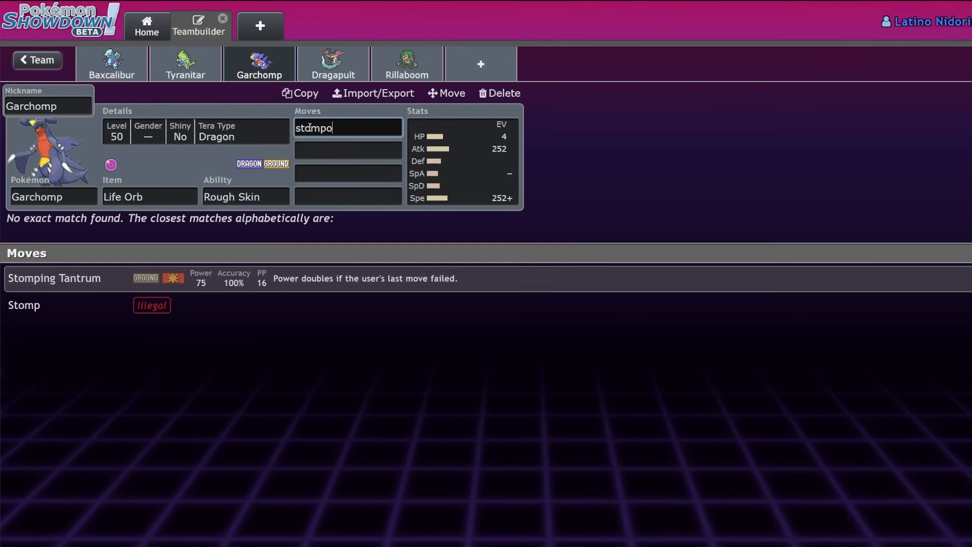
{"action": "type", "text": "drag"}
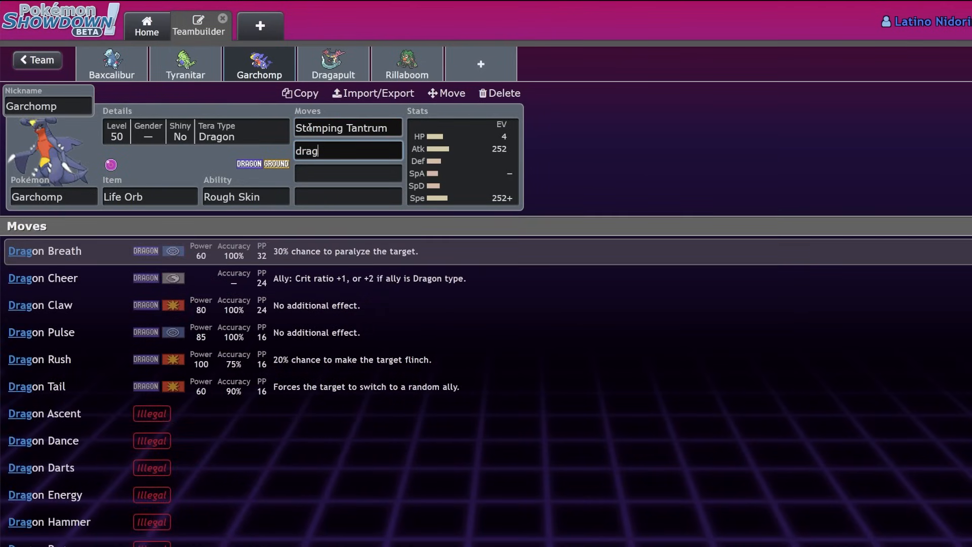
{"action": "mouse_move", "coordinate": [108, 309]}
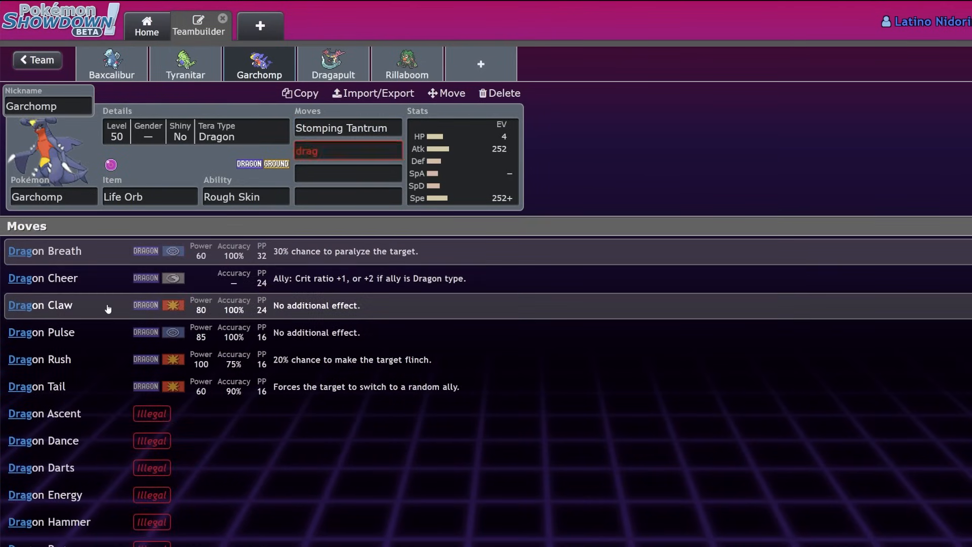
{"action": "left_click", "coordinate": [40, 304]}
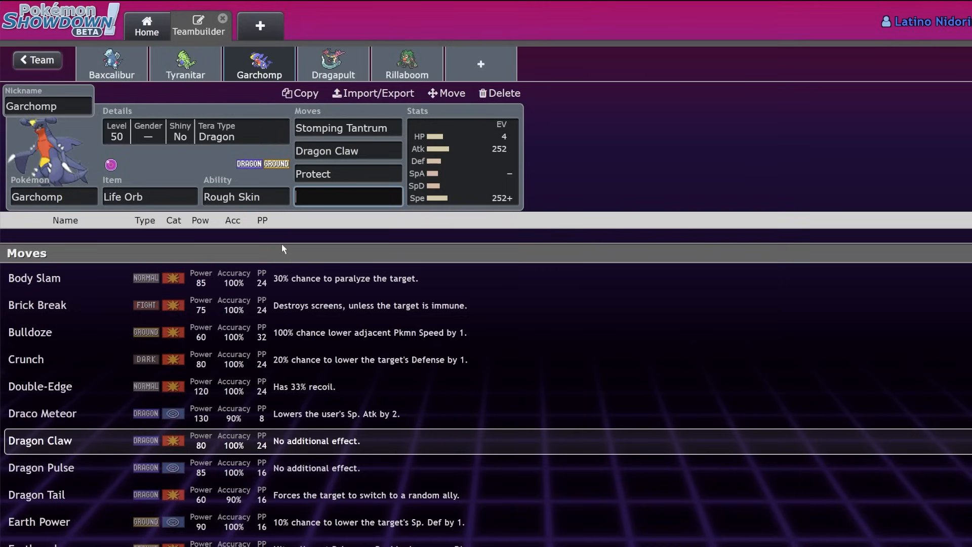
{"action": "type", "text": "ear"}
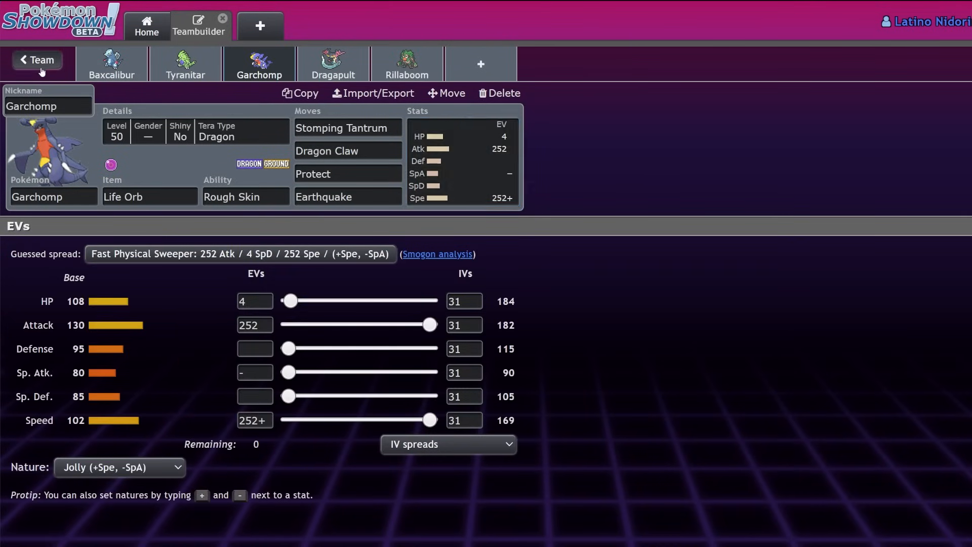
Return to the team list and reopen the box of sets.
{"action": "left_click", "coordinate": [36, 60]}
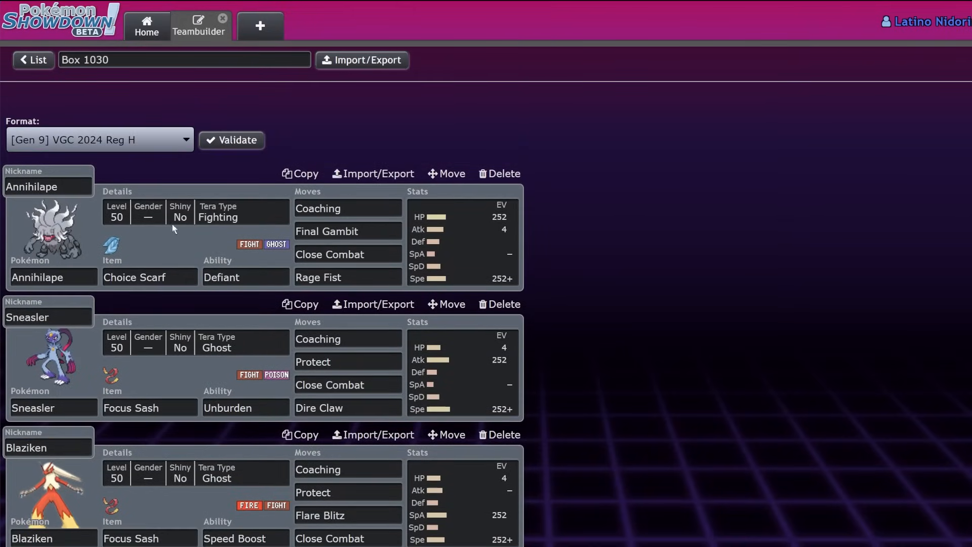
{"action": "left_click", "coordinate": [32, 59]}
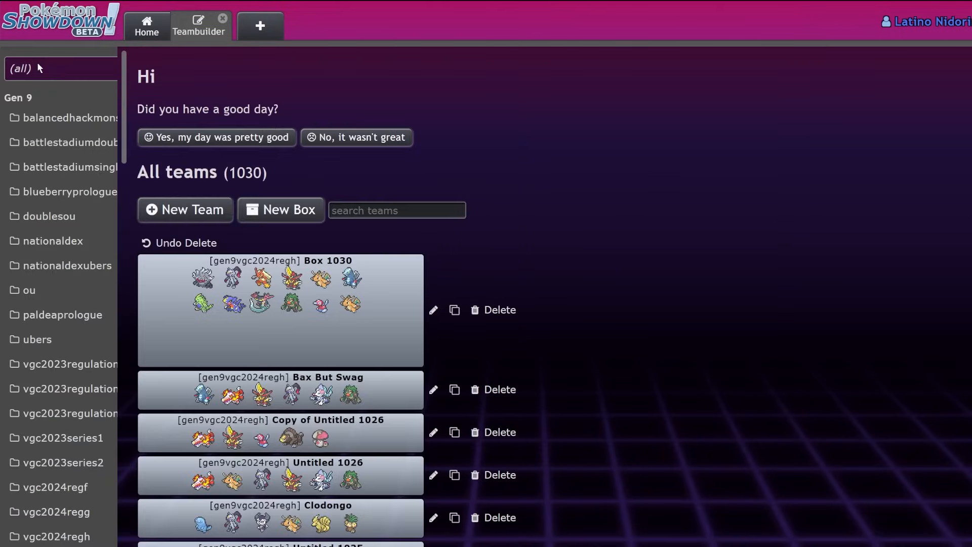
{"action": "left_click", "coordinate": [280, 310]}
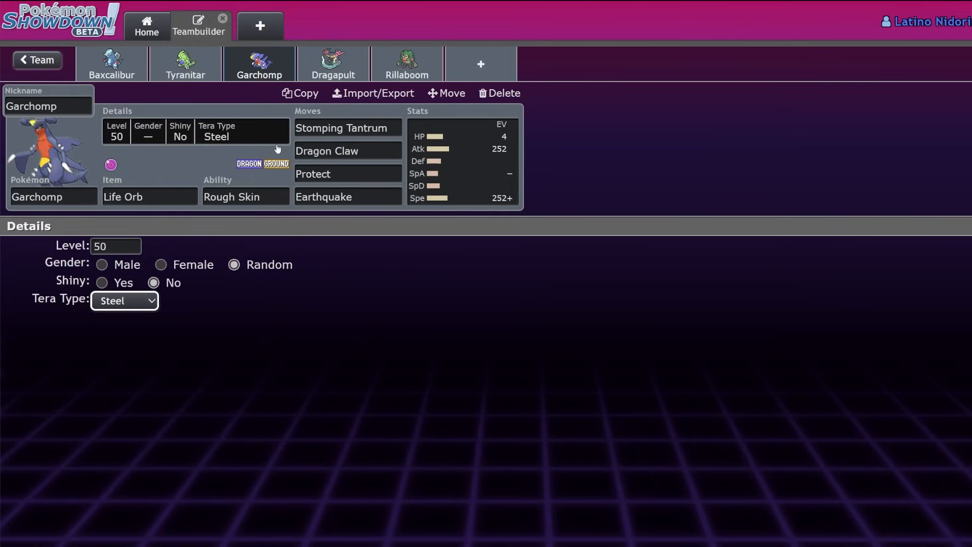
Give Dragapult the Choice Band item.
{"action": "left_click", "coordinate": [260, 64]}
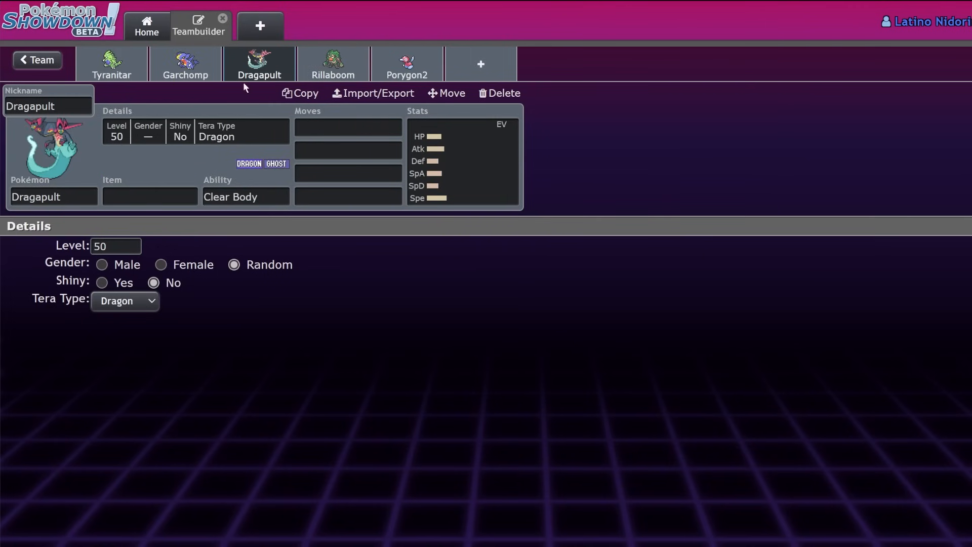
{"action": "type", "text": "choic"}
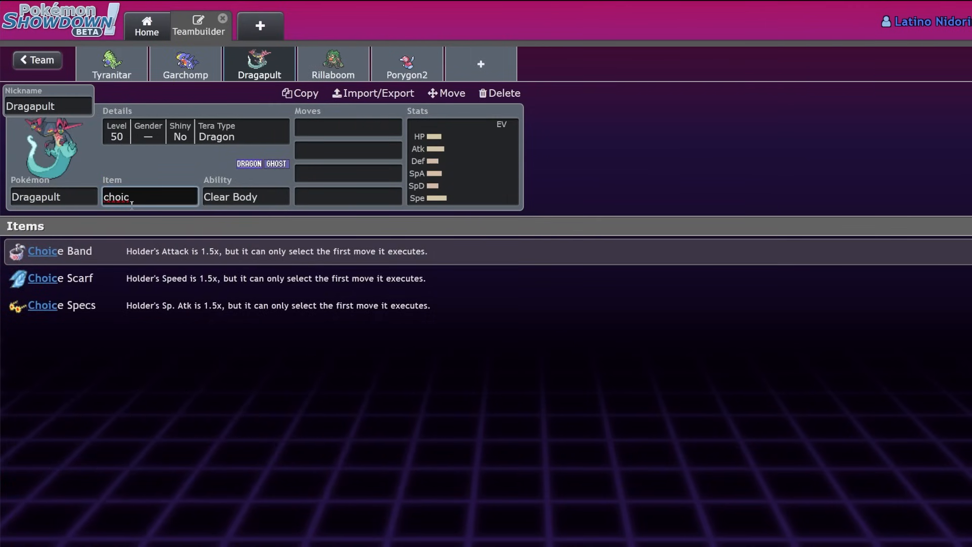
{"action": "left_click", "coordinate": [60, 250]}
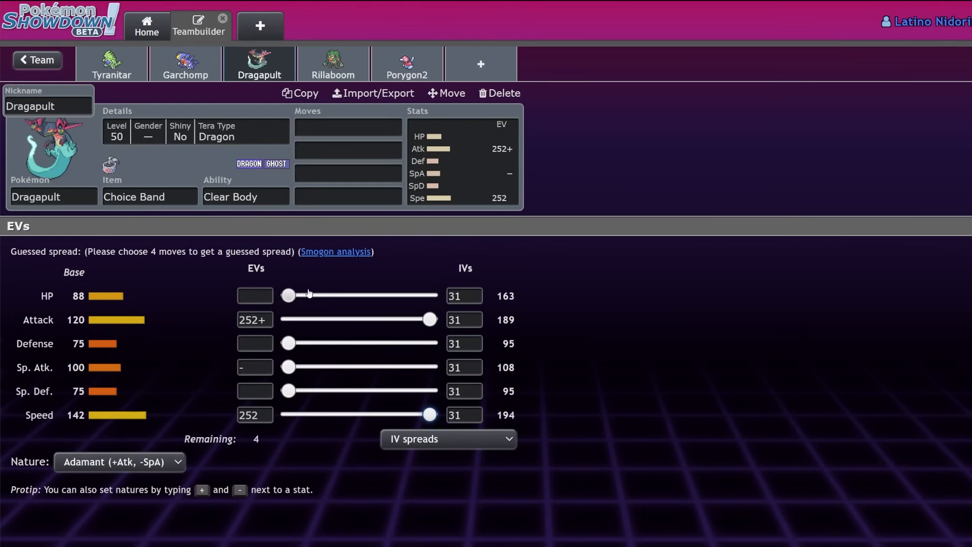
{"action": "left_click", "coordinate": [148, 197]}
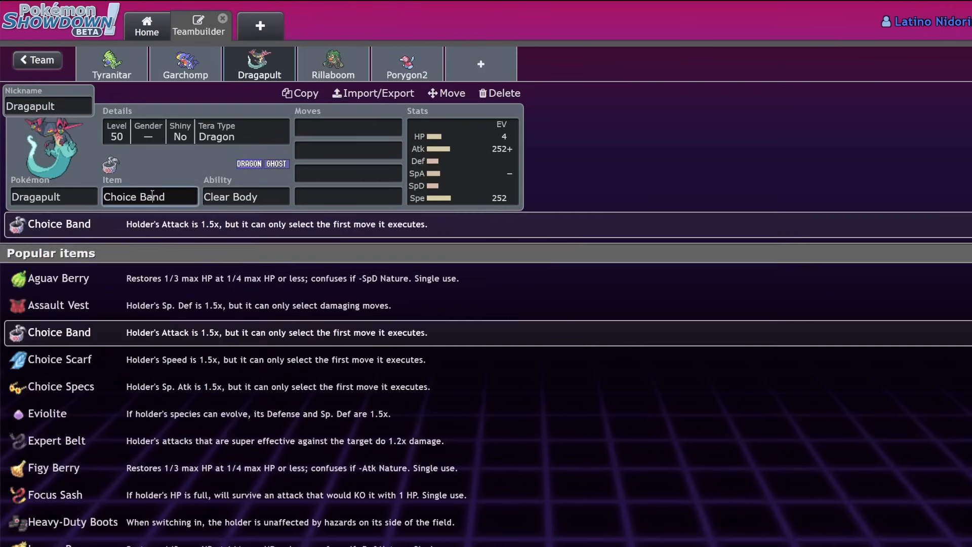
Enter Dragon Darts and U-turn as Dragapult's first moves.
{"action": "left_click", "coordinate": [348, 128]}
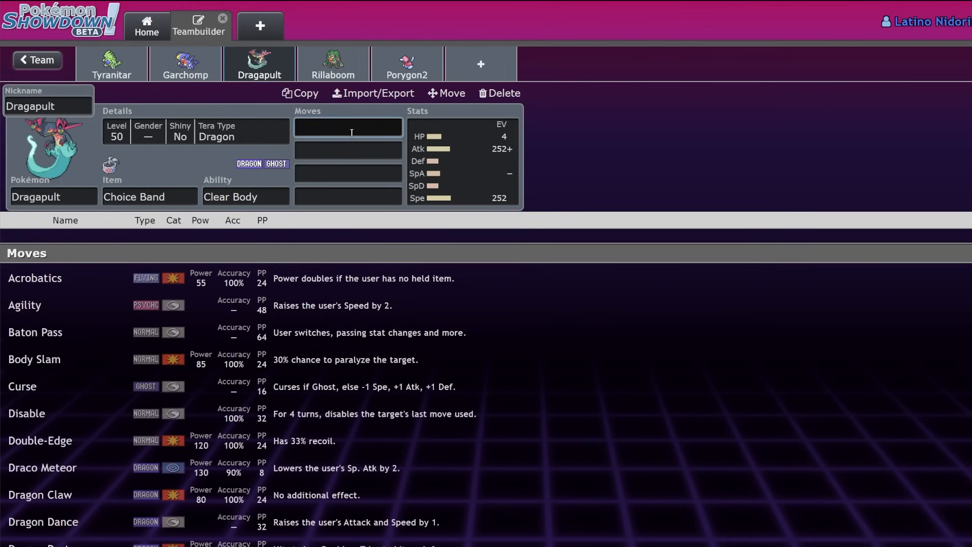
{"action": "type", "text": "drag"}
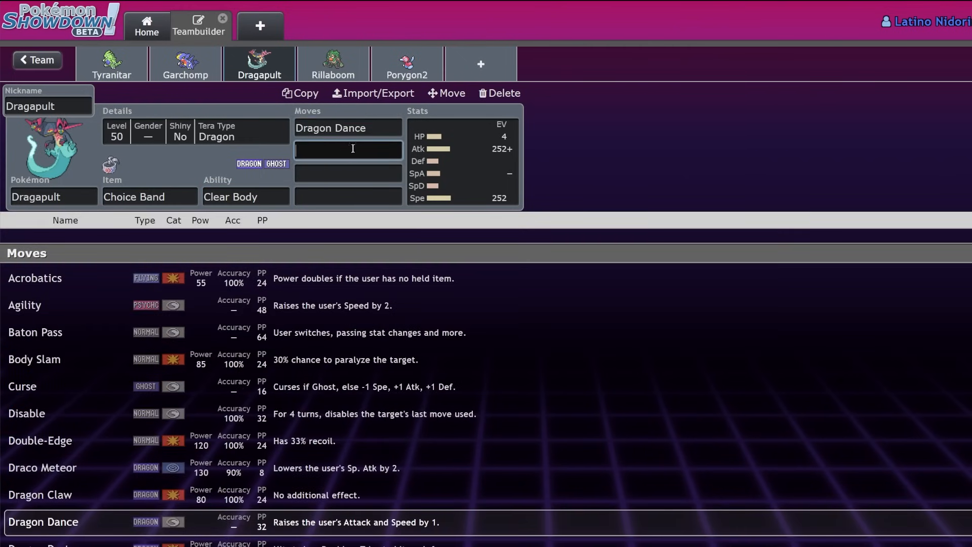
{"action": "type", "text": "Dragon Darts"}
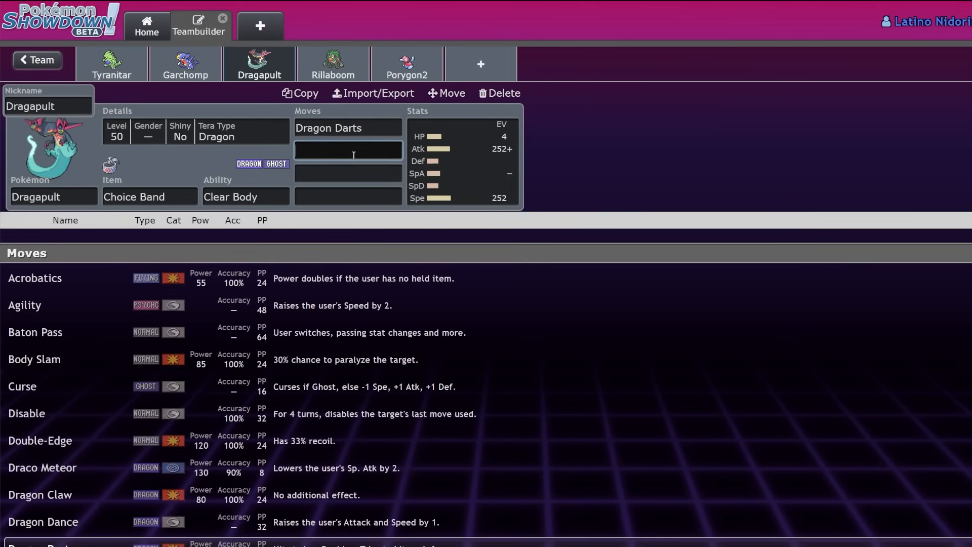
{"action": "type", "text": "U-turn"}
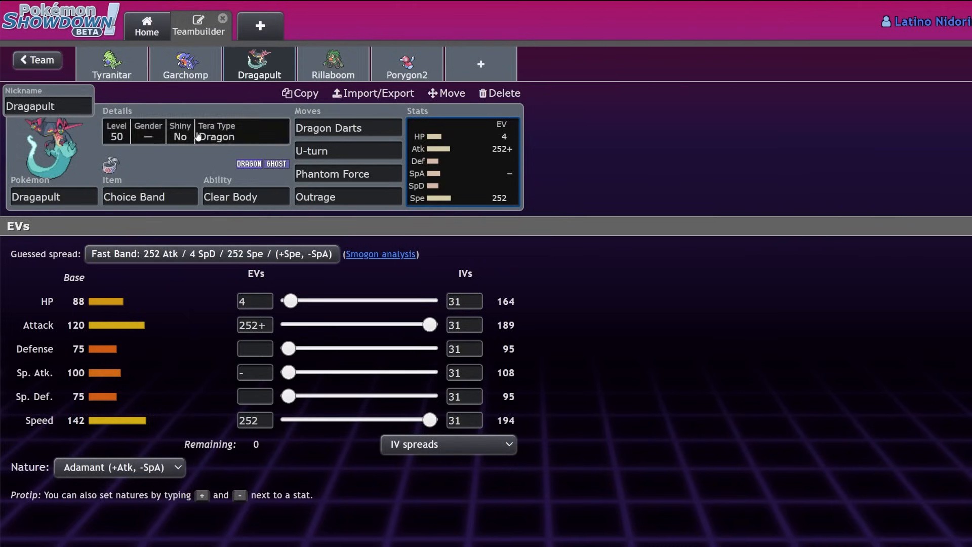
{"action": "mouse_move", "coordinate": [189, 118]}
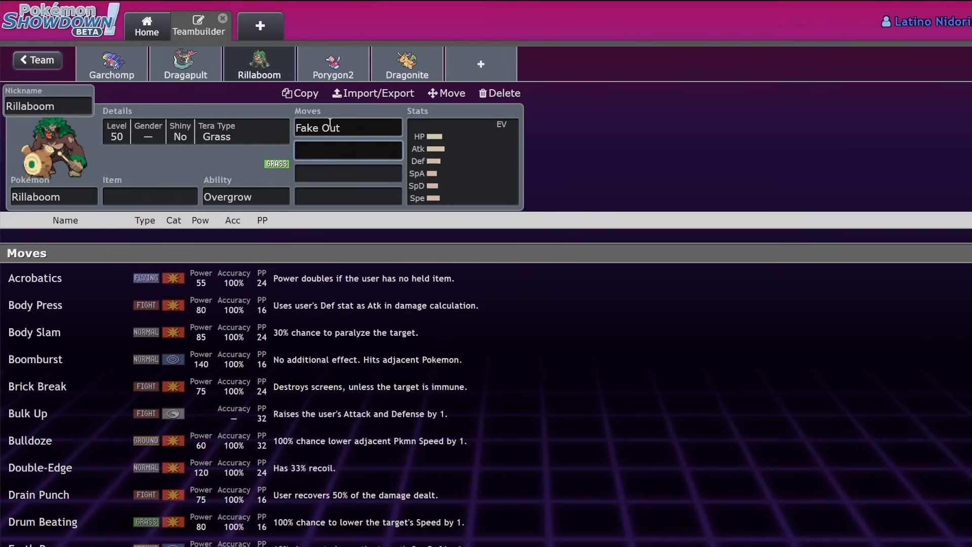
{"action": "mouse_move", "coordinate": [330, 128]}
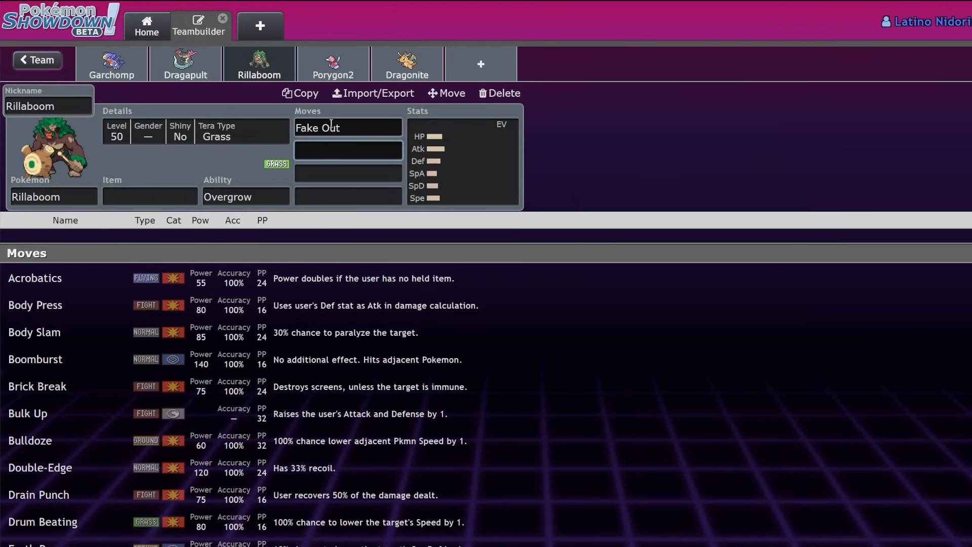
Give Rillaboom Grassy Glide and Wood Hammer, and the Assault Vest item.
{"action": "type", "text": "gras"}
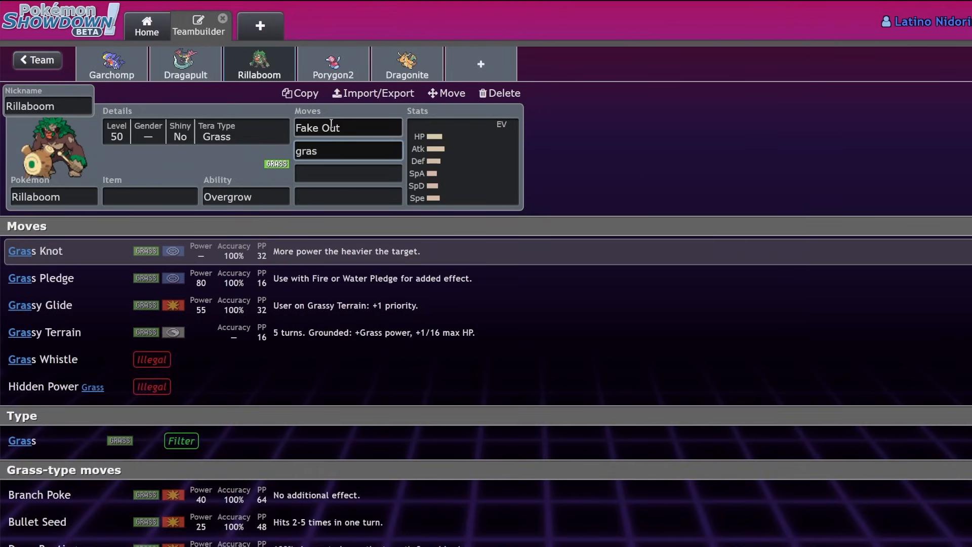
{"action": "type", "text": "woo"}
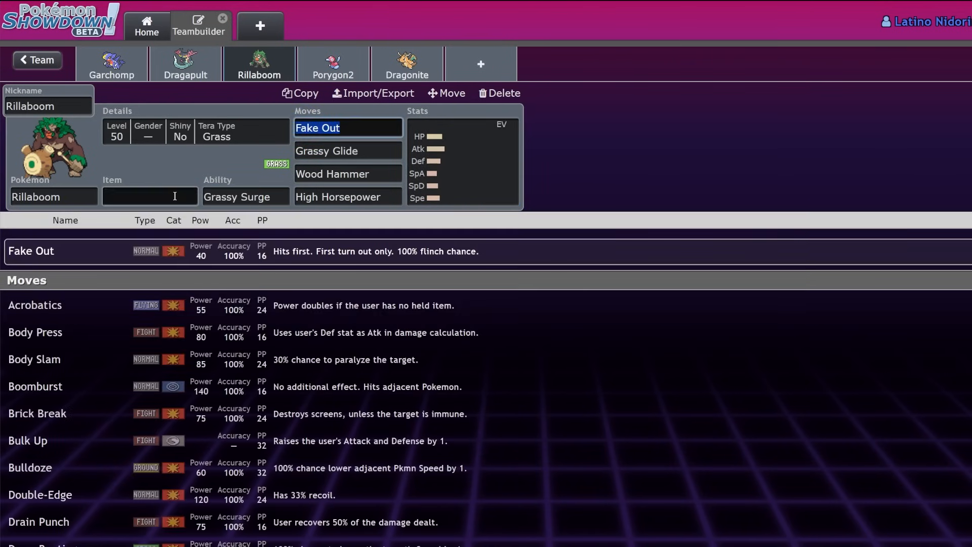
{"action": "type", "text": "ass"}
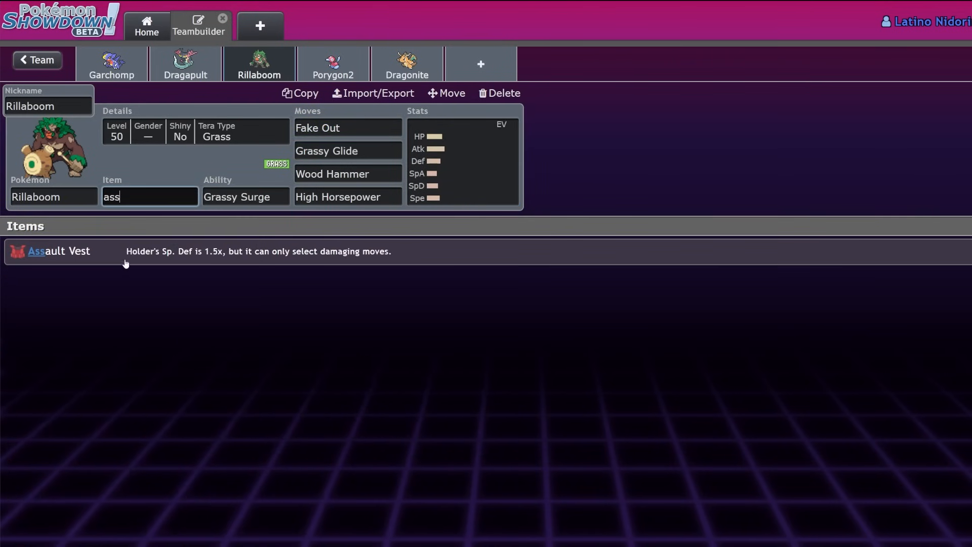
{"action": "left_click", "coordinate": [59, 251]}
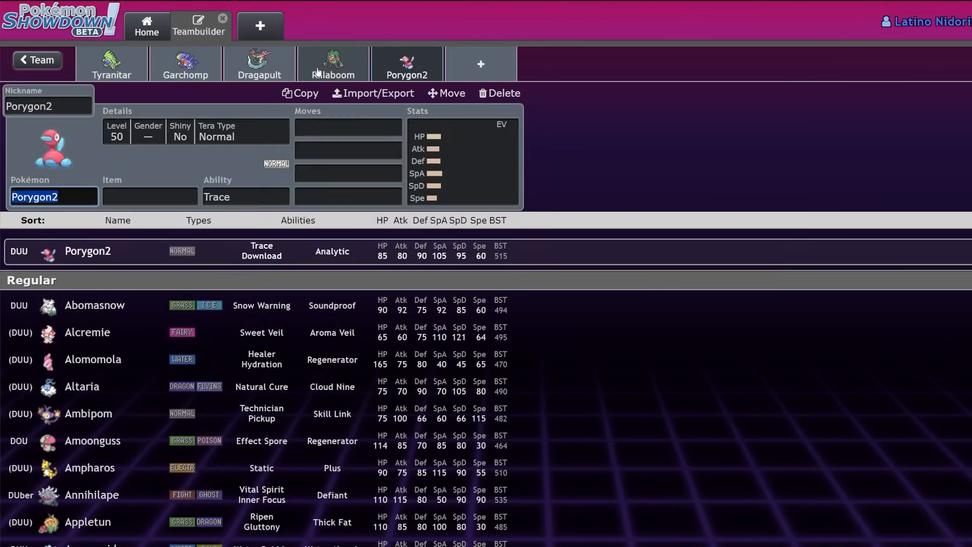
Set Porygon2's Download ability, a bulky Attack/Sp. Atk/Sp. Def EV spread, and Quiet nature.
{"action": "left_click", "coordinate": [461, 161]}
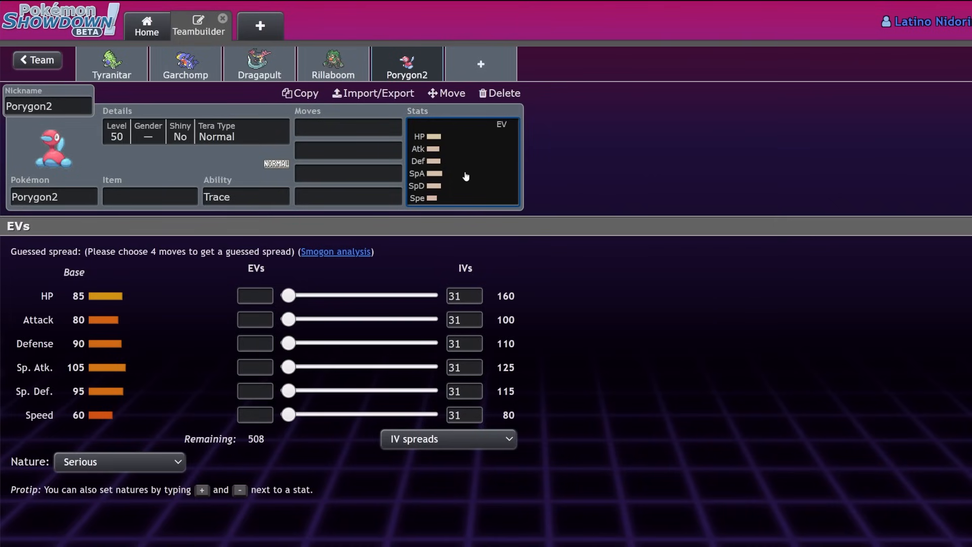
{"action": "mouse_move", "coordinate": [252, 191]}
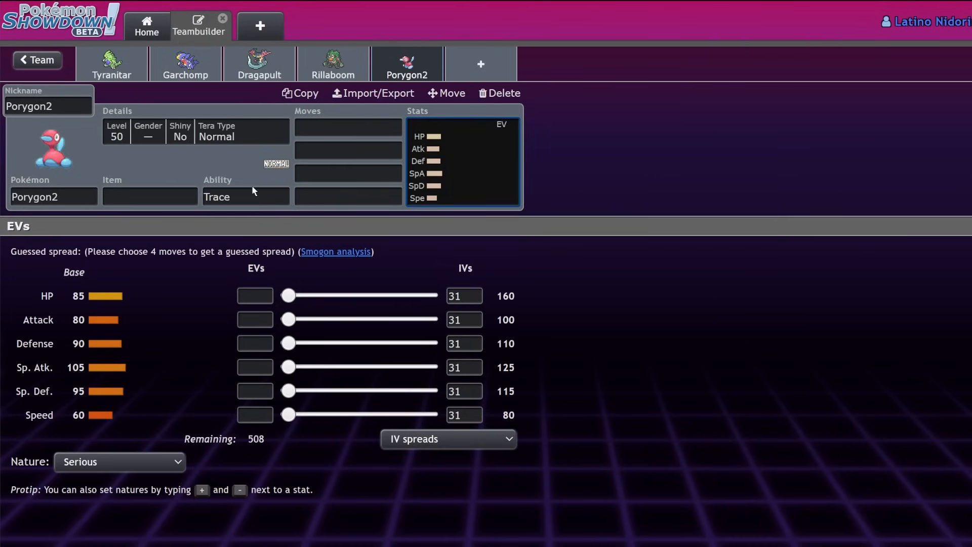
{"action": "left_click", "coordinate": [245, 196]}
{"action": "type", "text": "Download"}
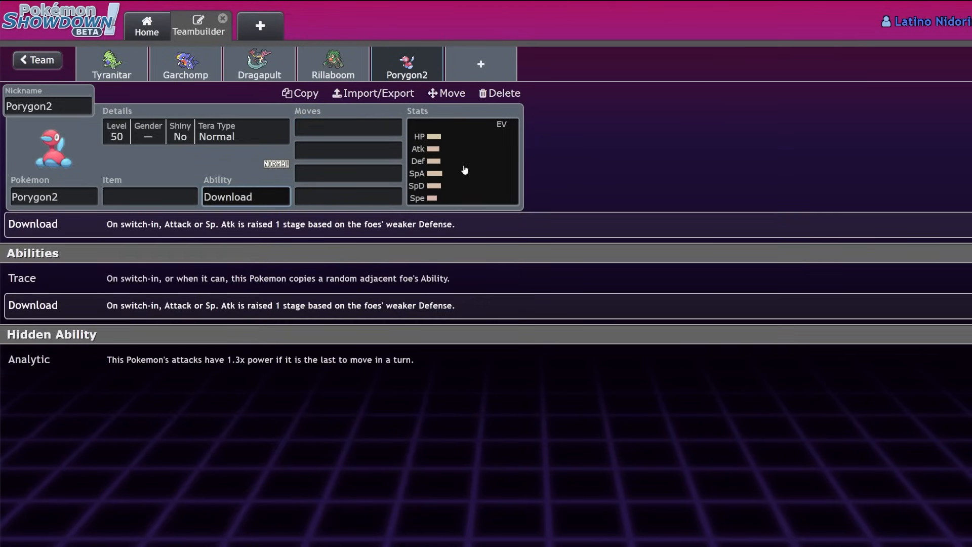
{"action": "left_click", "coordinate": [462, 161]}
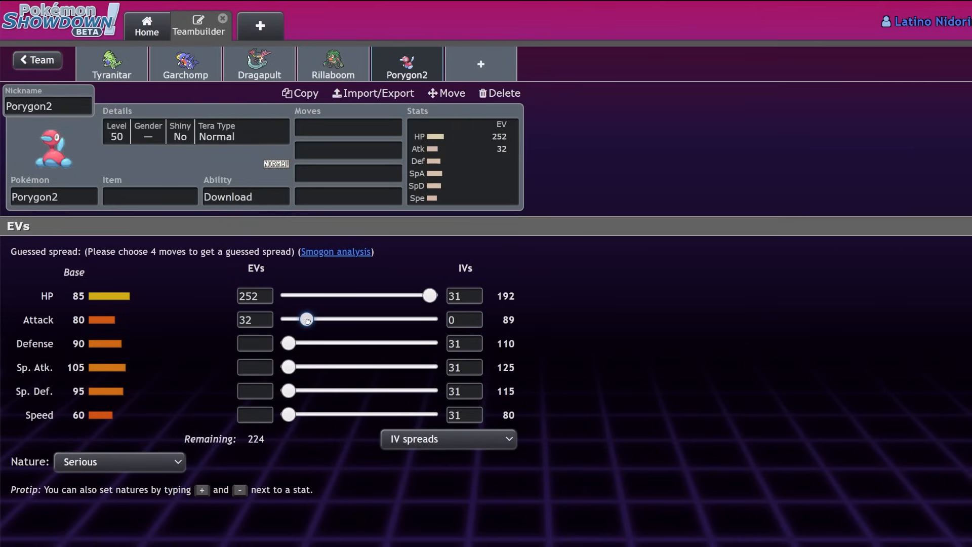
{"action": "left_click_drag", "start_coordinate": [287, 367], "coordinate": [317, 367]}
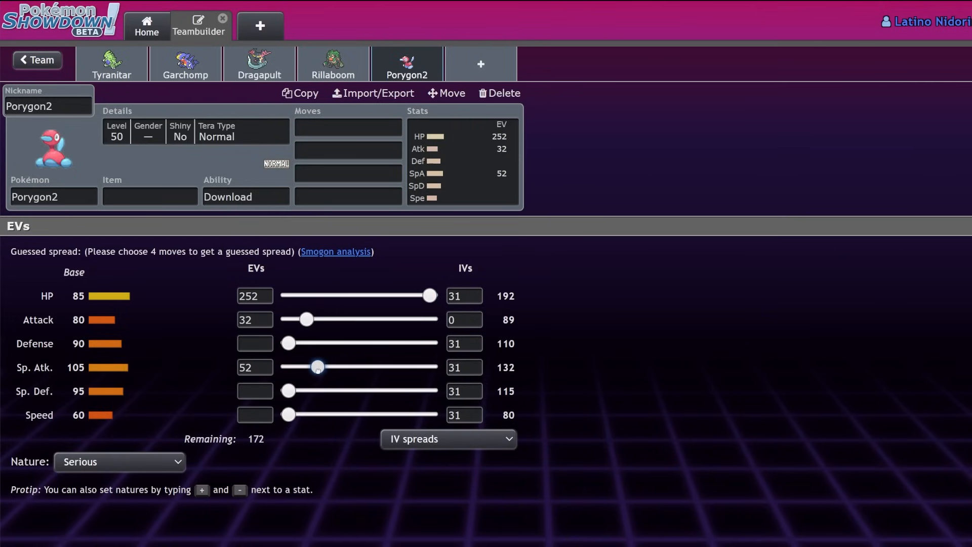
{"action": "left_click_drag", "start_coordinate": [288, 391], "coordinate": [385, 391]}
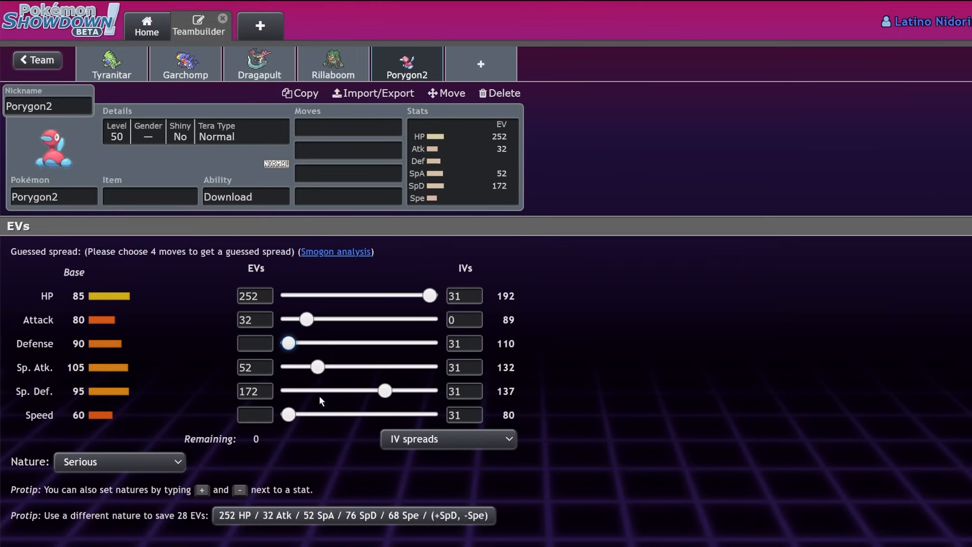
{"action": "left_click_drag", "start_coordinate": [287, 342], "coordinate": [300, 343]}
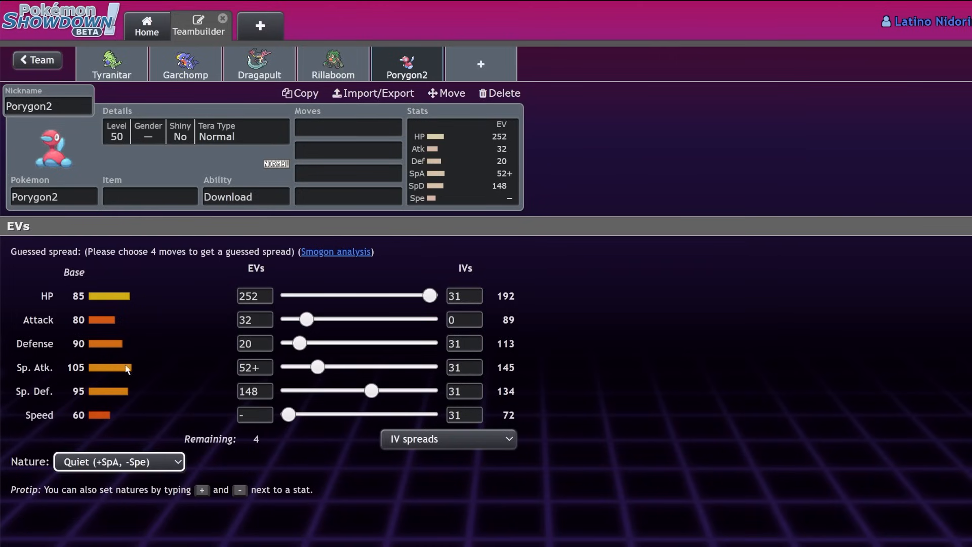
{"action": "left_click", "coordinate": [463, 416]}
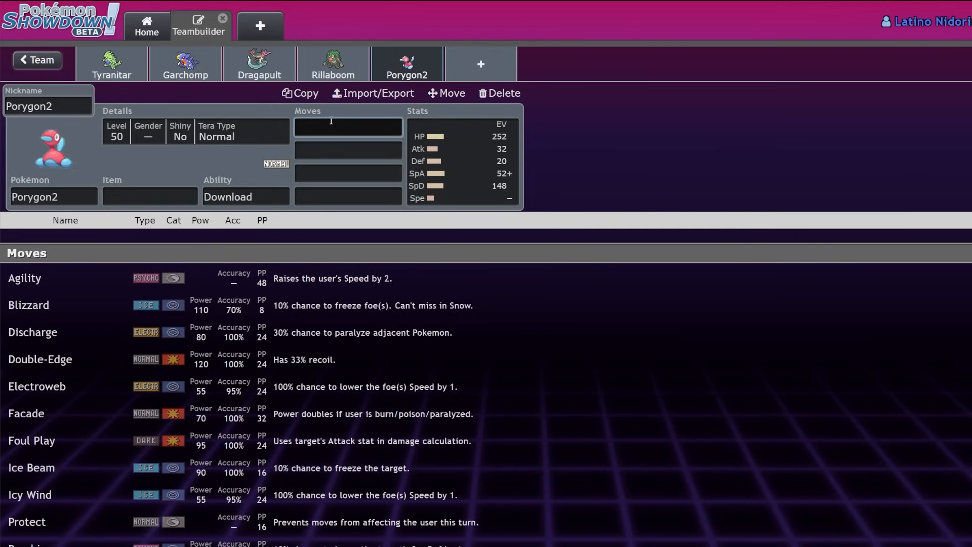
Add Trick Room and the remaining moves, and give Porygon2 Eviolite.
{"action": "type", "text": "trick"}
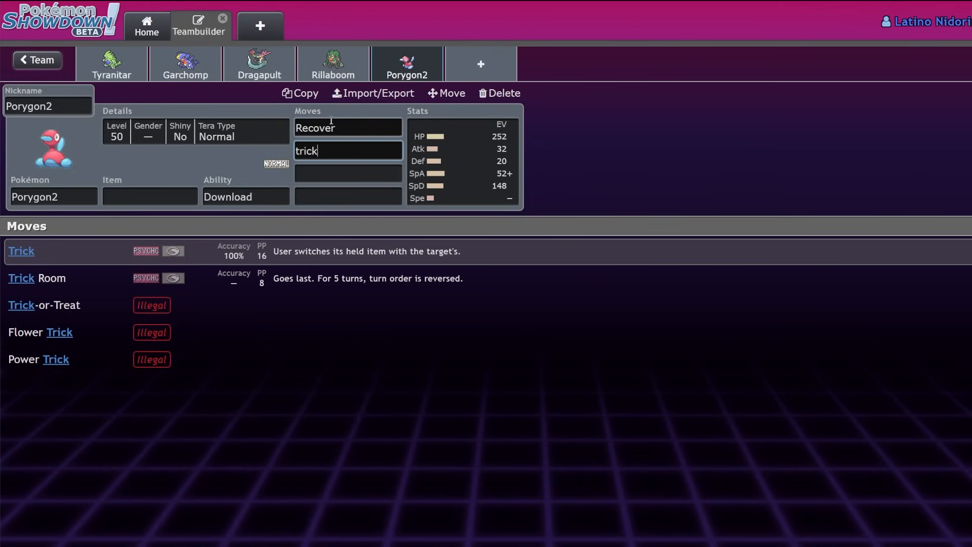
{"action": "left_click", "coordinate": [36, 278]}
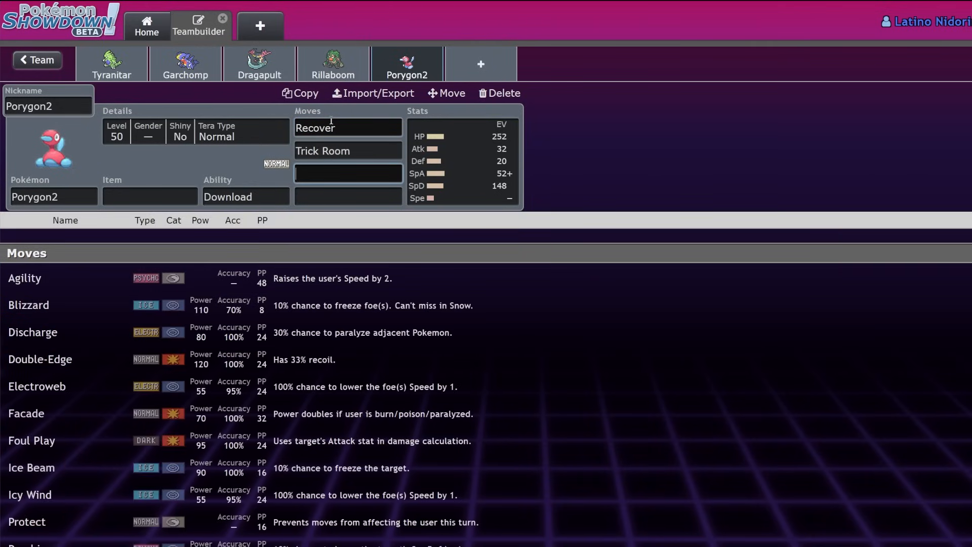
{"action": "type", "text": "oid"}
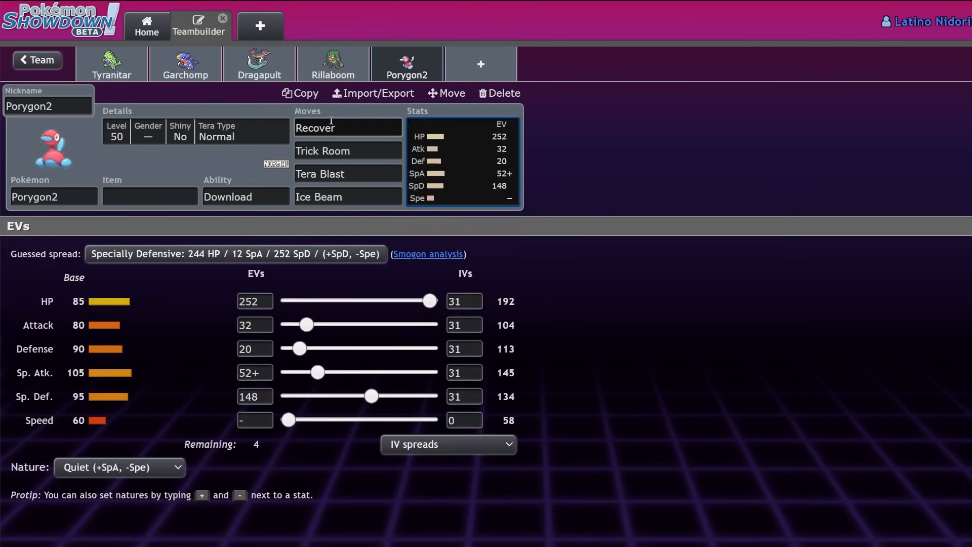
{"action": "type", "text": "evb"}
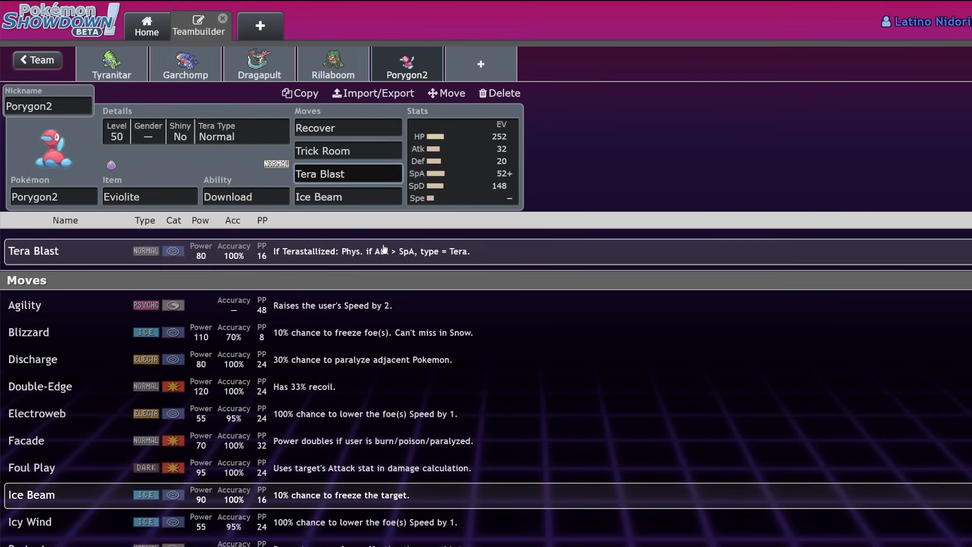
{"action": "left_click", "coordinate": [462, 161]}
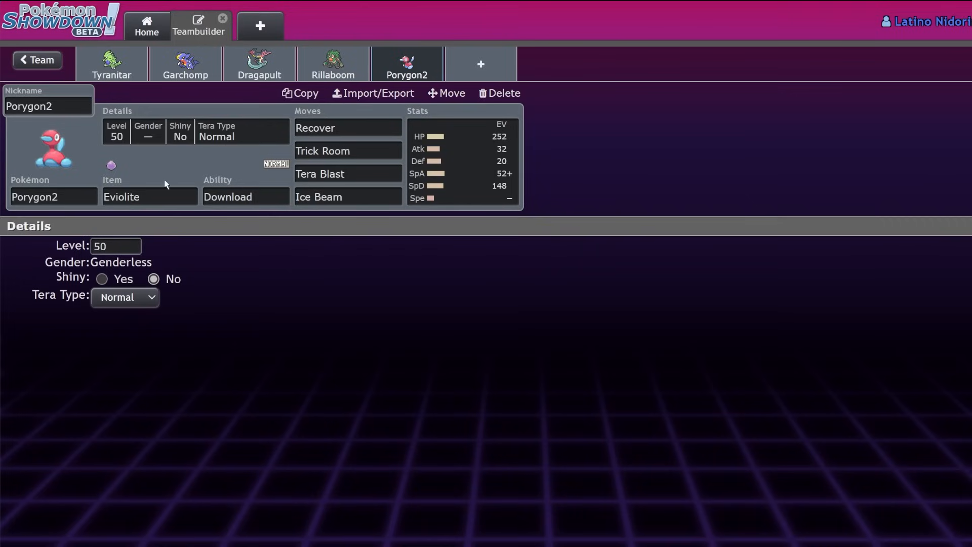
Load Porygon2's Mixed Offense Download set as Pokémon 1 in the damage calculator.
{"action": "left_click", "coordinate": [123, 296]}
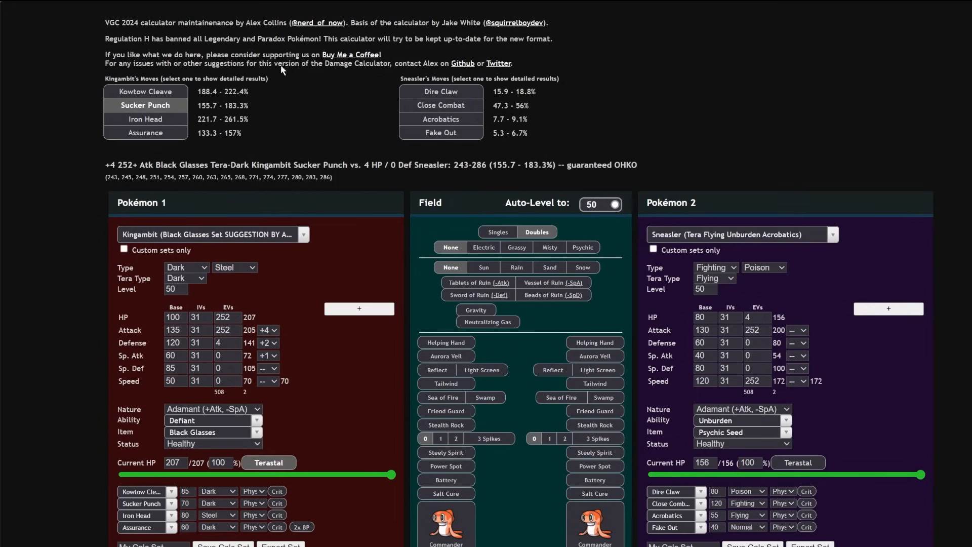
{"action": "left_click", "coordinate": [211, 234]}
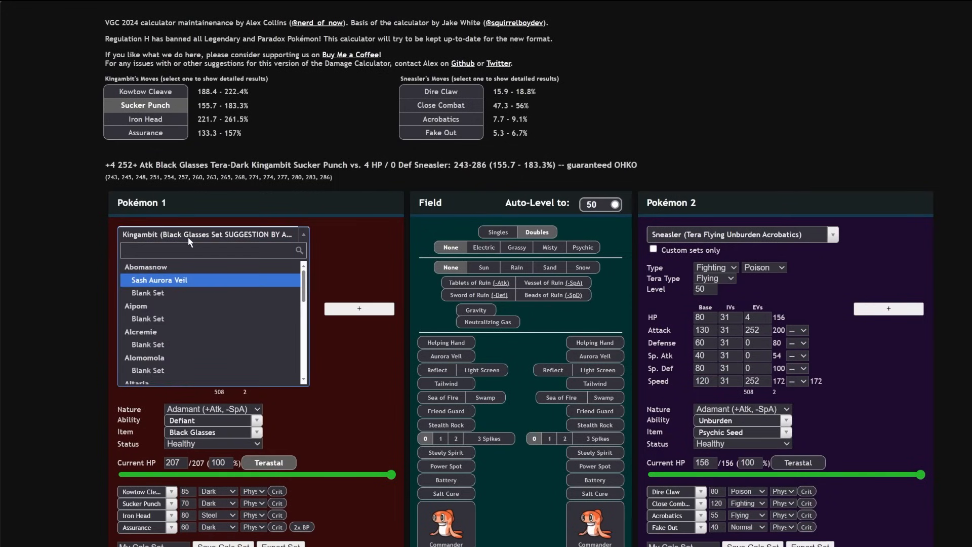
{"action": "type", "text": "pory"}
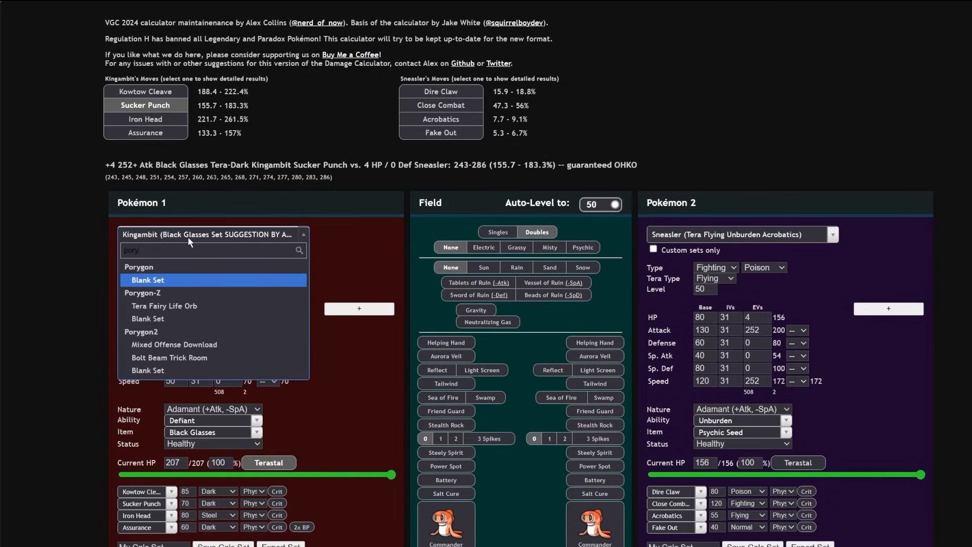
{"action": "left_click", "coordinate": [174, 344]}
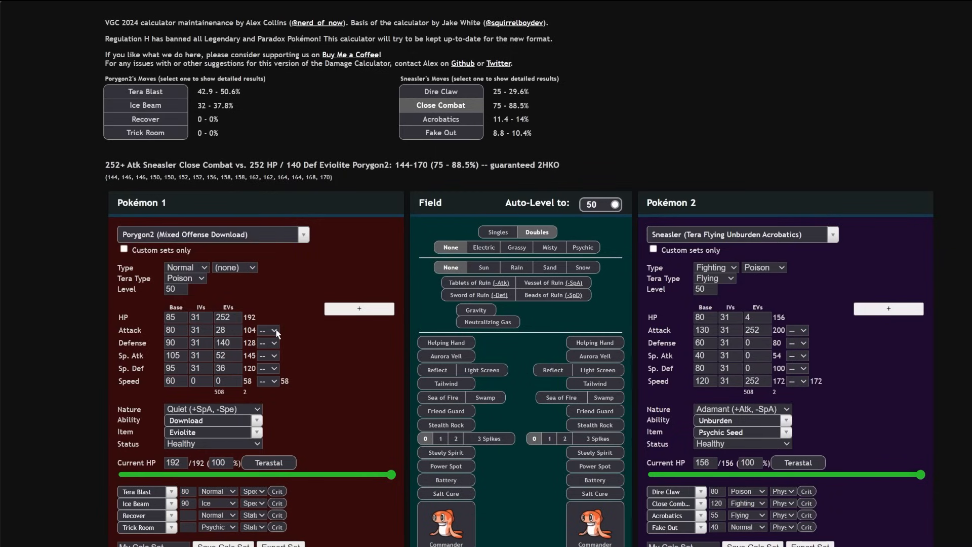
Apply a +1 Attack boost to Porygon2 and check its damage against Slaking.
{"action": "left_click", "coordinate": [267, 330]}
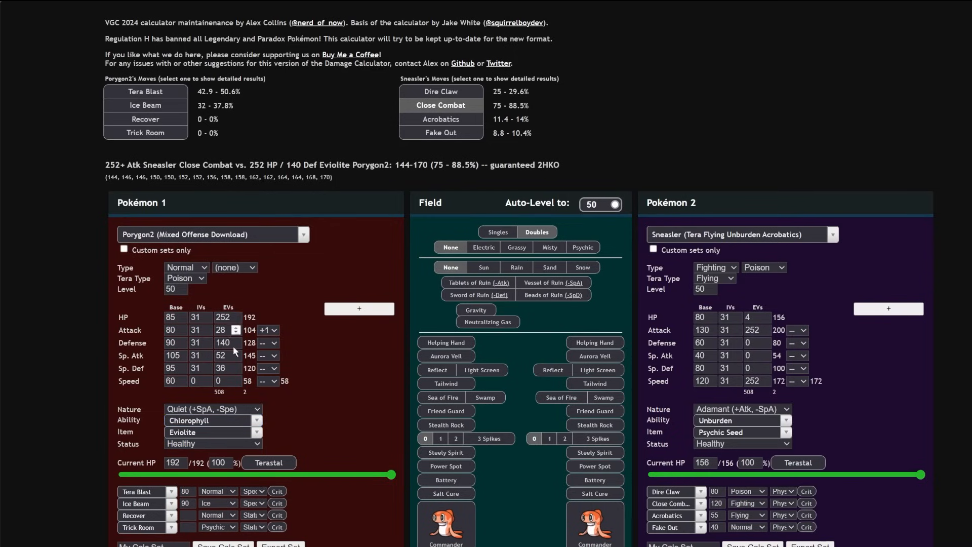
{"action": "left_click", "coordinate": [145, 104]}
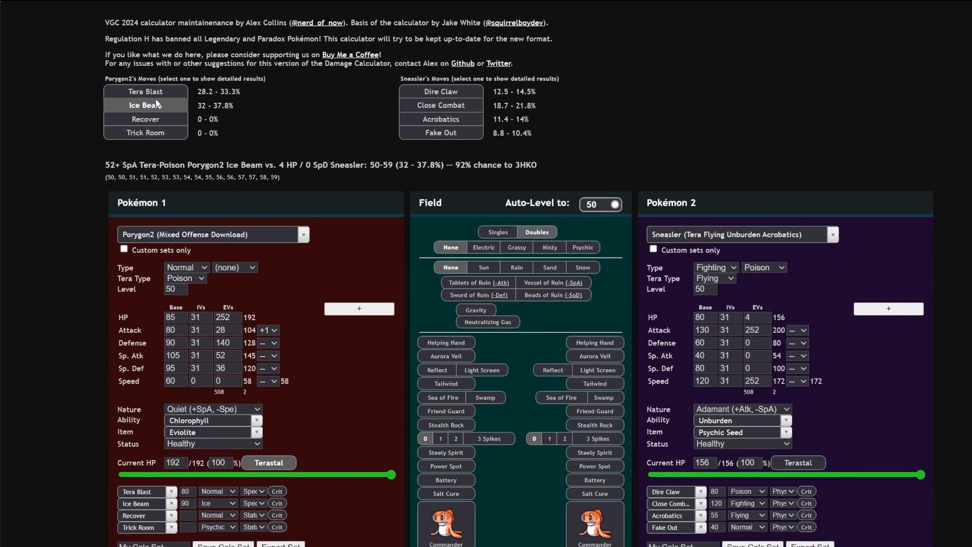
{"action": "left_click", "coordinate": [145, 91]}
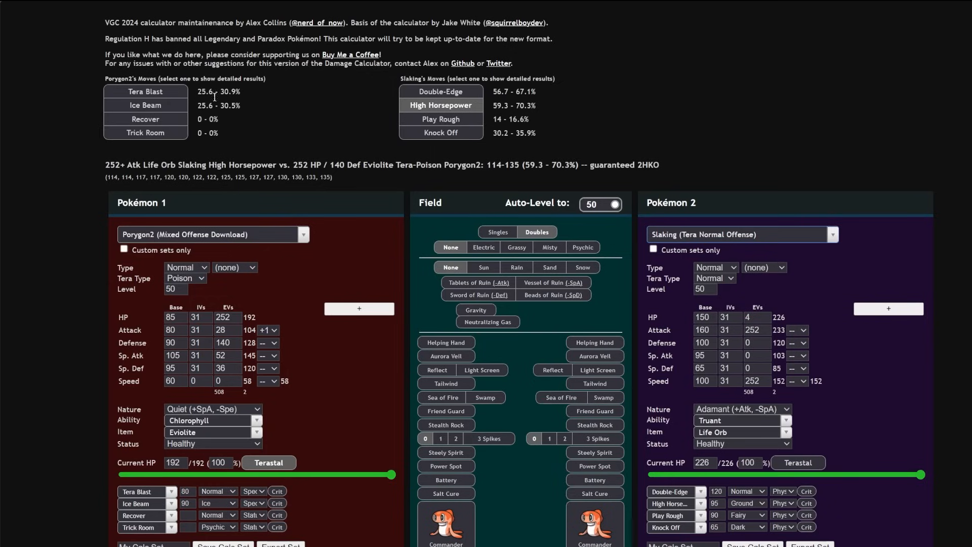
Check Tera Blast into Slaking, then load the Arcanine Fast Goggles set as the opponent.
{"action": "left_click", "coordinate": [144, 91]}
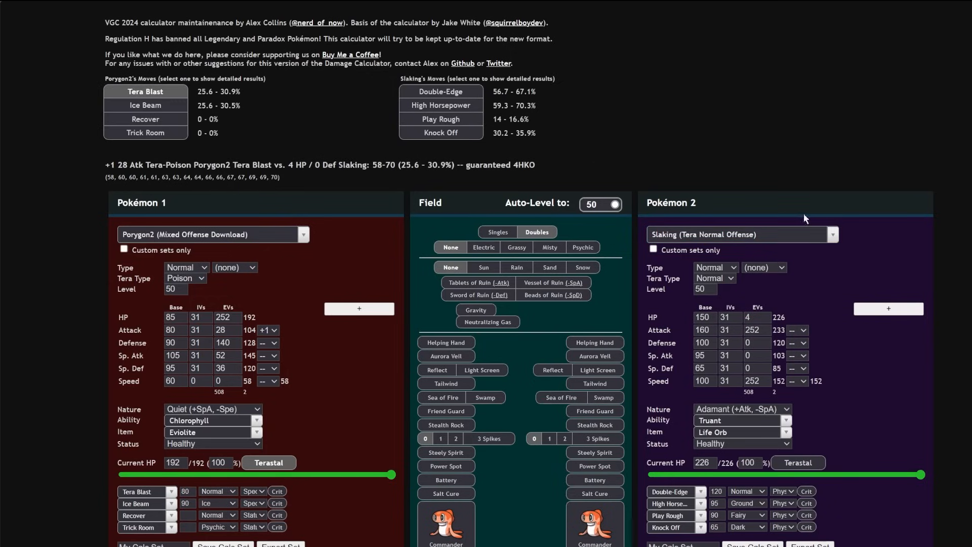
{"action": "left_click", "coordinate": [738, 234]}
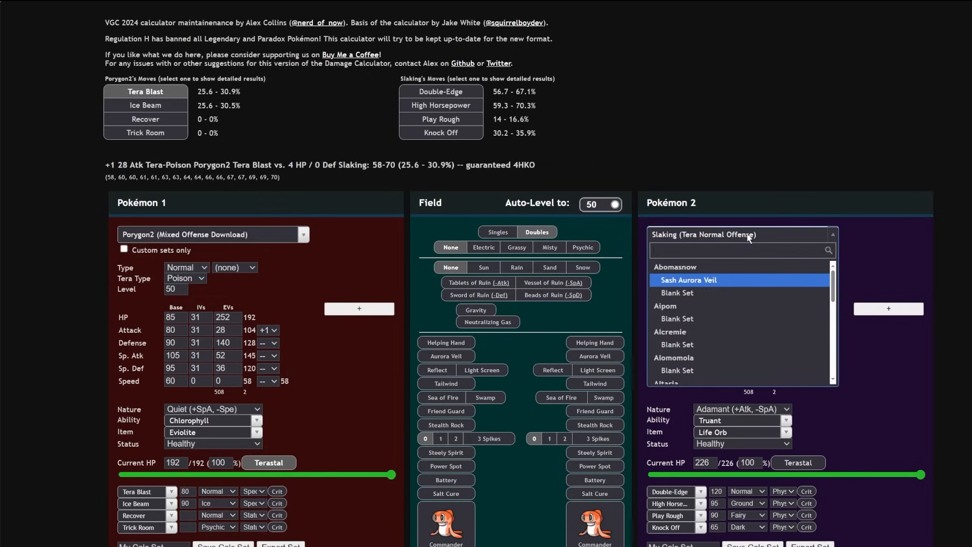
{"action": "type", "text": "arc"}
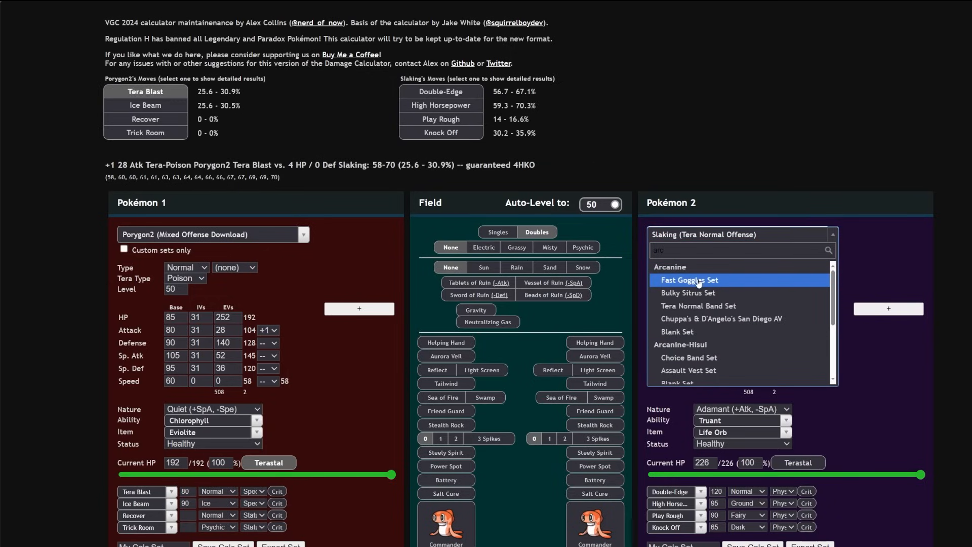
{"action": "left_click", "coordinate": [689, 279]}
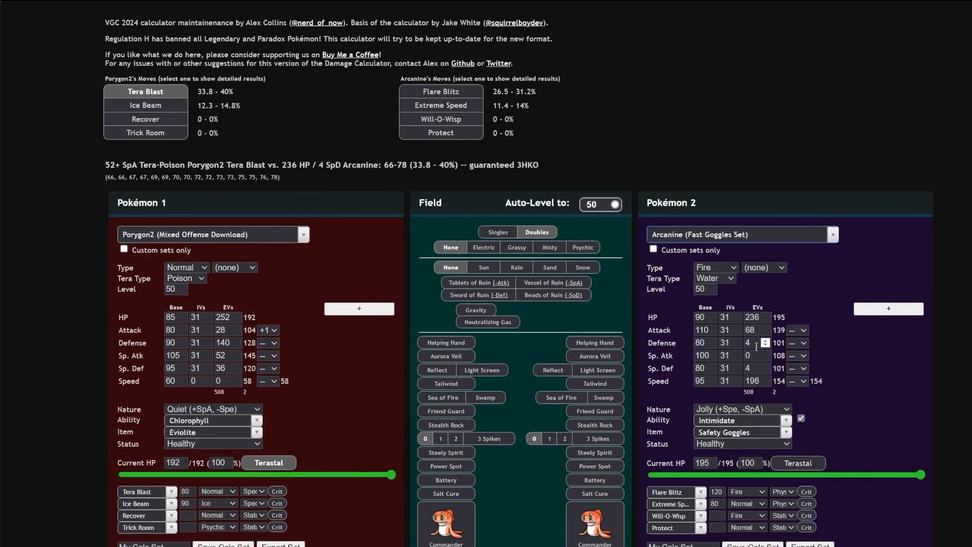
Make Arcanine a terastallized Tera-Normal Insomnia set instead of Intimidate.
{"action": "left_click", "coordinate": [741, 421]}
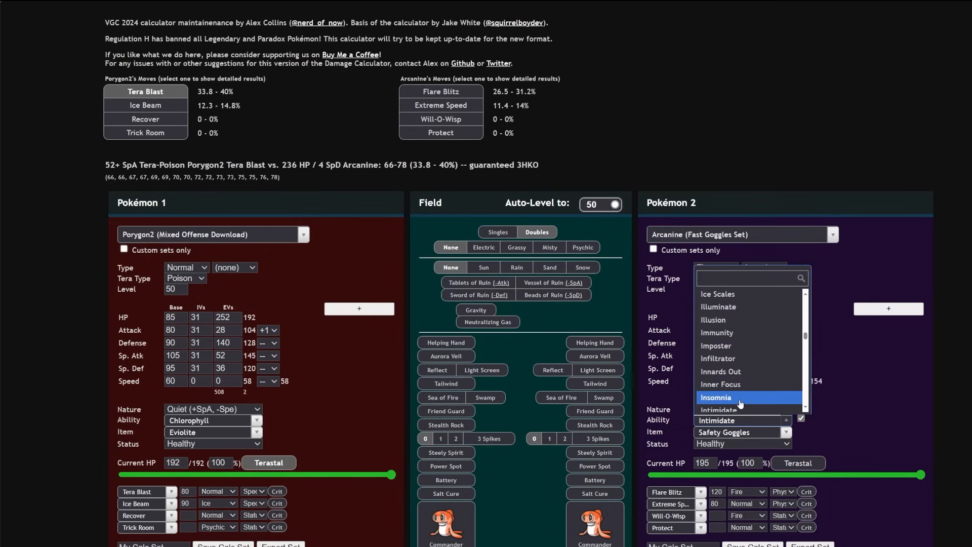
{"action": "left_click", "coordinate": [715, 397]}
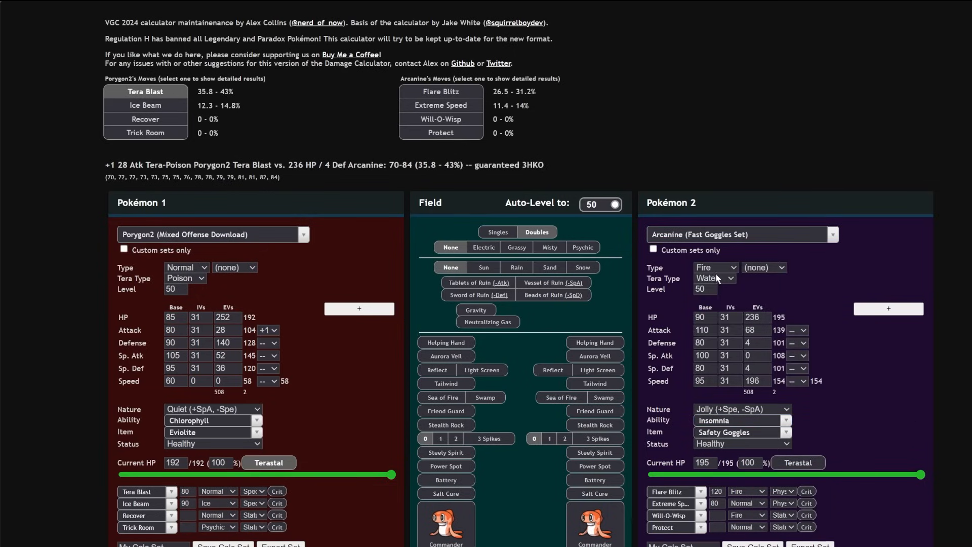
{"action": "left_click", "coordinate": [715, 278]}
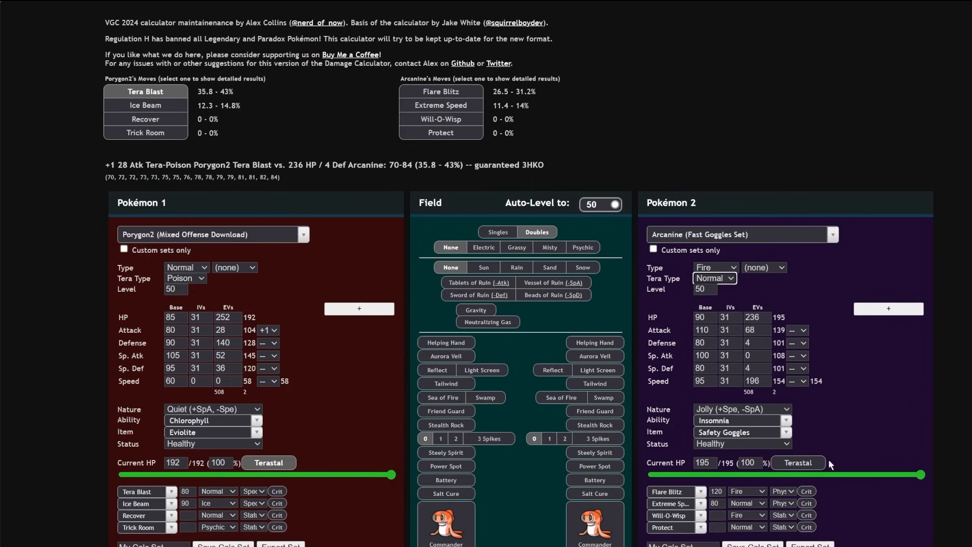
{"action": "left_click", "coordinate": [798, 463]}
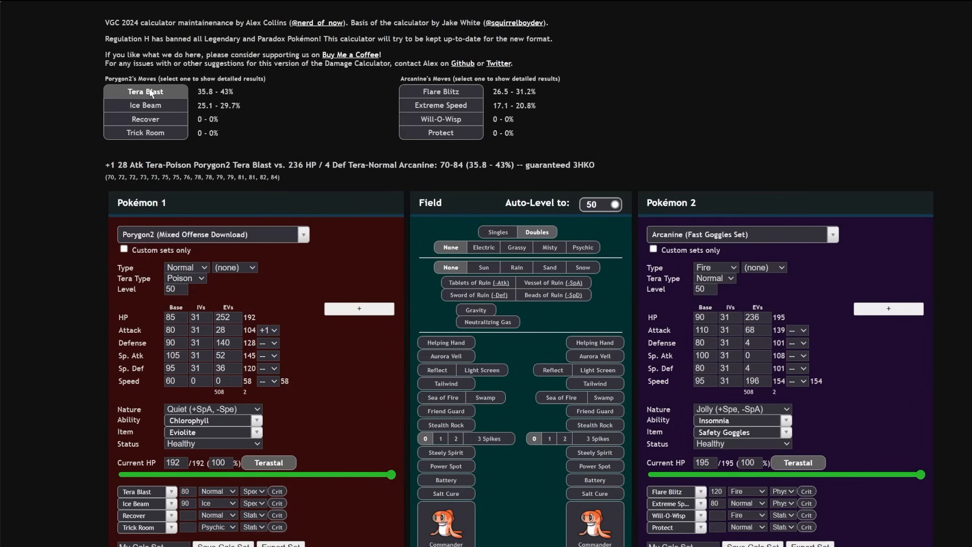
Compare Ice Beam and Tera Blast into Arcanine, give Porygon2 +2 Atk and +1 Def, and read Flare Blitz back.
{"action": "left_click", "coordinate": [145, 104]}
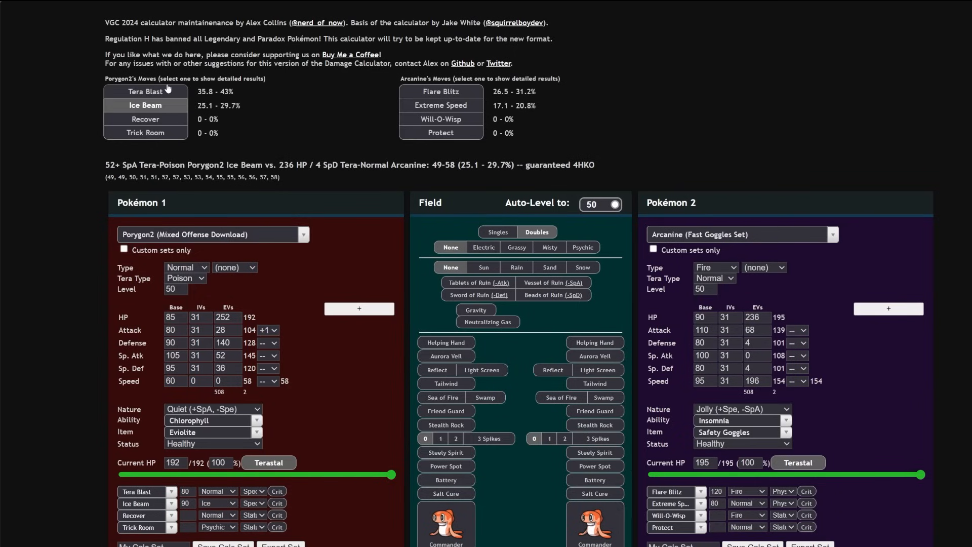
{"action": "left_click", "coordinate": [145, 91]}
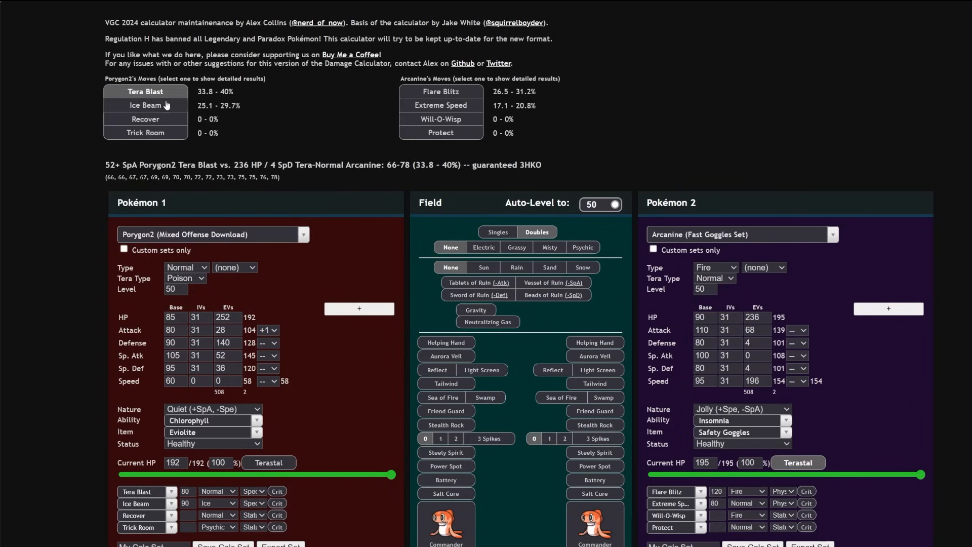
{"action": "mouse_move", "coordinate": [335, 435]}
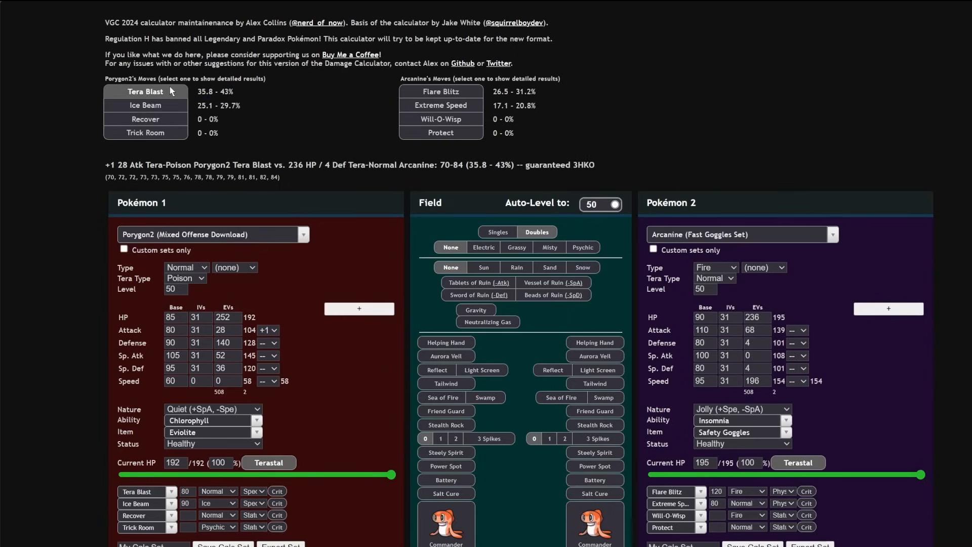
{"action": "mouse_move", "coordinate": [281, 278]}
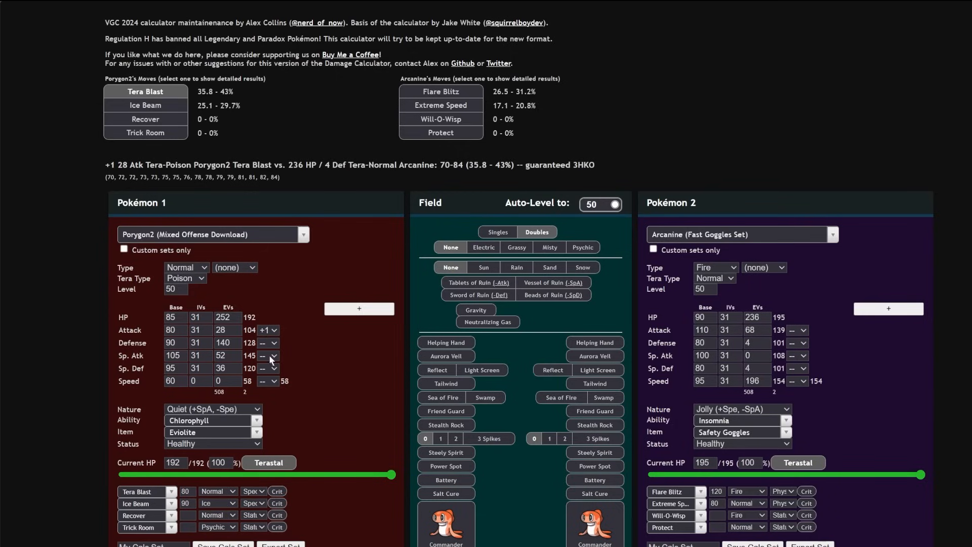
{"action": "left_click", "coordinate": [273, 331]}
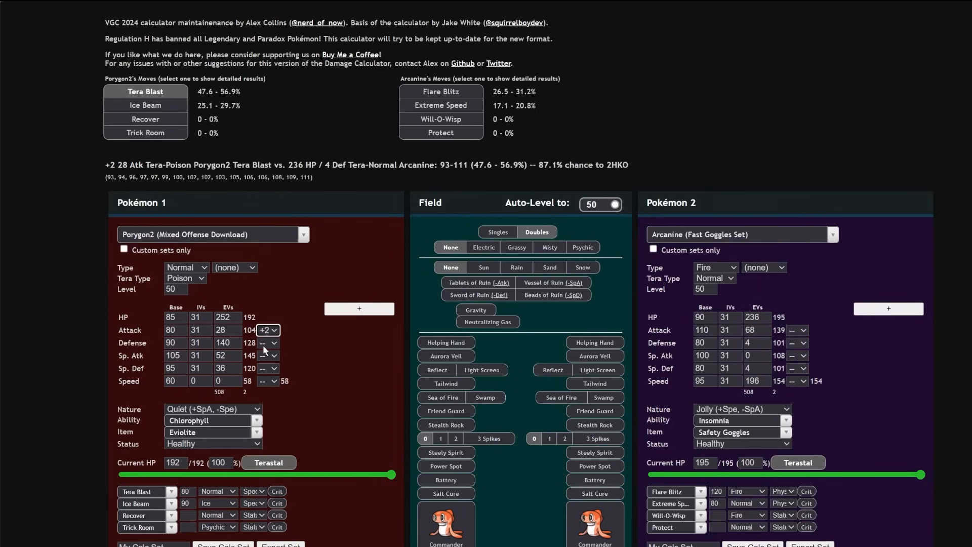
{"action": "left_click", "coordinate": [267, 344]}
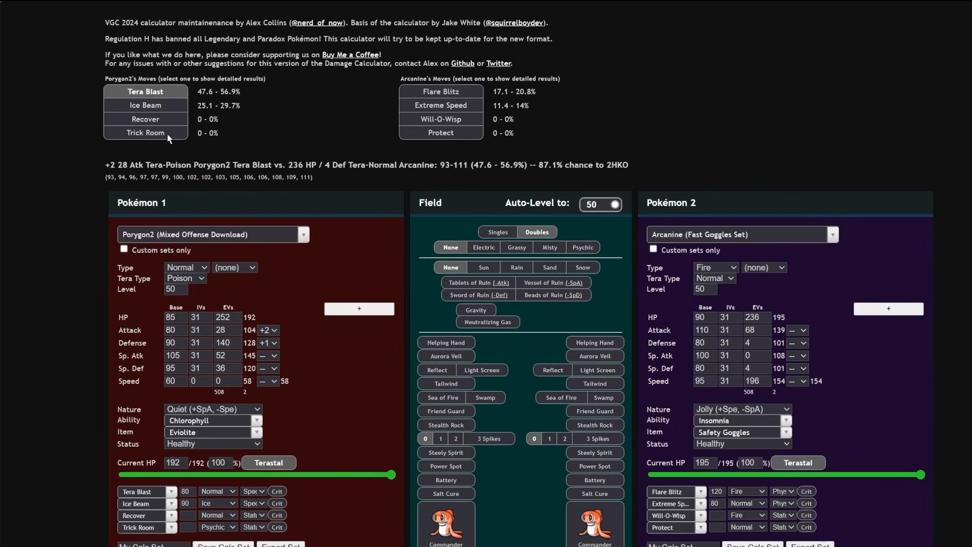
{"action": "left_click", "coordinate": [439, 92]}
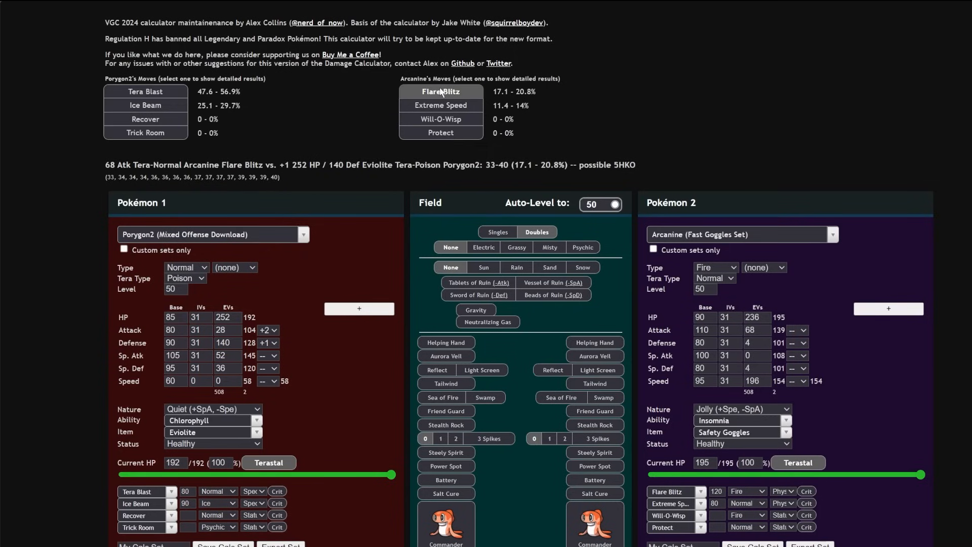
Load the Sneasler Tera Flying Unburden set as a Jolly opponent and read its Close Combat into Porygon2.
{"action": "left_click", "coordinate": [742, 234]}
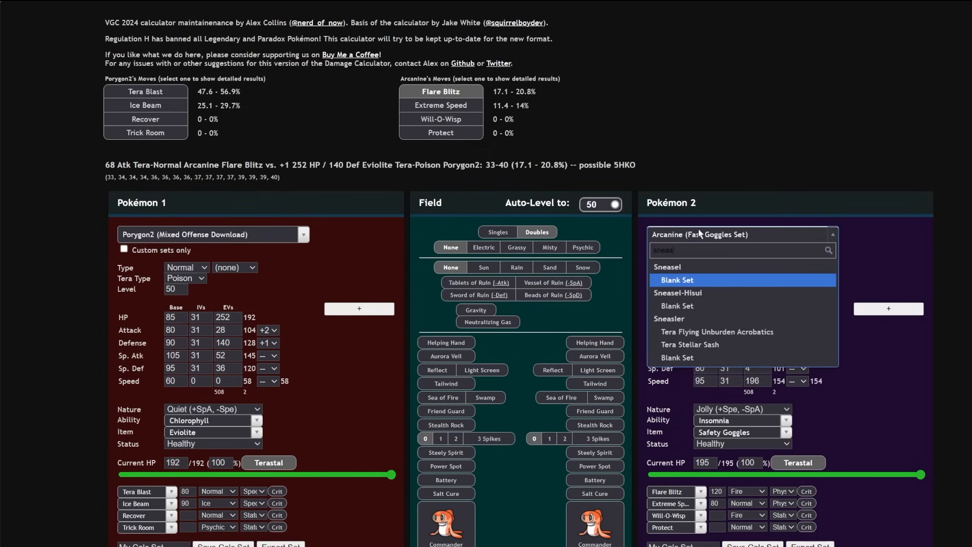
{"action": "mouse_move", "coordinate": [716, 332]}
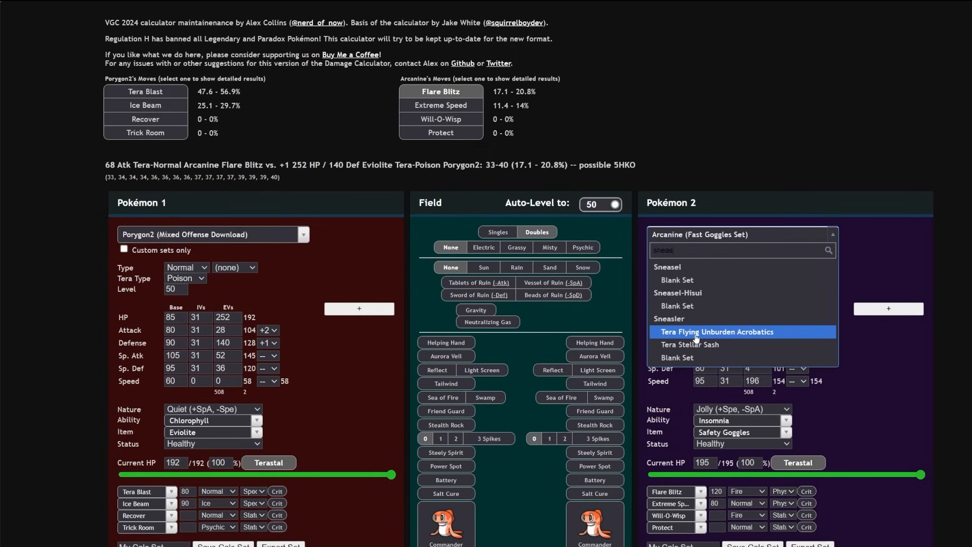
{"action": "left_click", "coordinate": [717, 332]}
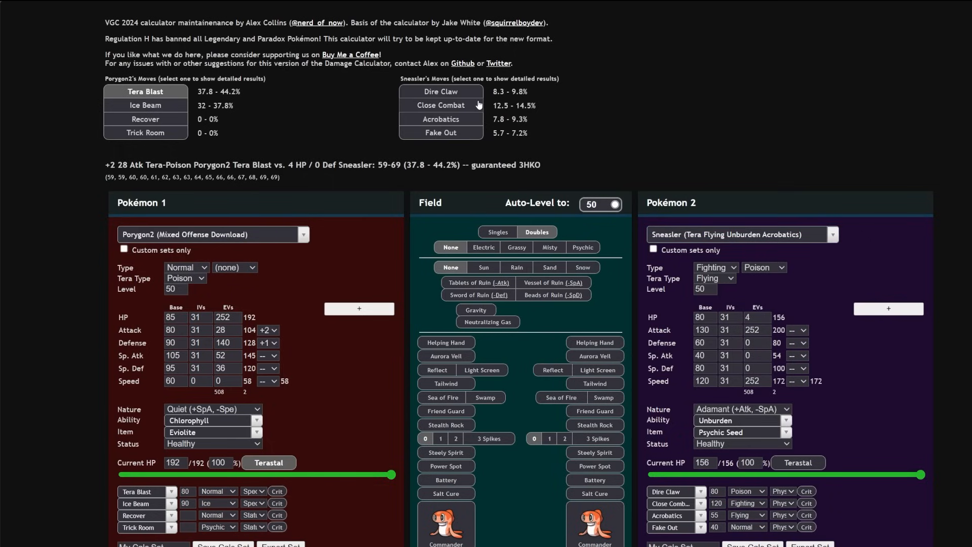
{"action": "left_click", "coordinate": [440, 104]}
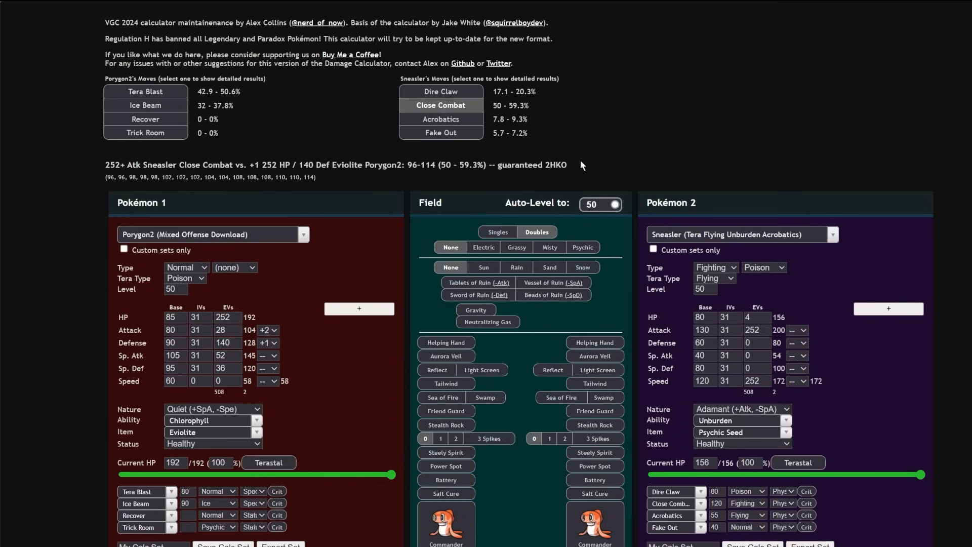
{"action": "mouse_move", "coordinate": [498, 103]}
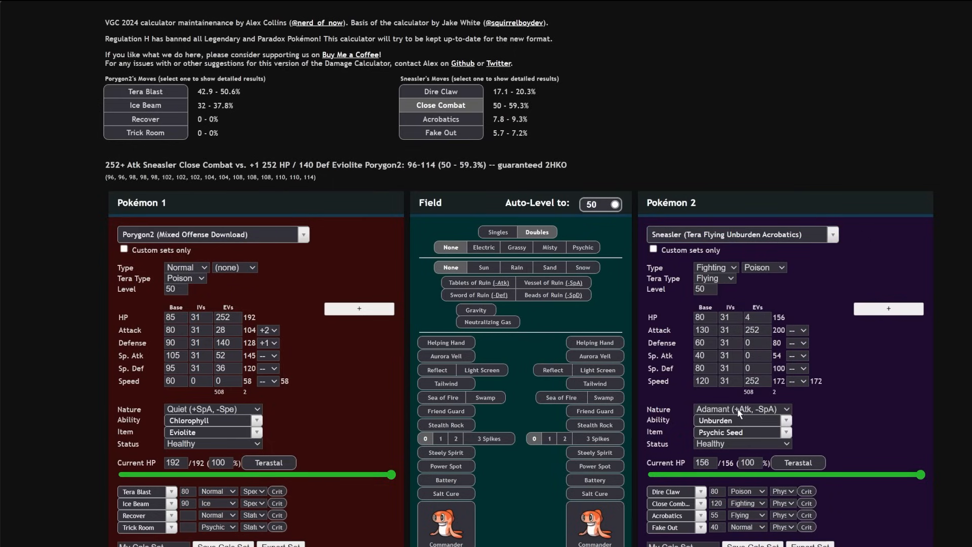
{"action": "left_click", "coordinate": [741, 408]}
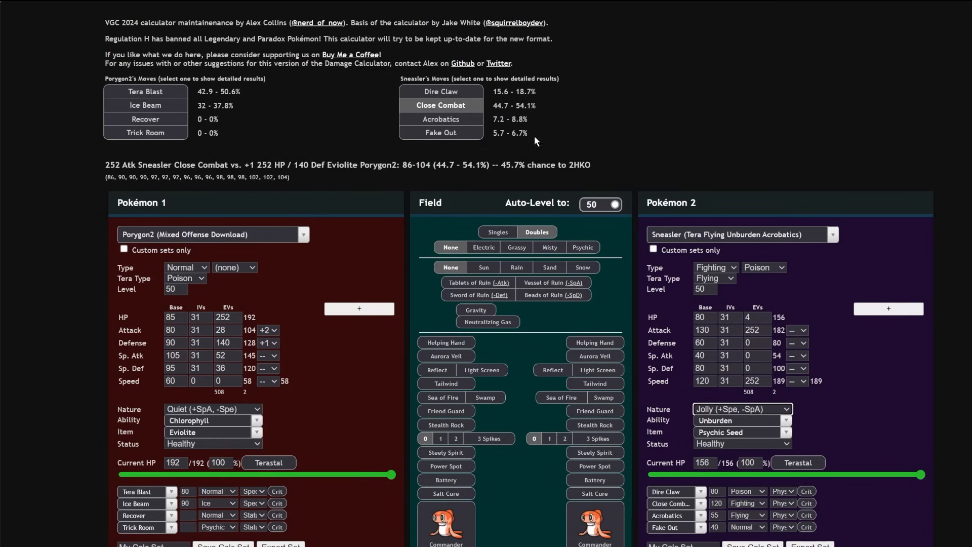
{"action": "mouse_move", "coordinate": [504, 177]}
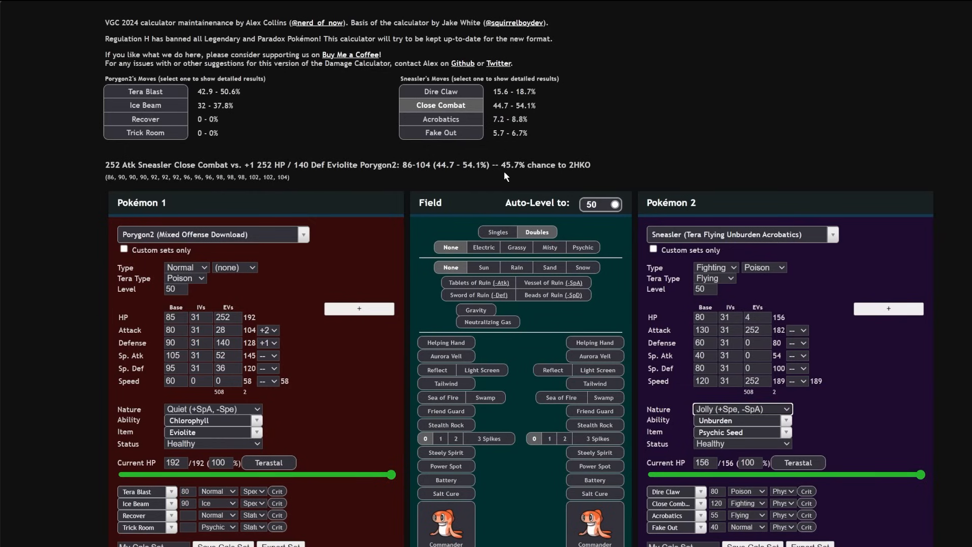
{"action": "mouse_move", "coordinate": [477, 176]}
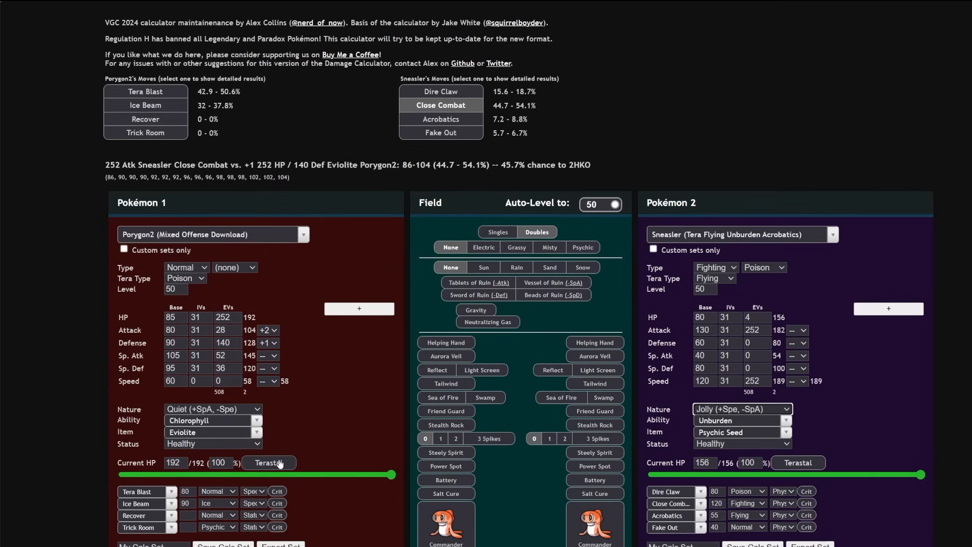
Show Tera Blast against Sneasler with Porygon2's Tera type set to Flying for a guaranteed OHKO.
{"action": "left_click", "coordinate": [269, 463]}
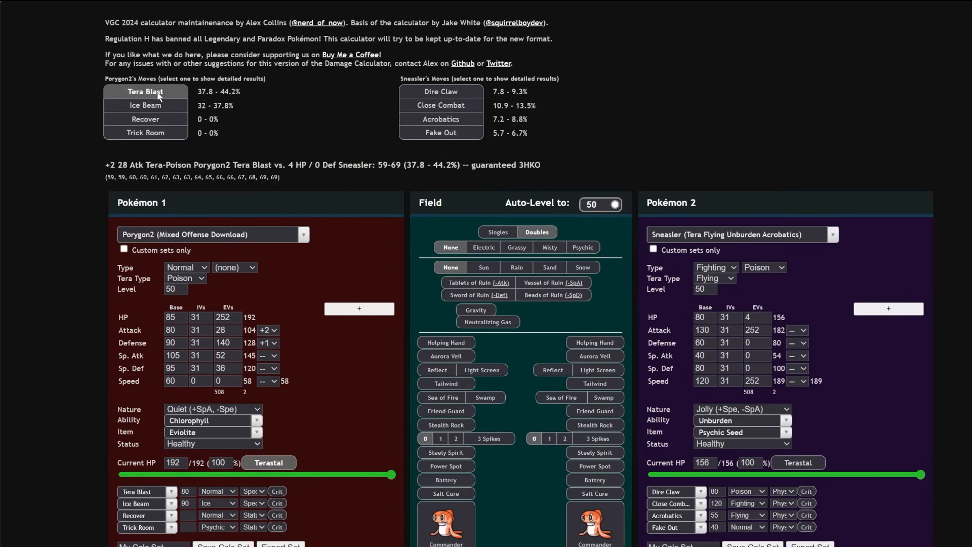
{"action": "left_click", "coordinate": [186, 278]}
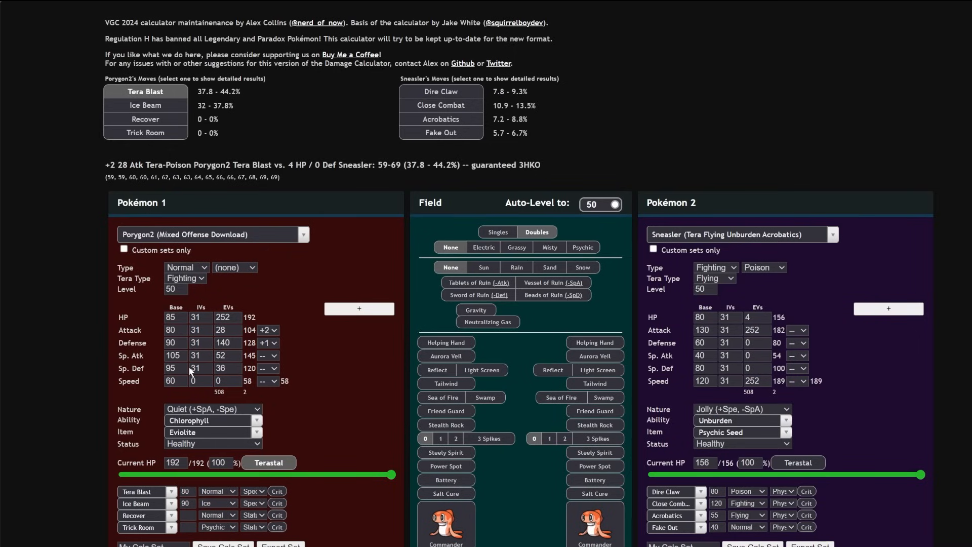
{"action": "left_click", "coordinate": [184, 278]}
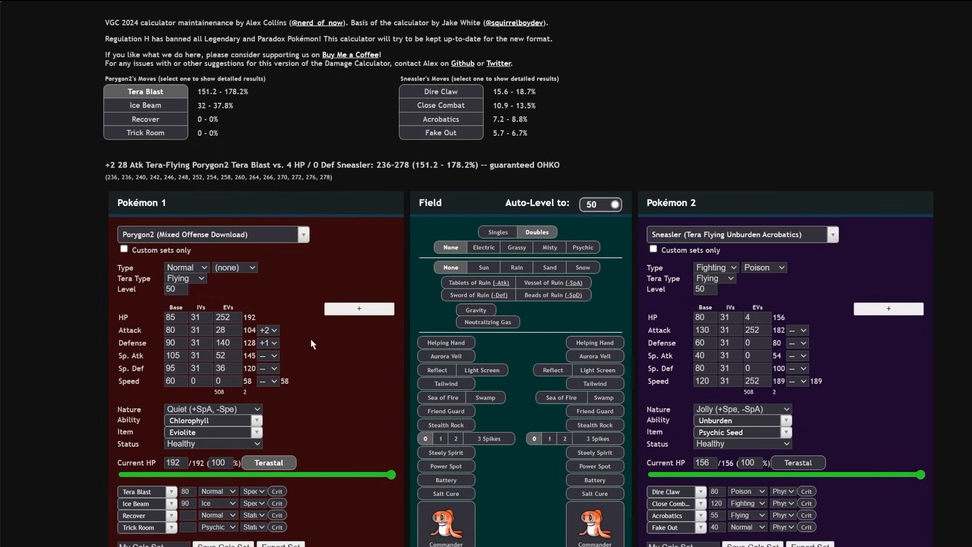
{"action": "mouse_move", "coordinate": [312, 344]}
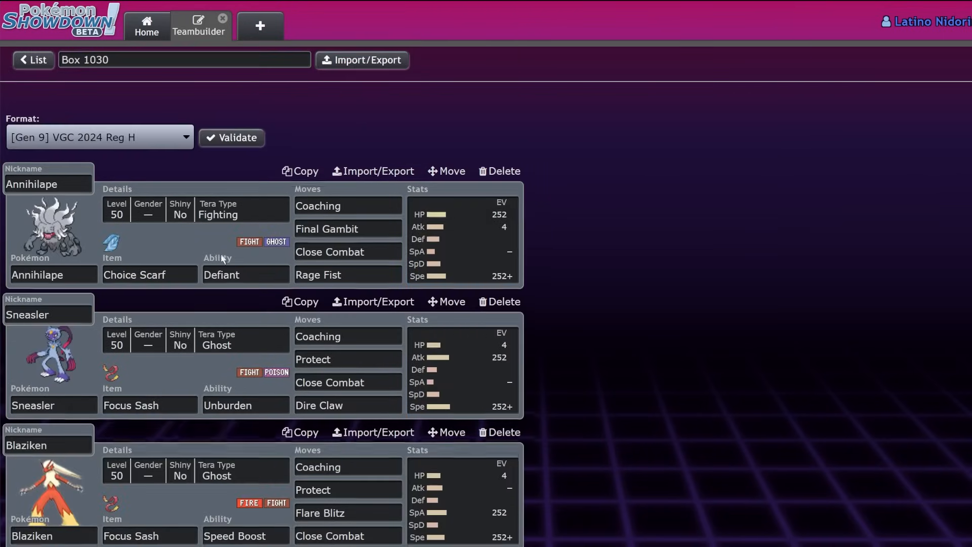
Scroll the teambuilder box down to the finished Porygon2 set.
{"action": "scroll", "scroll_direction": "down", "scroll_amount": 3}
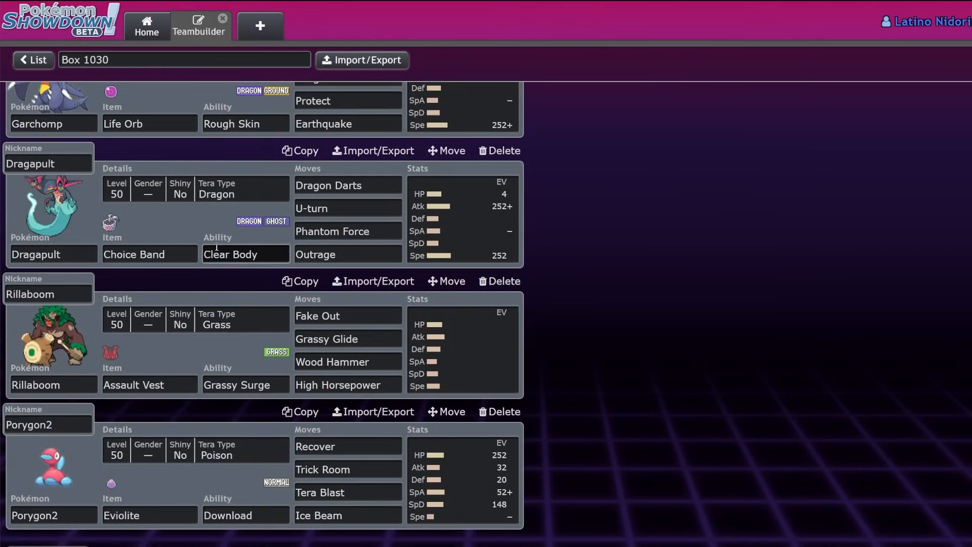